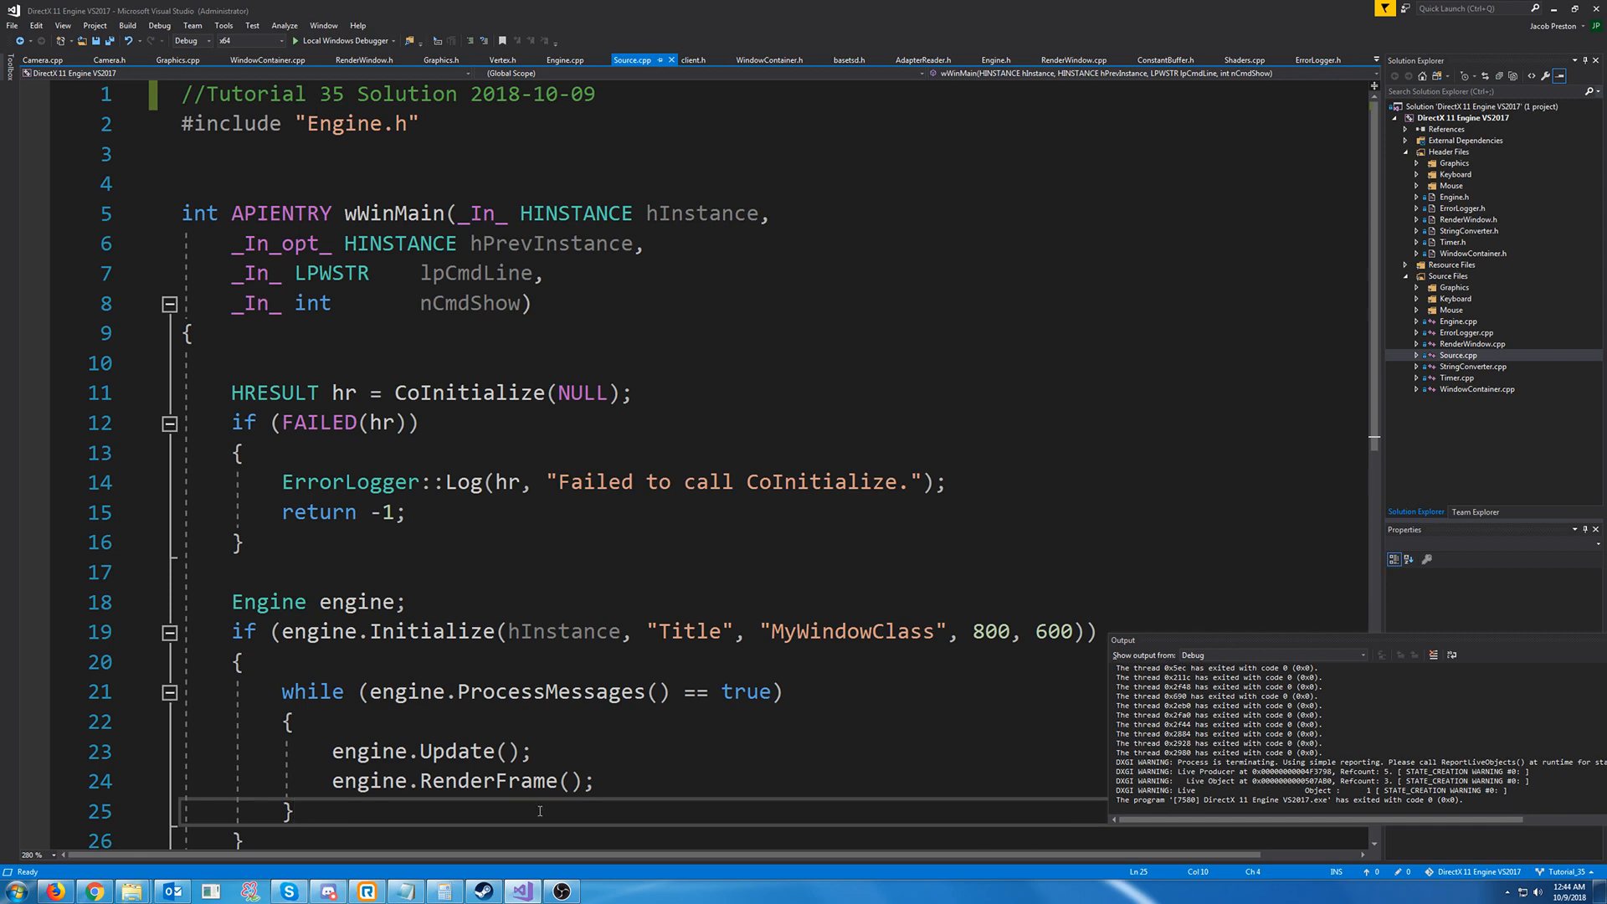
mouse_move(601, 817)
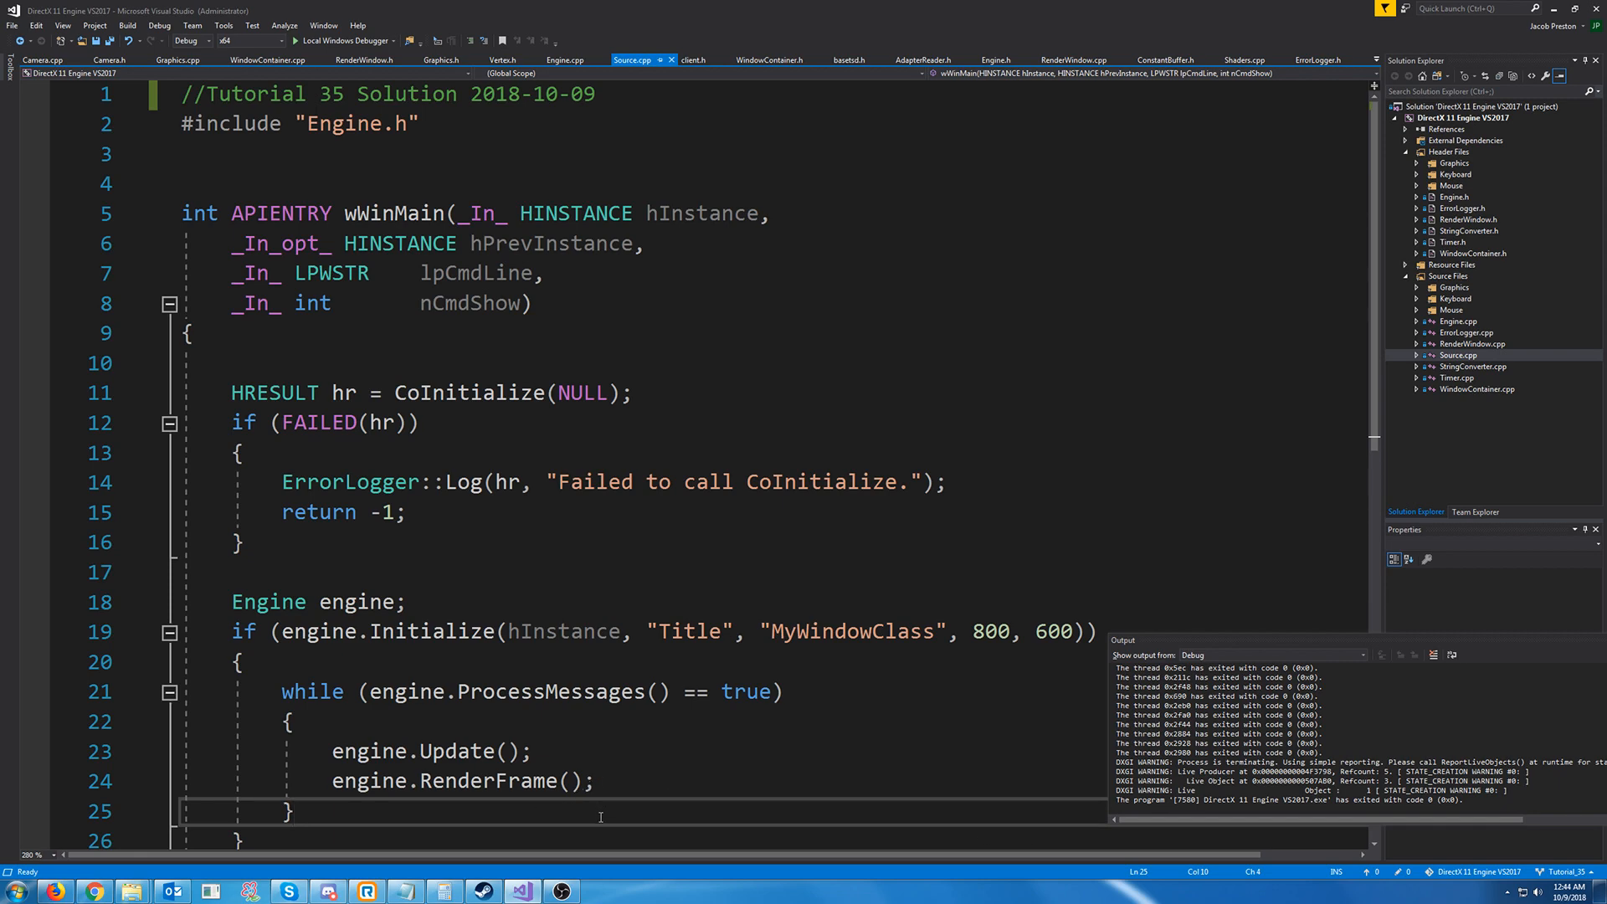
mouse_move(576, 873)
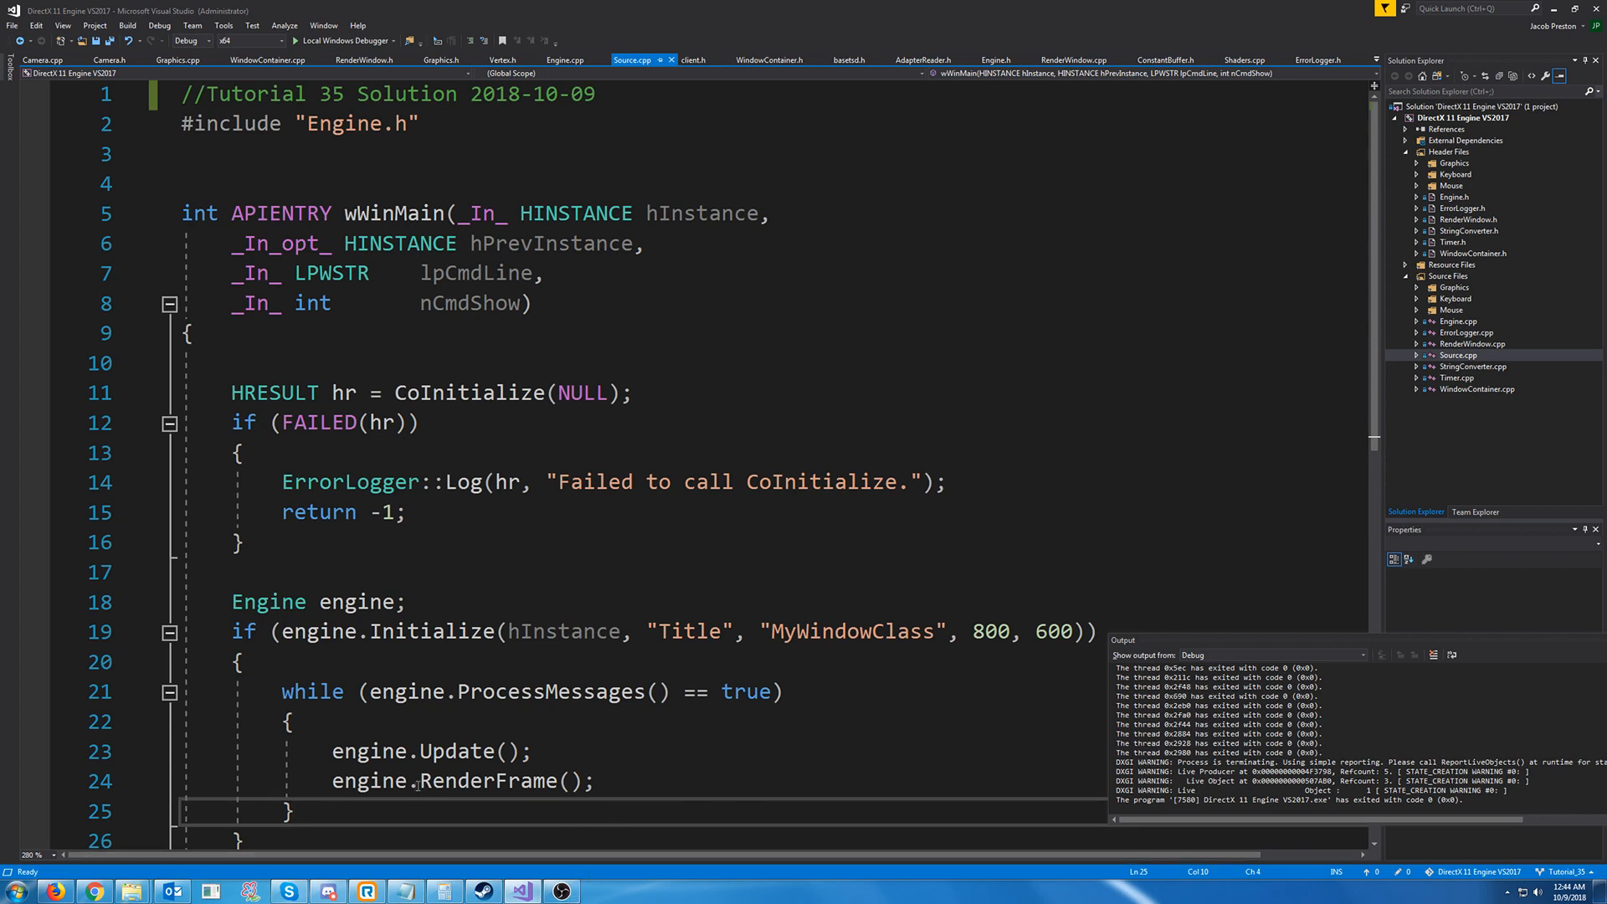
mouse_move(96, 889)
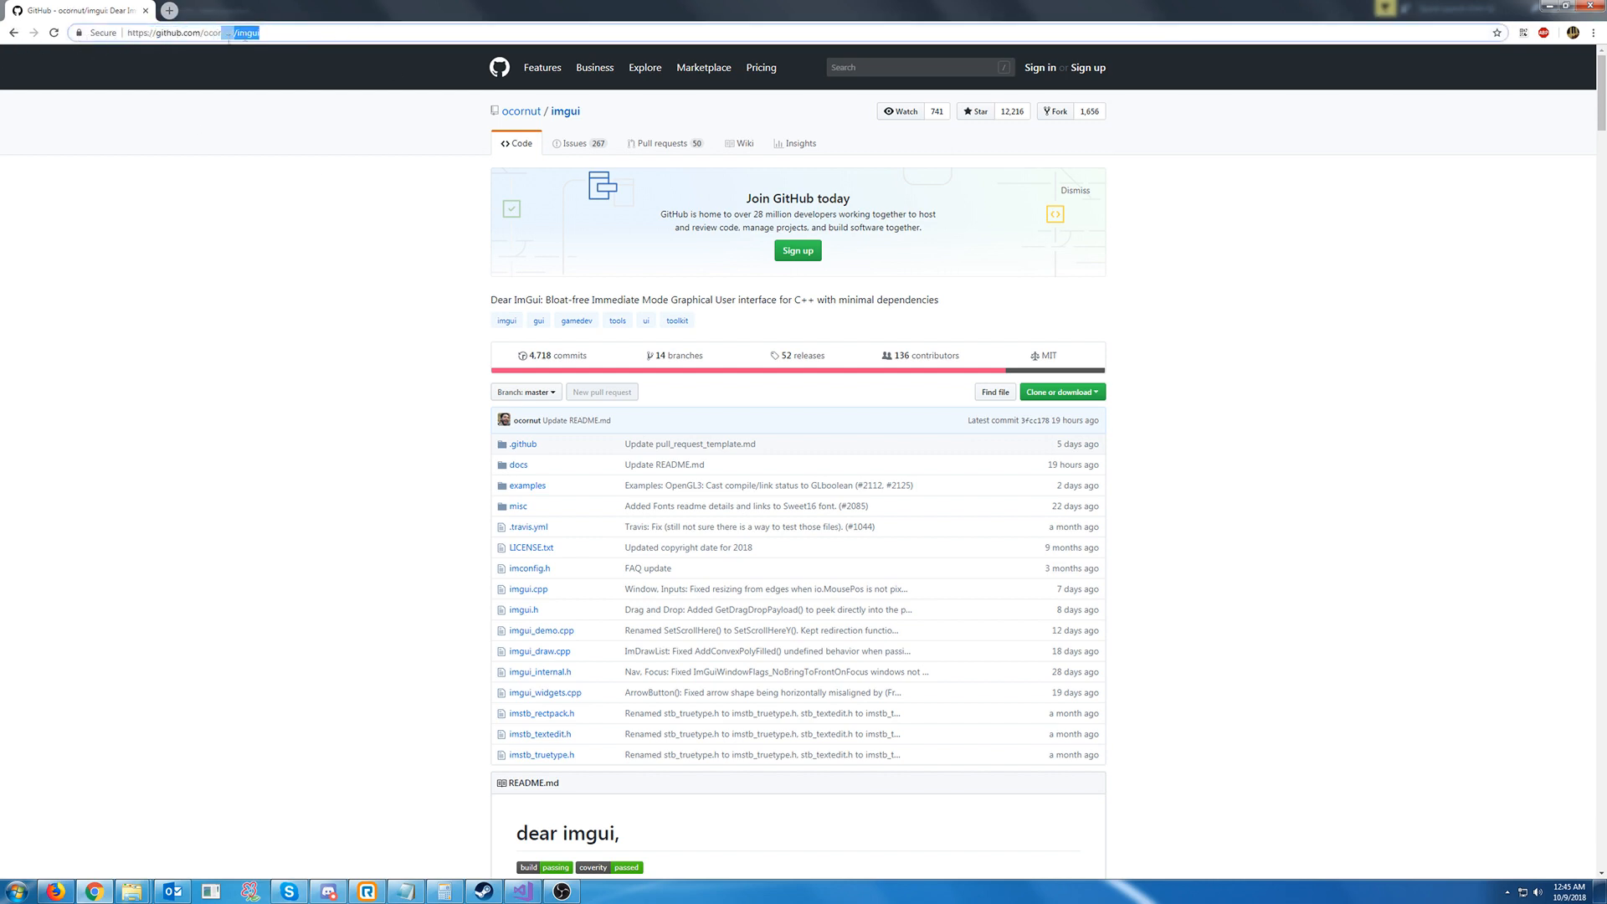
Browse down through the ocornut/imgui README and its screenshots
scroll("down", 3)
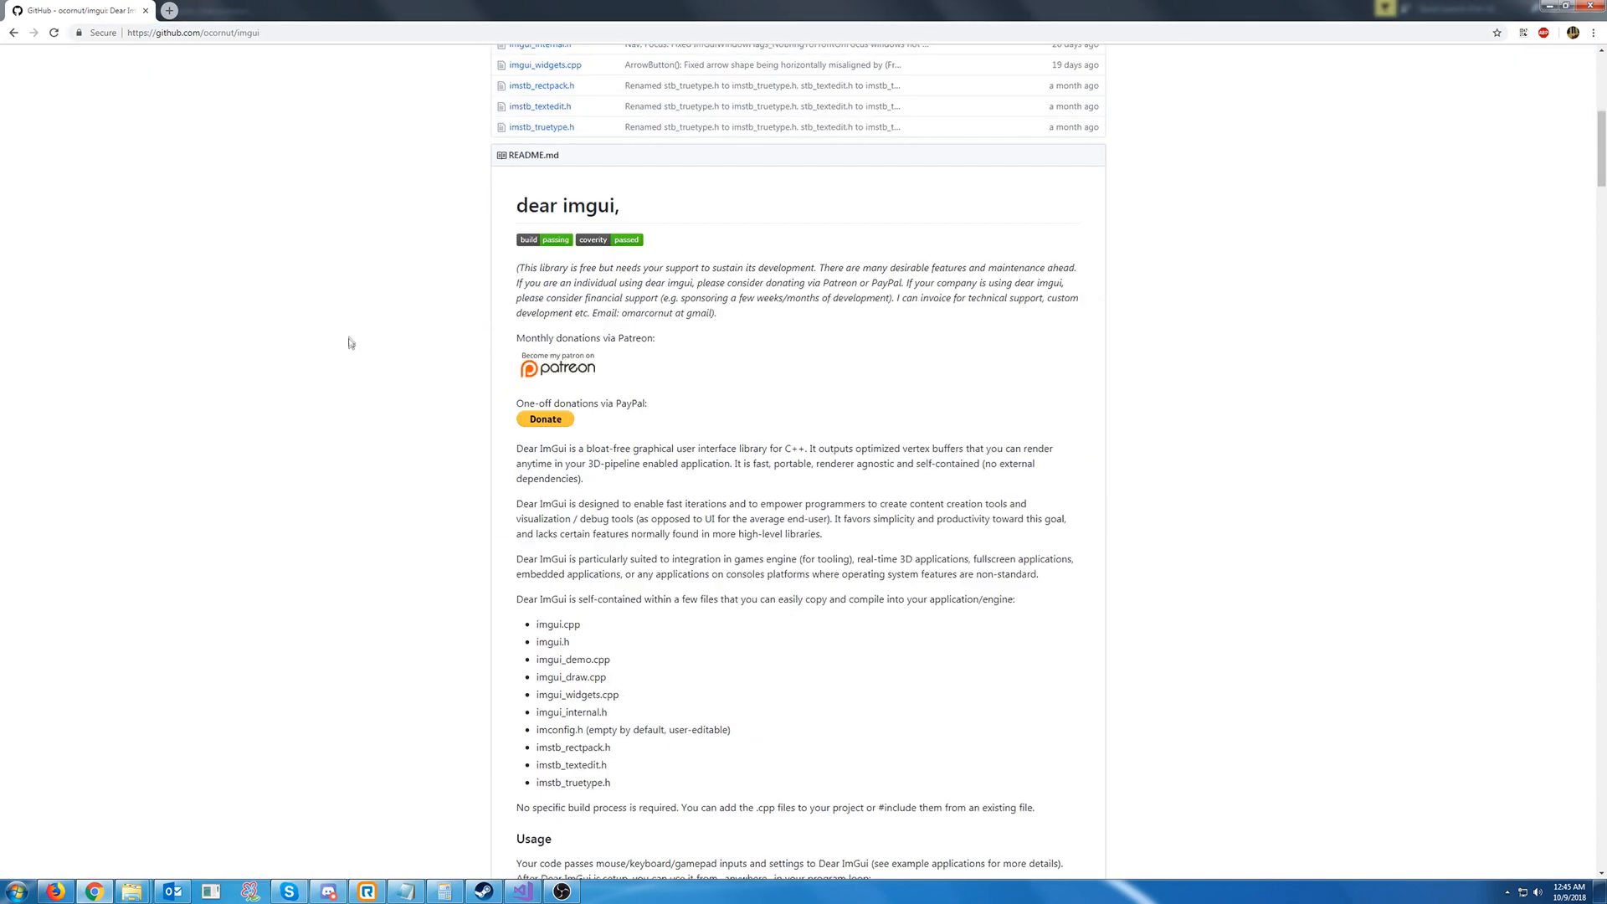
scroll("down", 3)
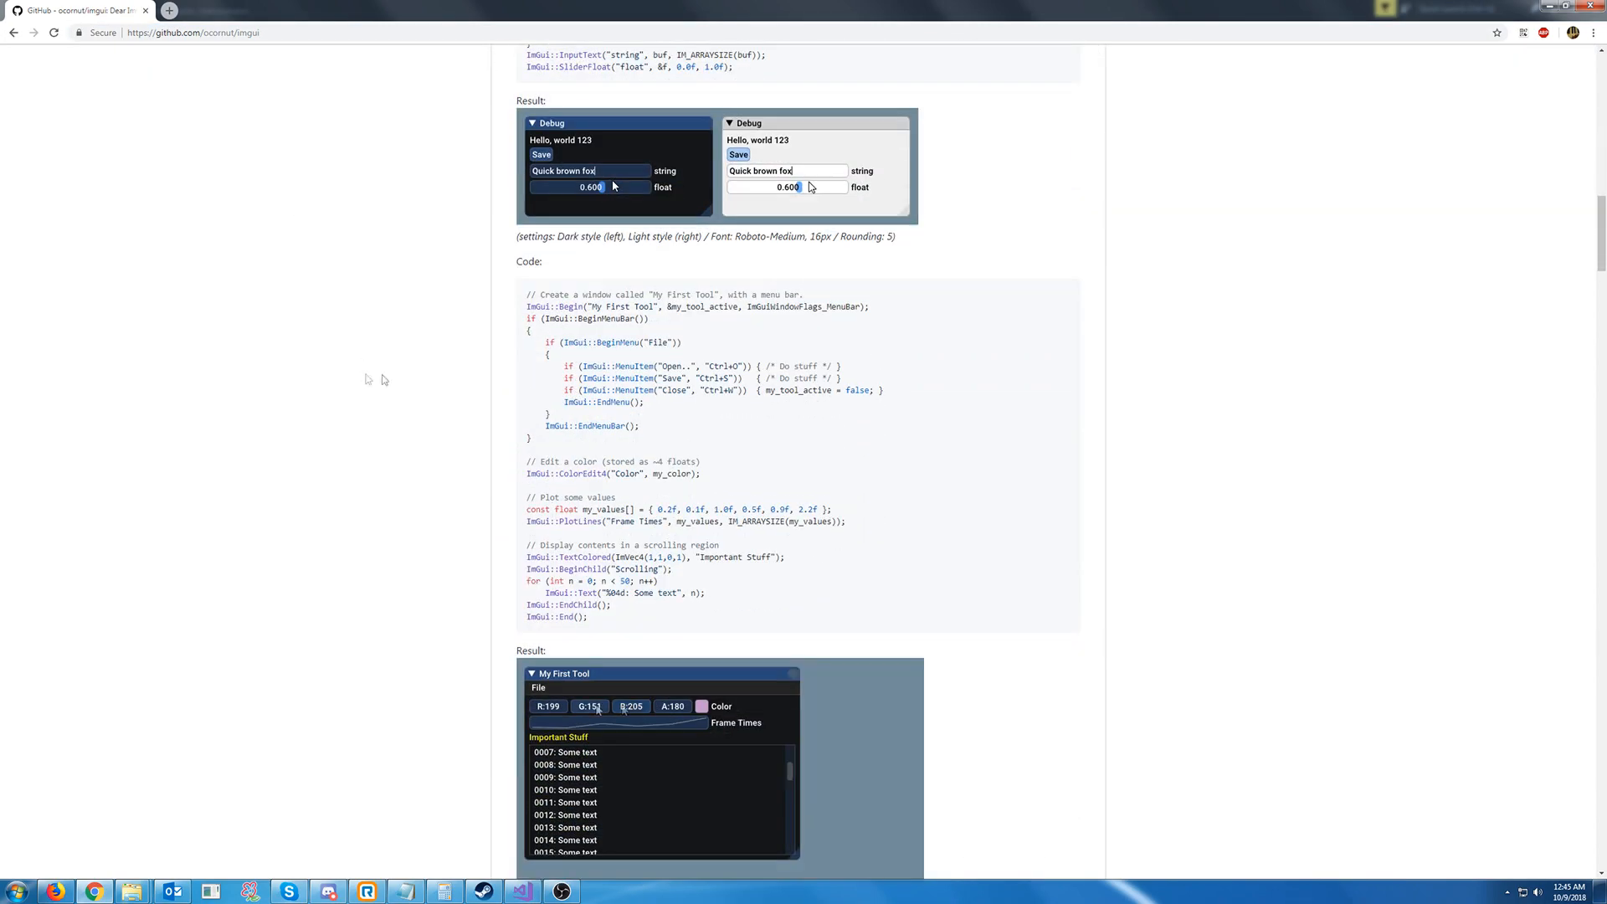
scroll("down", 3)
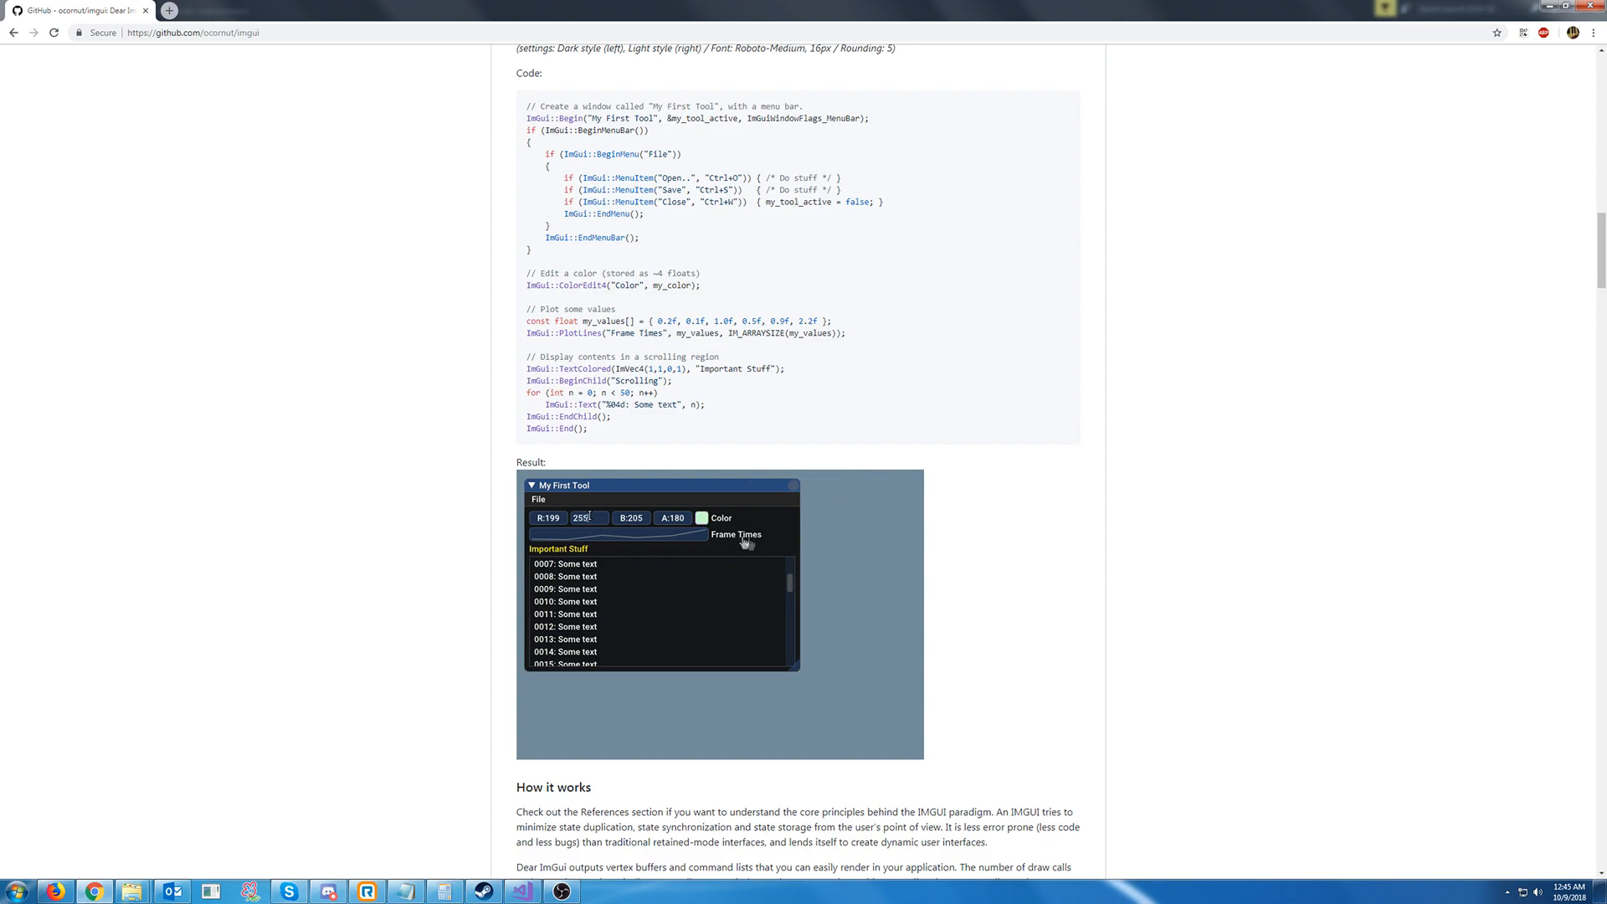
left_click(537, 499)
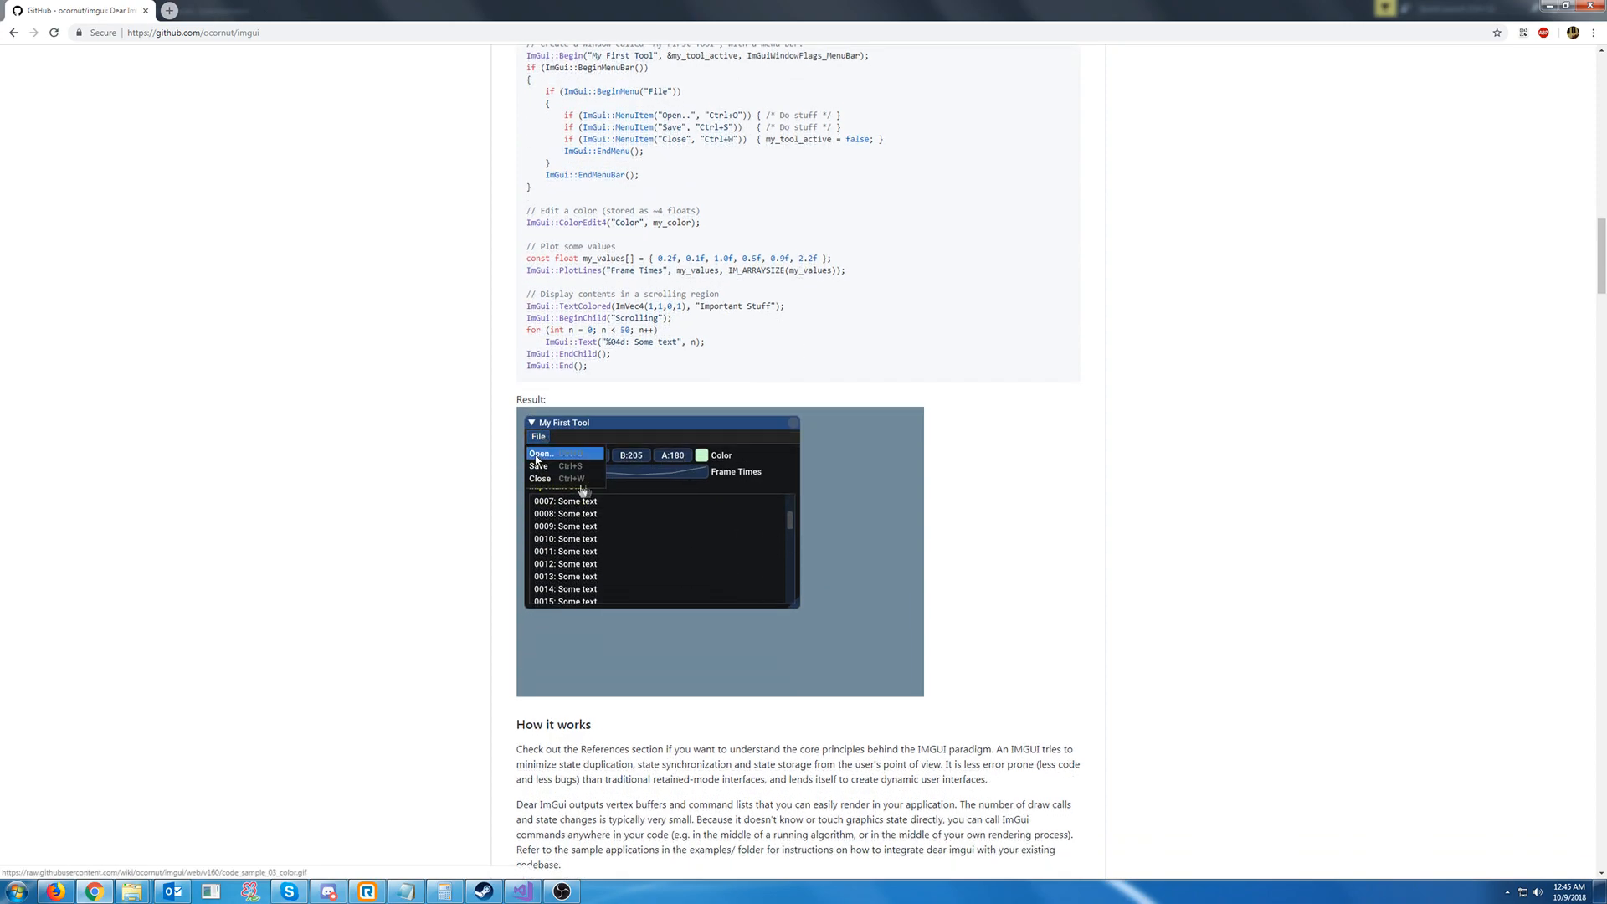
scroll("down", 3)
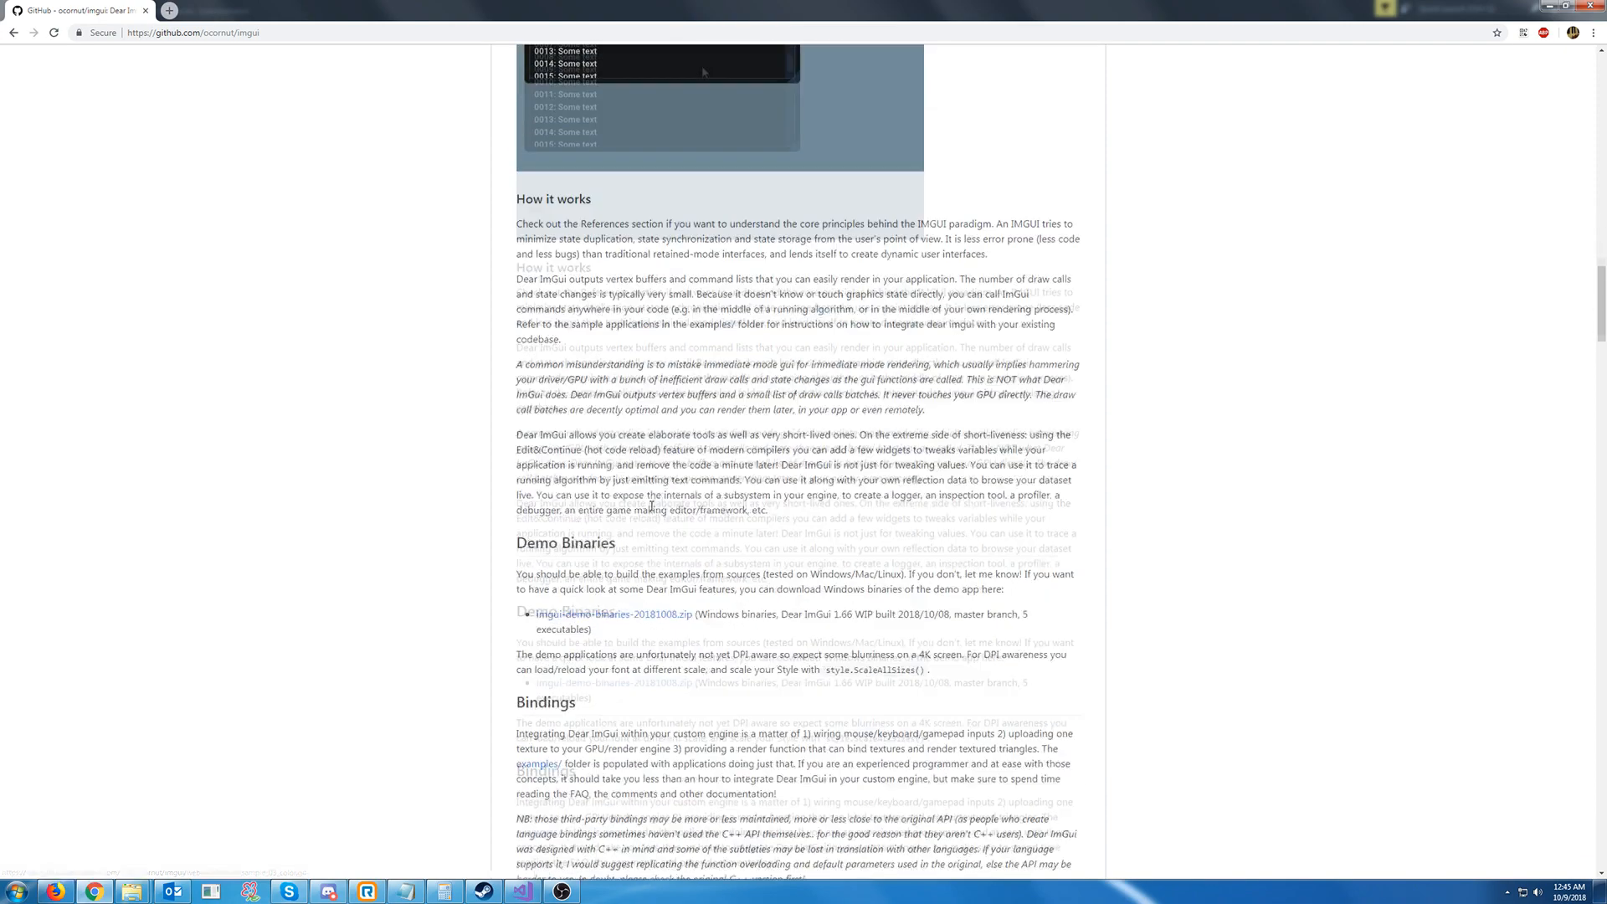
scroll("up", 3)
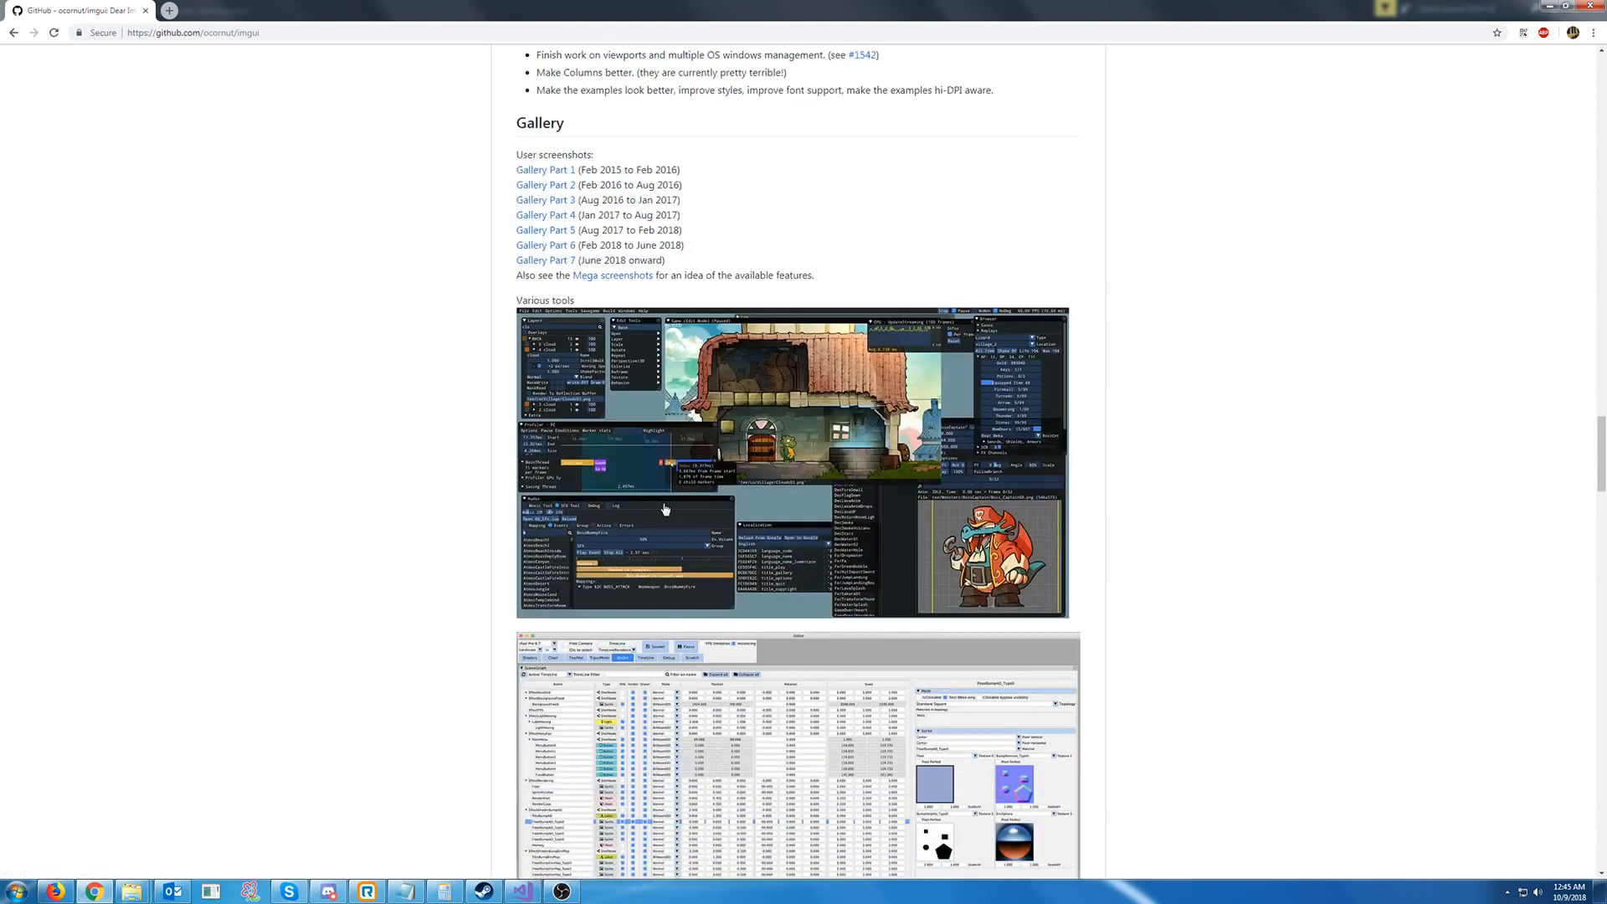
scroll("down", 3)
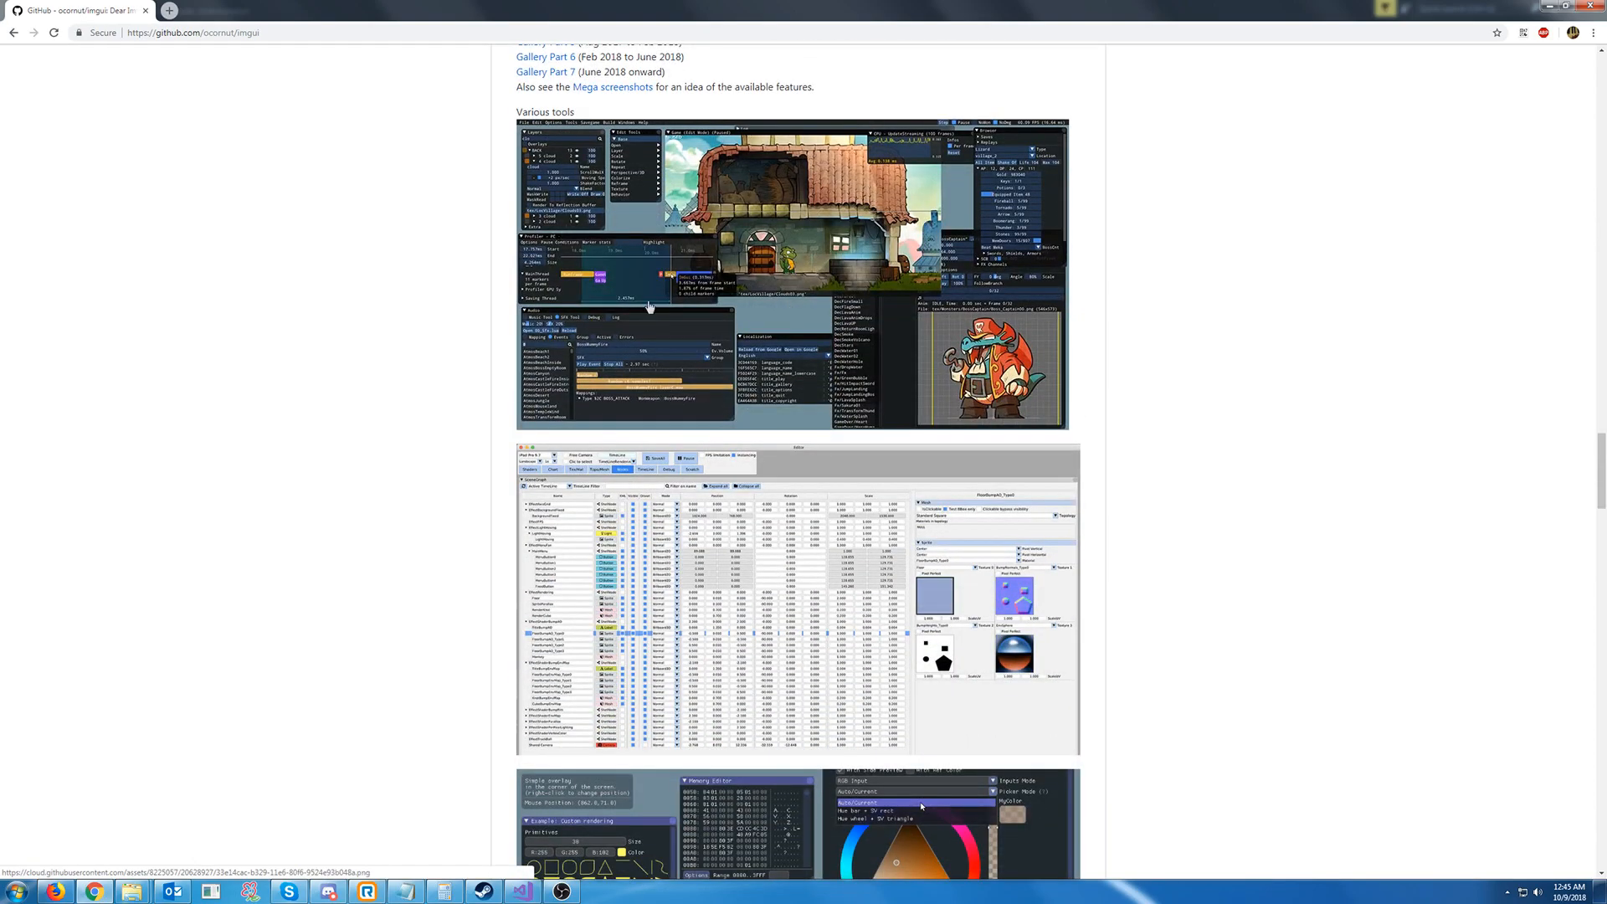
scroll("down", 3)
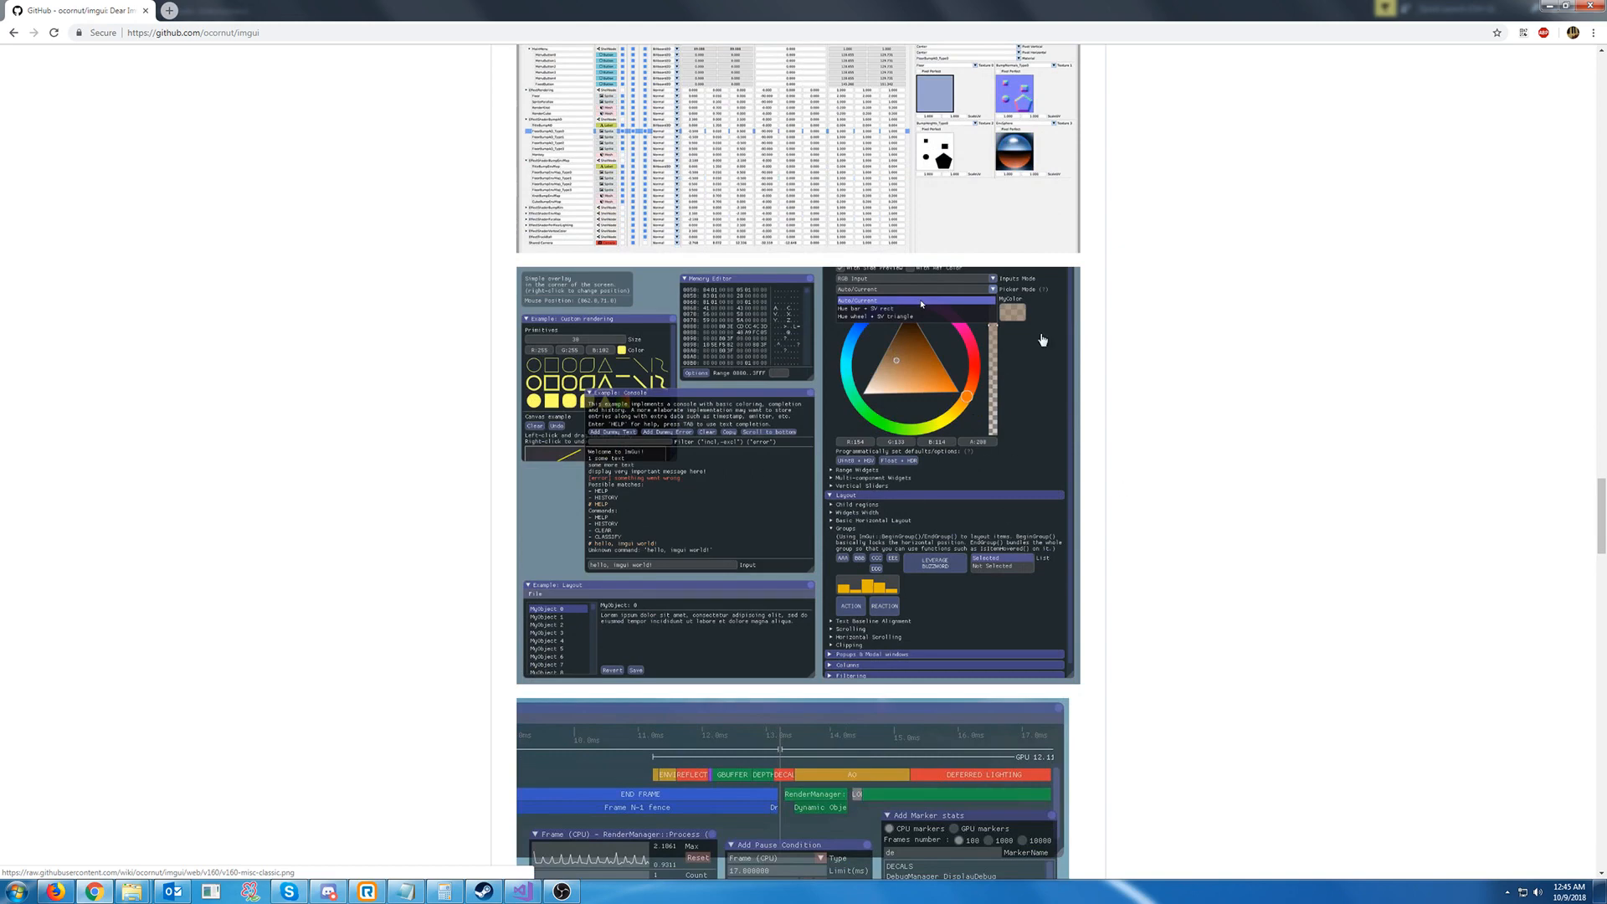
mouse_move(964, 570)
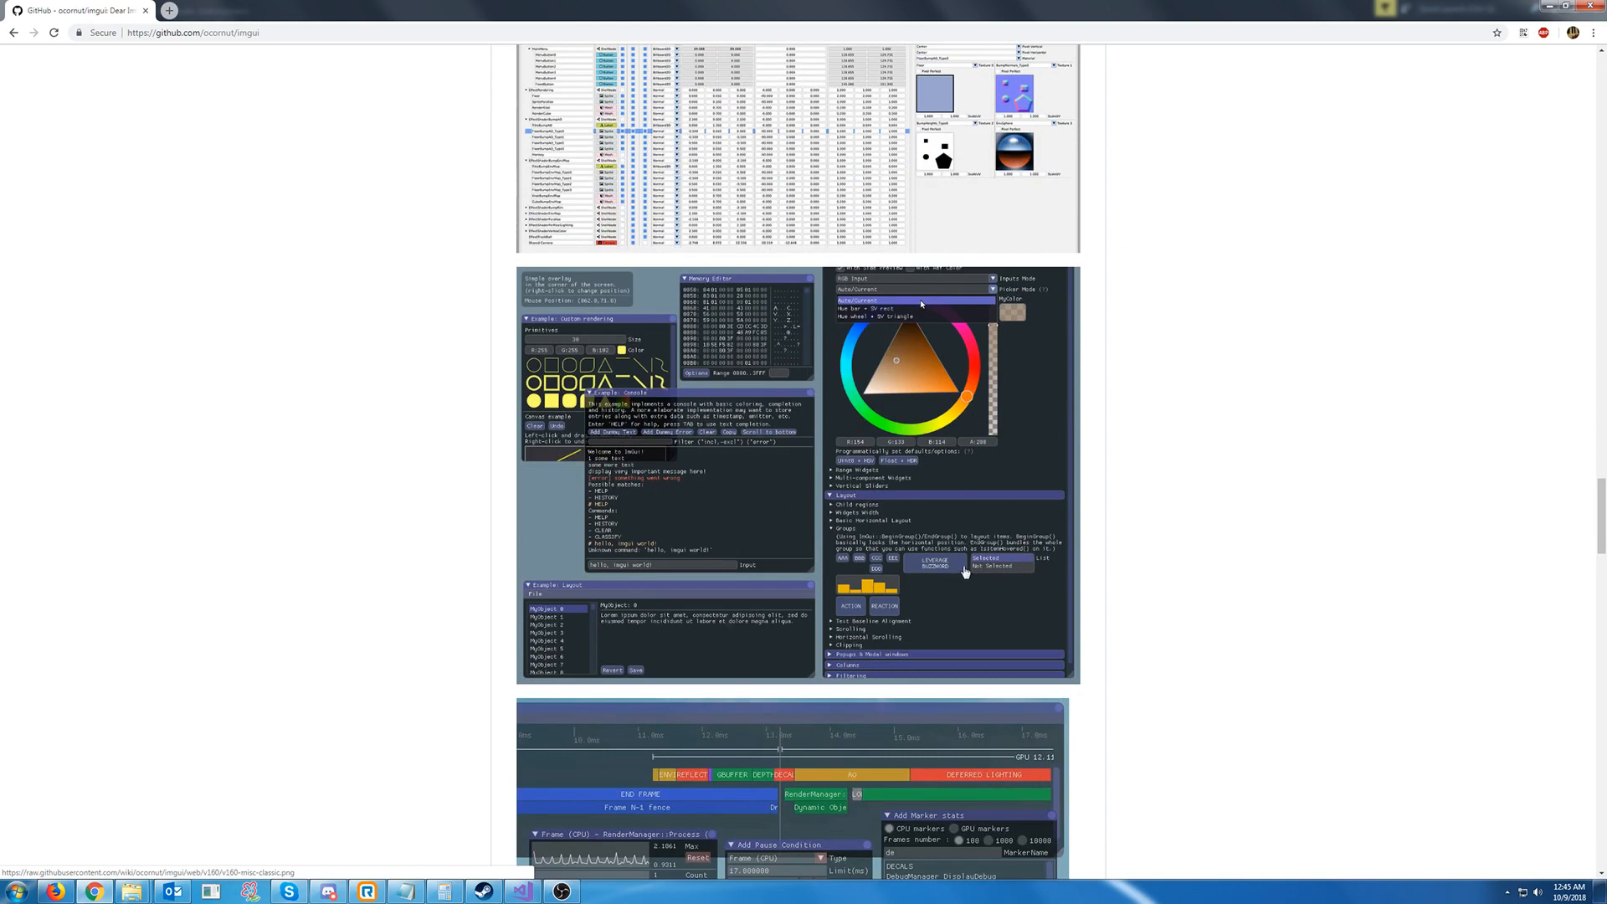
scroll("down", 3)
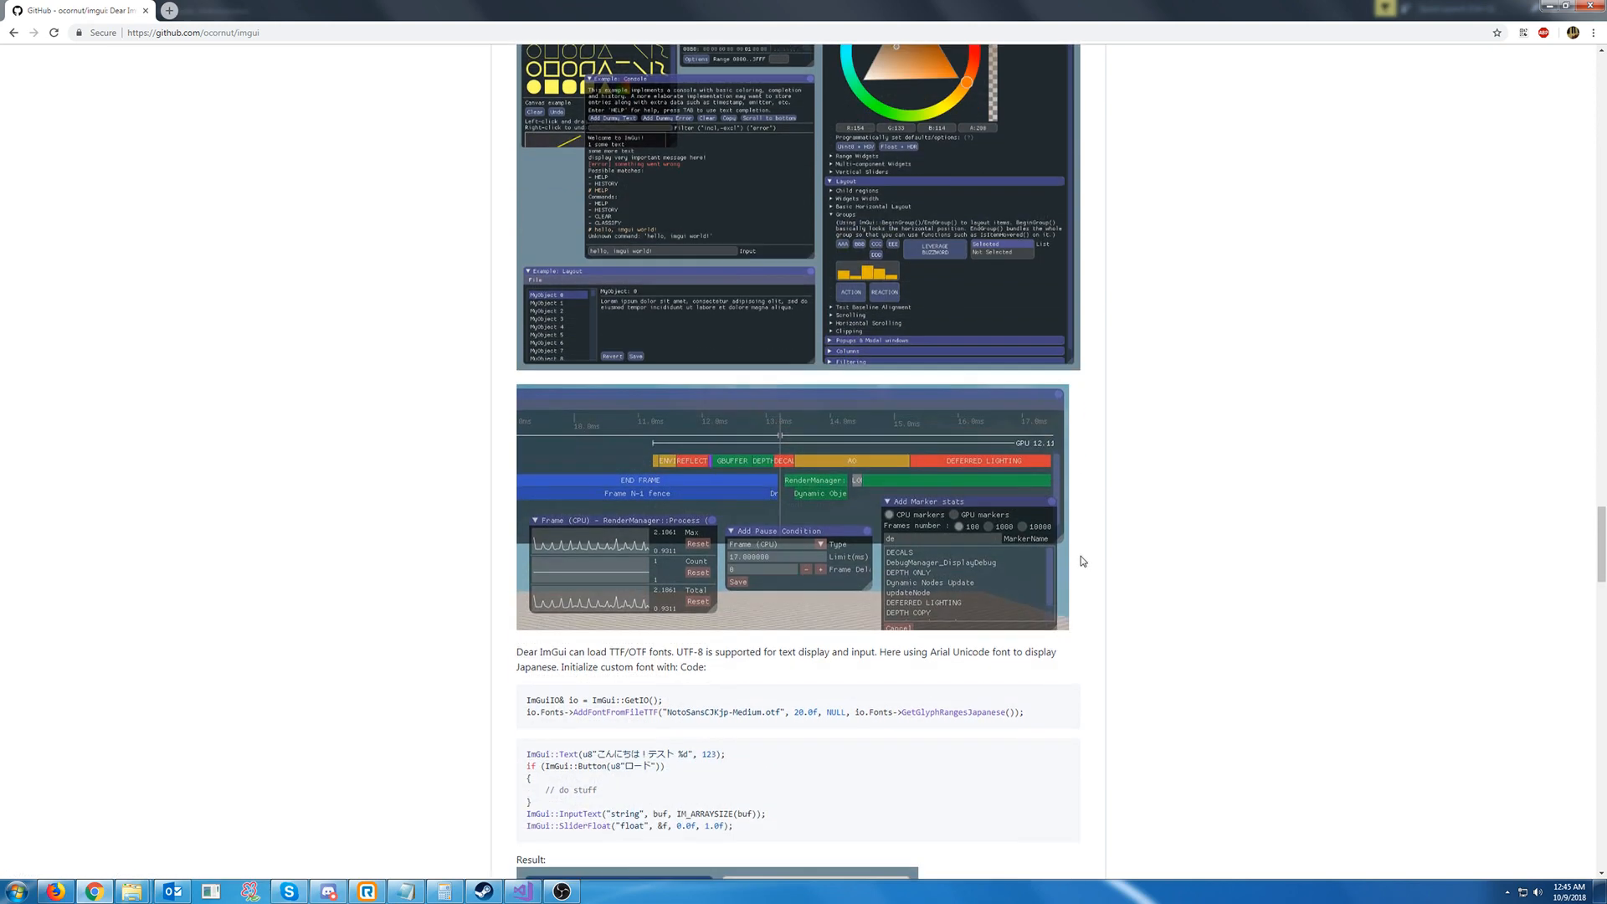
scroll("down", 3)
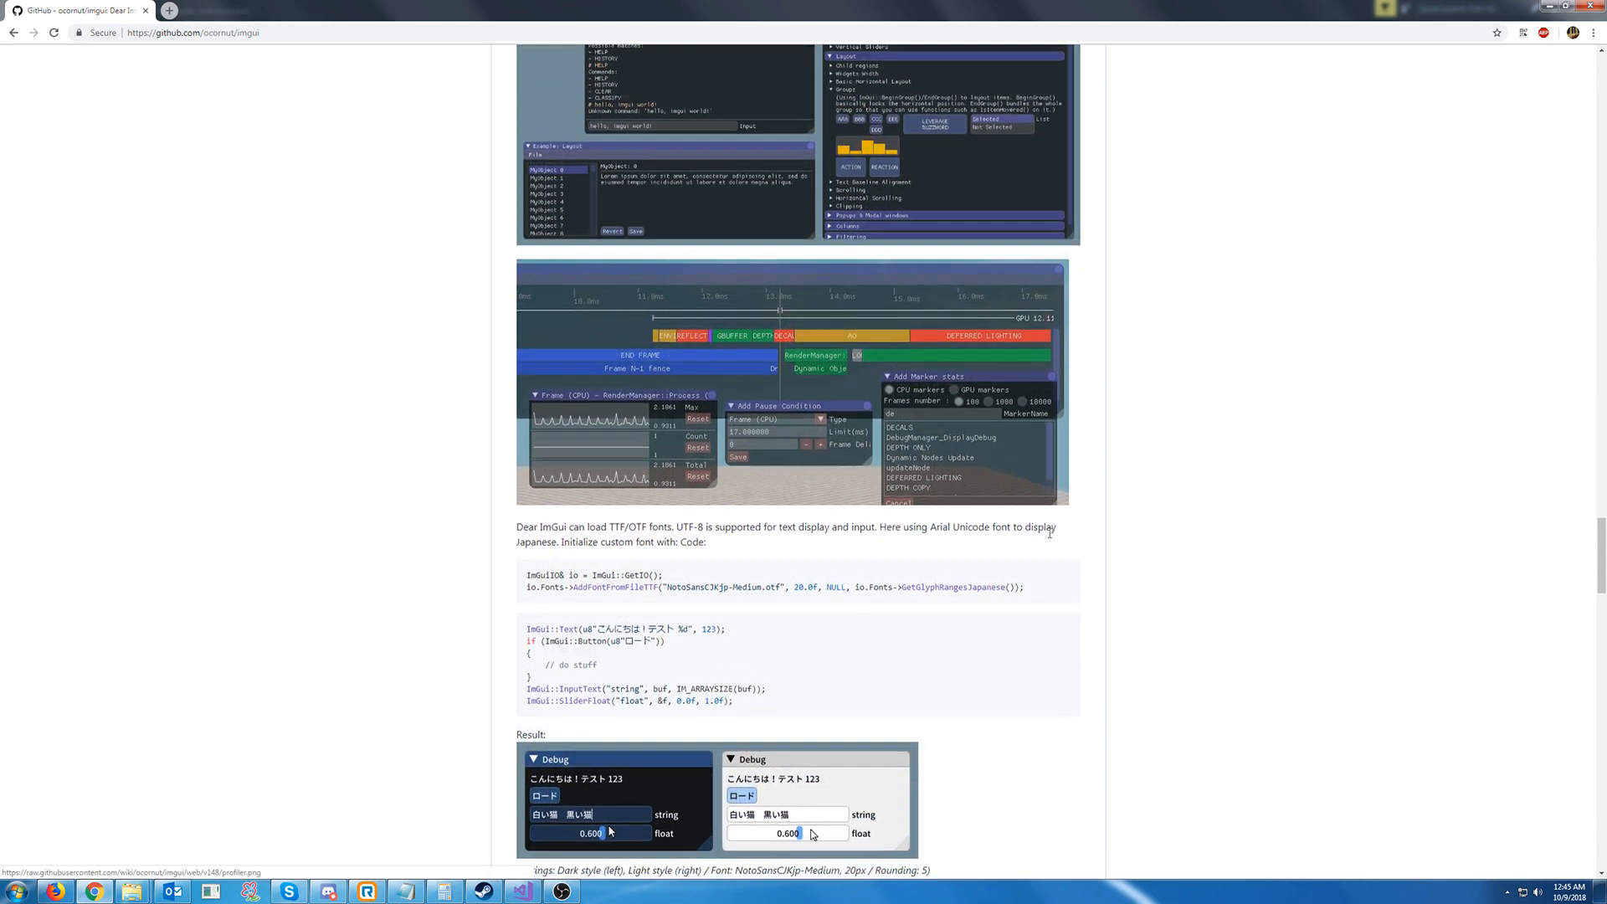
scroll("down", 3)
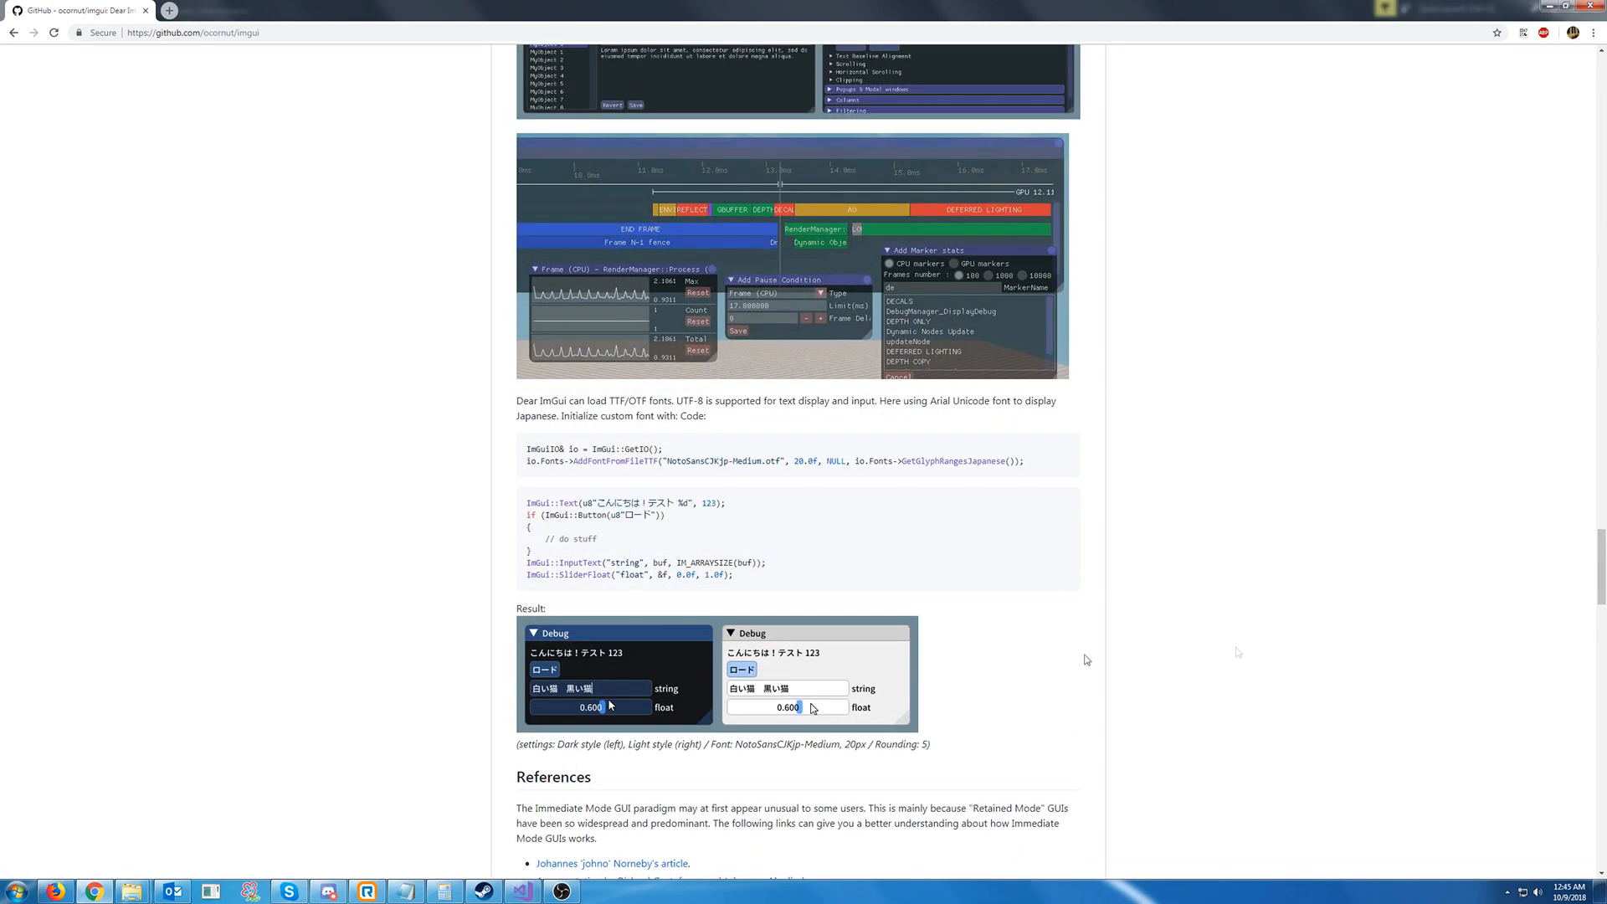
scroll("down", 3)
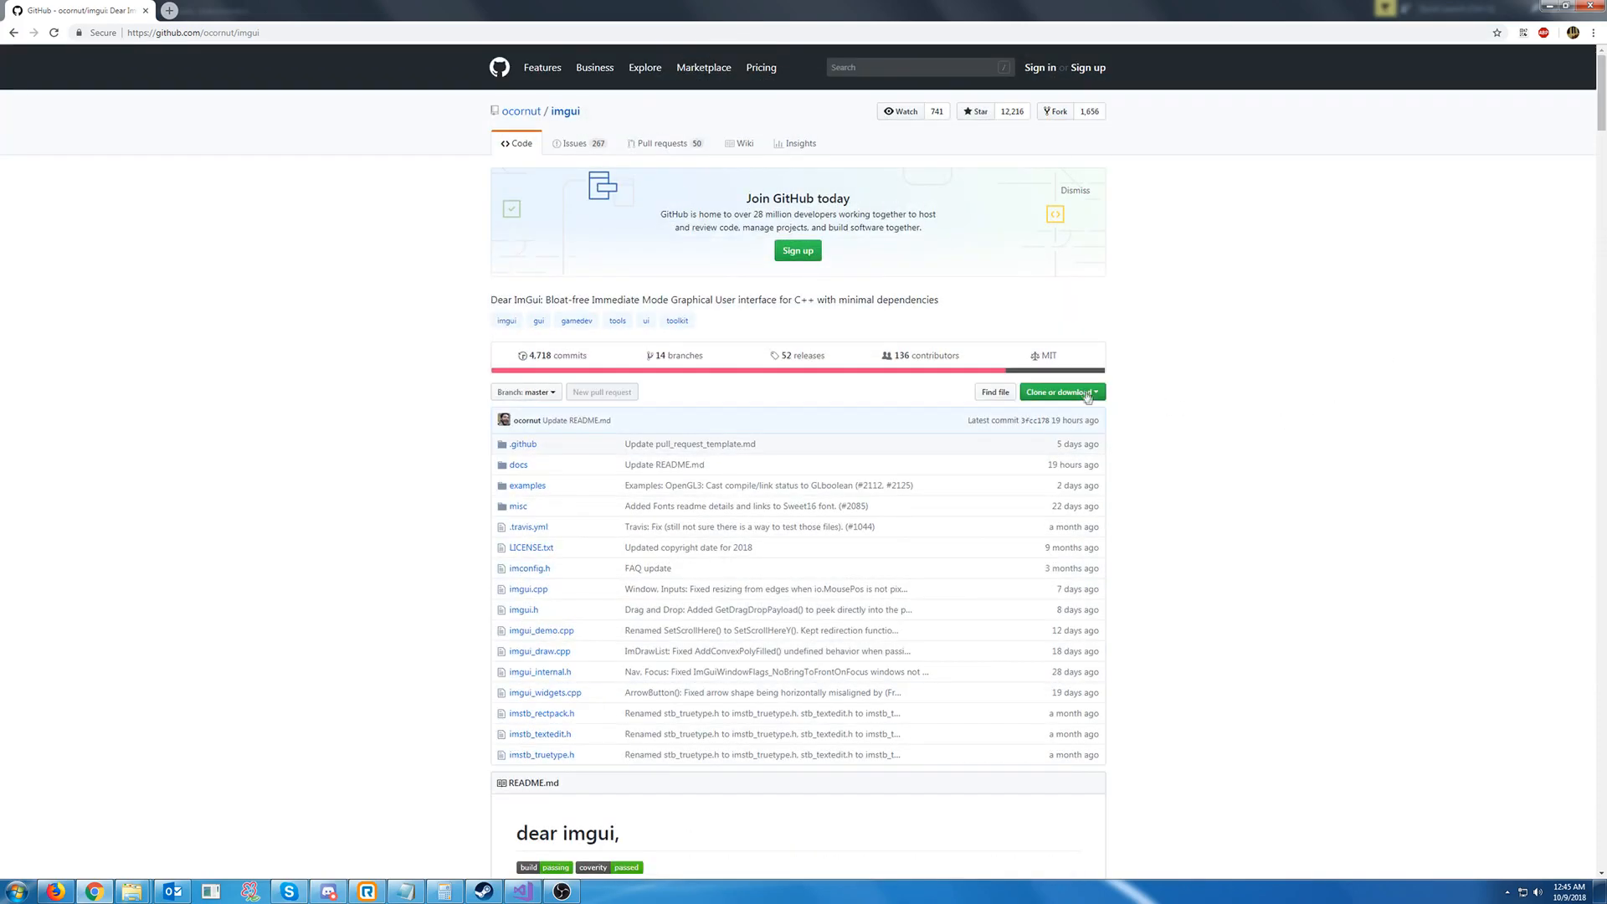
Download the Dear ImGui repository as imgui-master.zip via Clone or download
left_click(1059, 392)
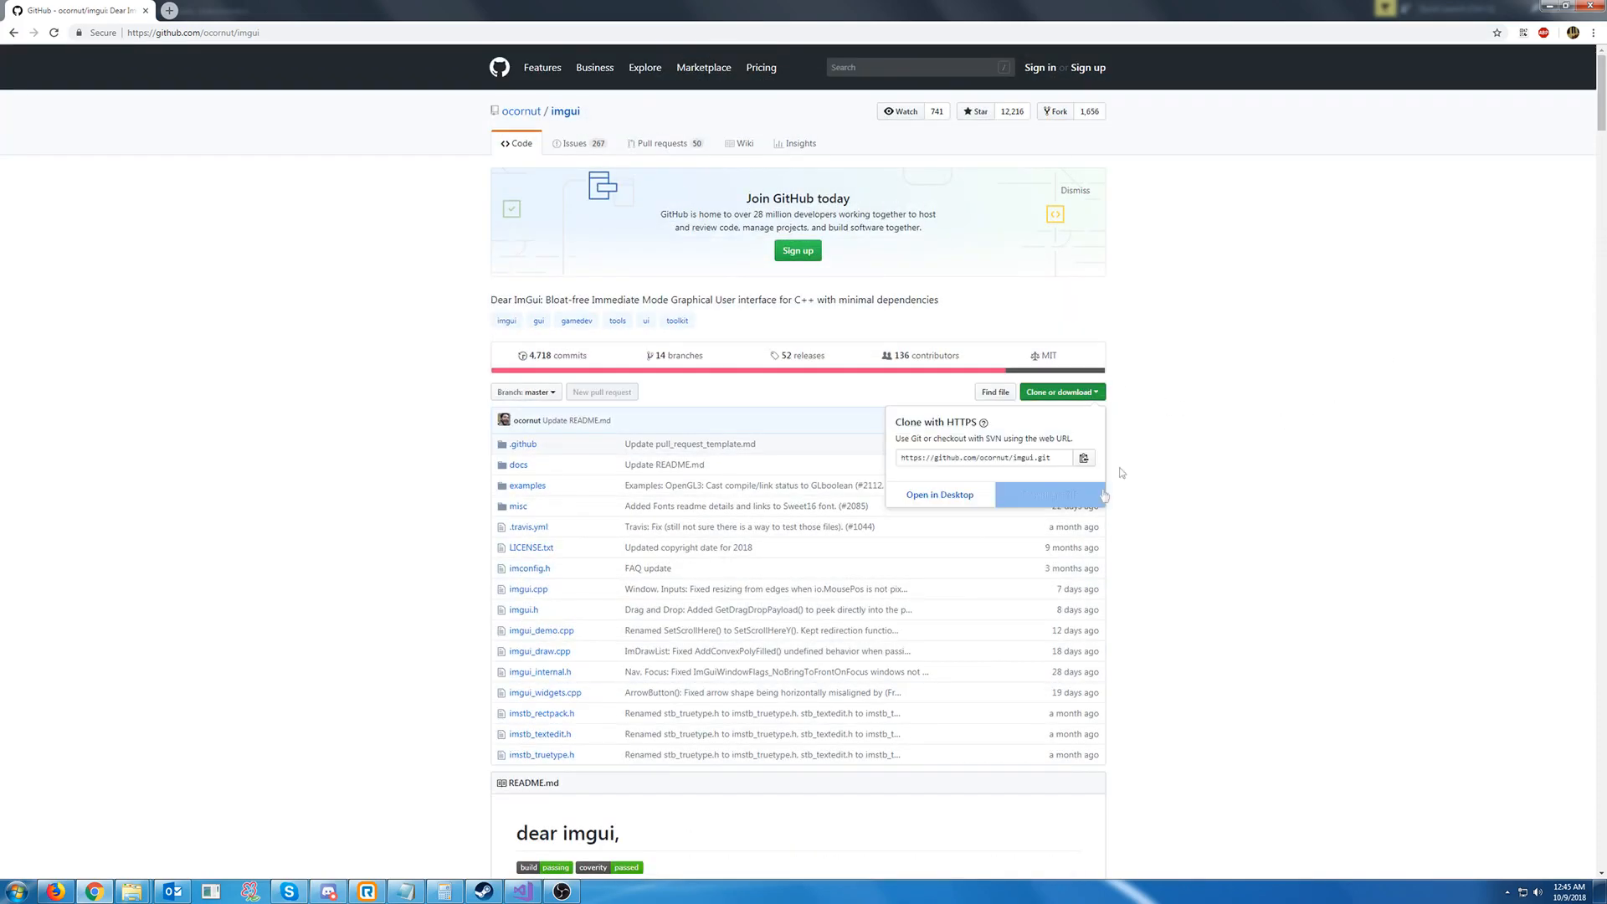
left_click(1048, 494)
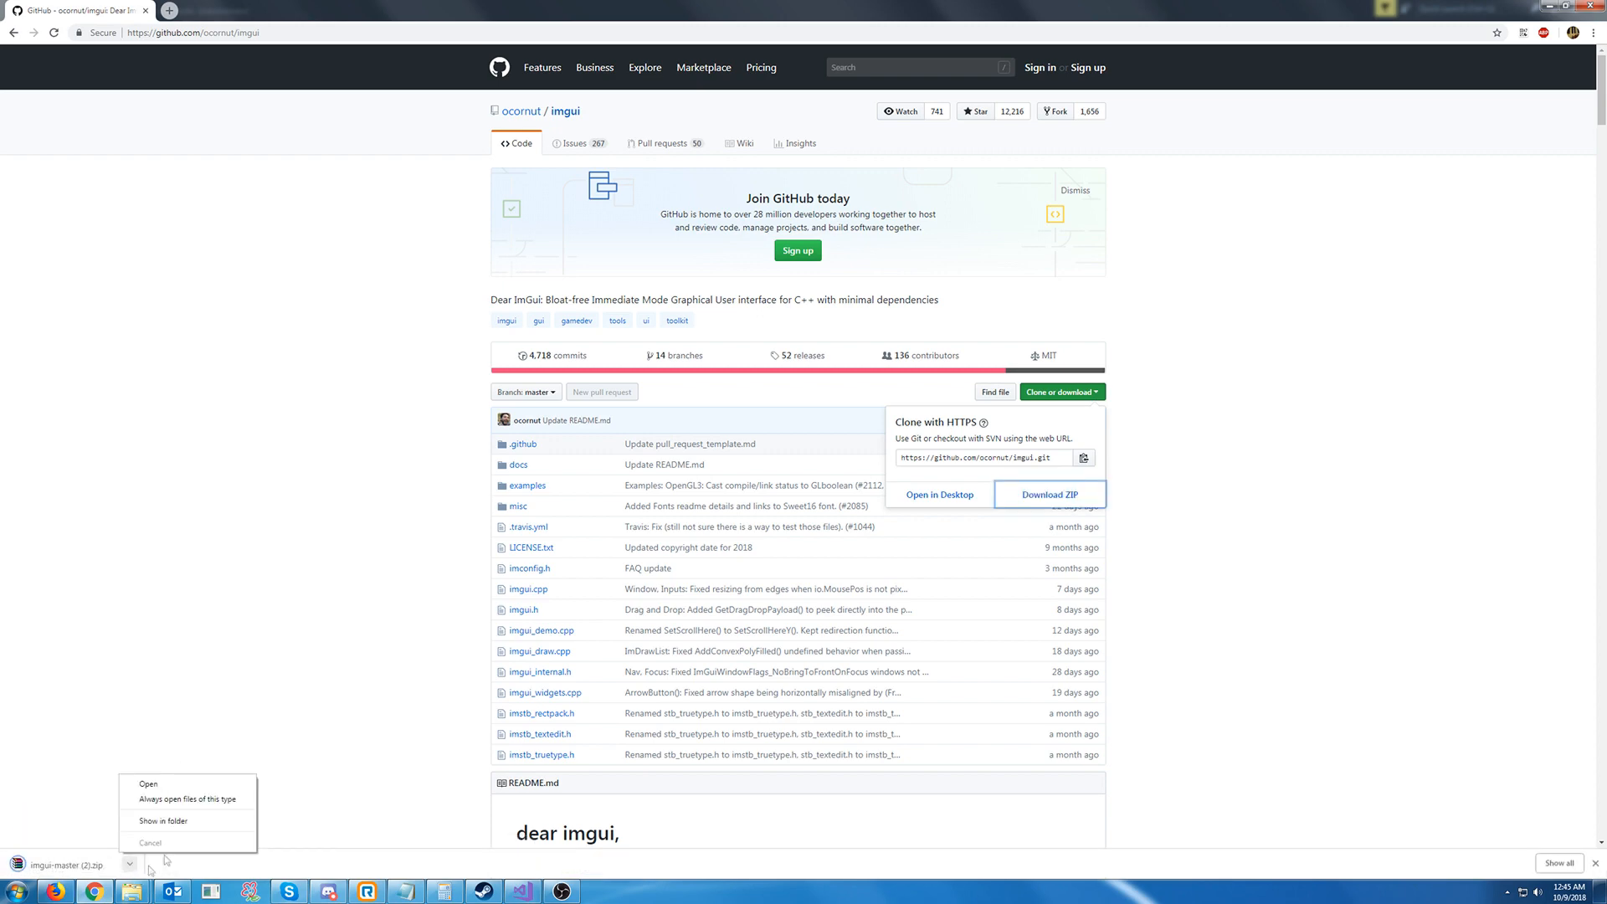
Extract imgui-master.zip into its own folder under Downloads, dismissing the WinRAR trial notice
left_click(148, 783)
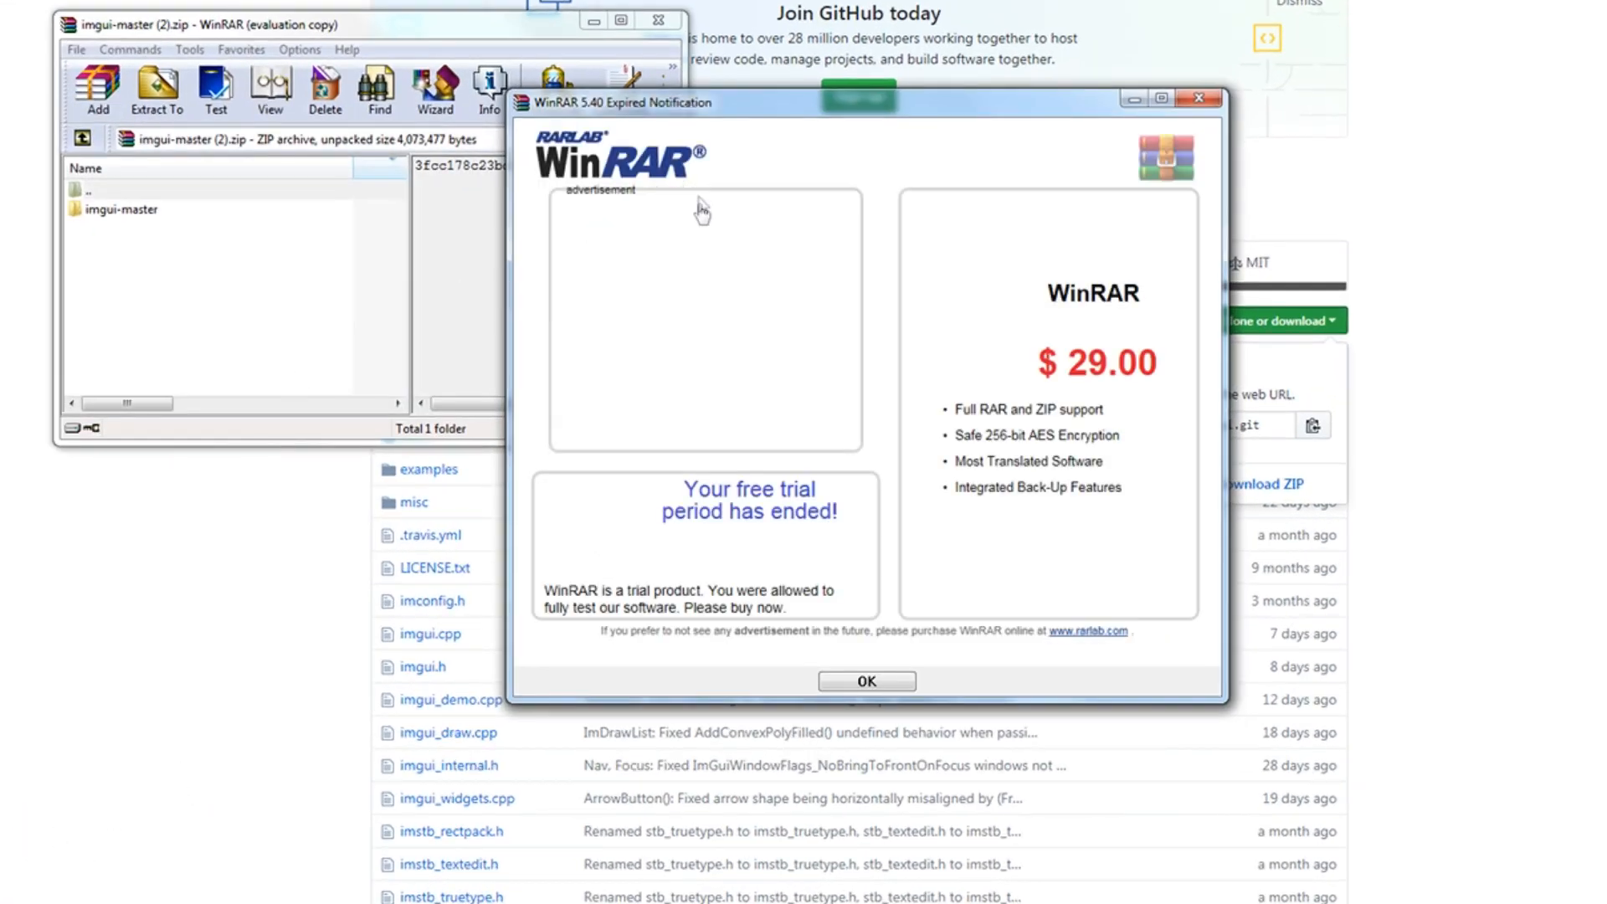
left_click(866, 681)
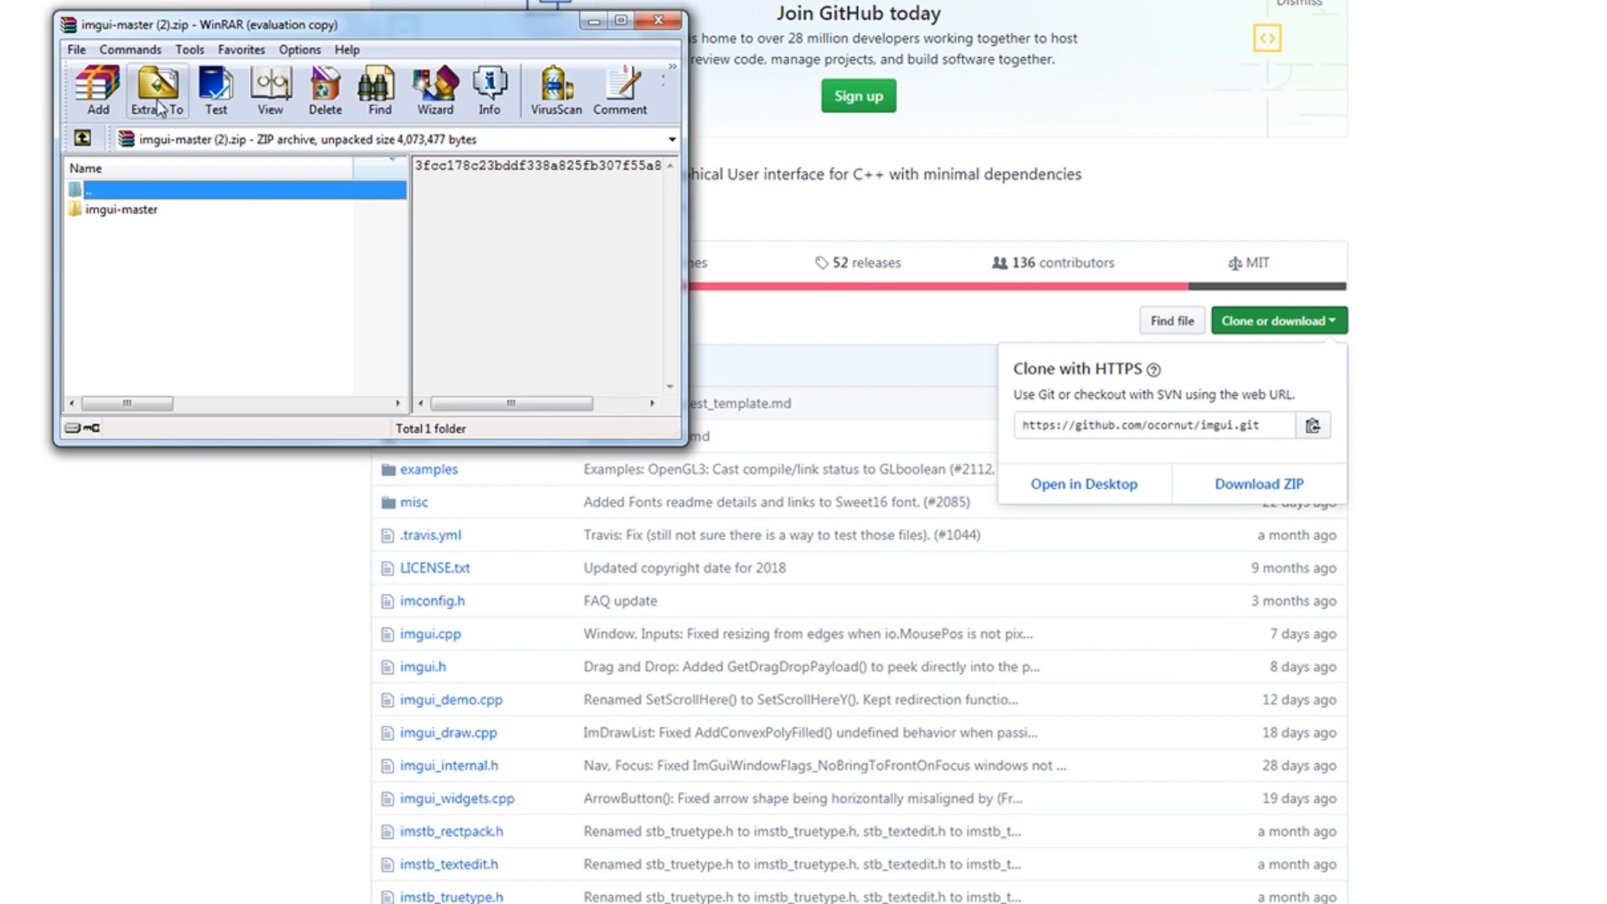
left_click(155, 87)
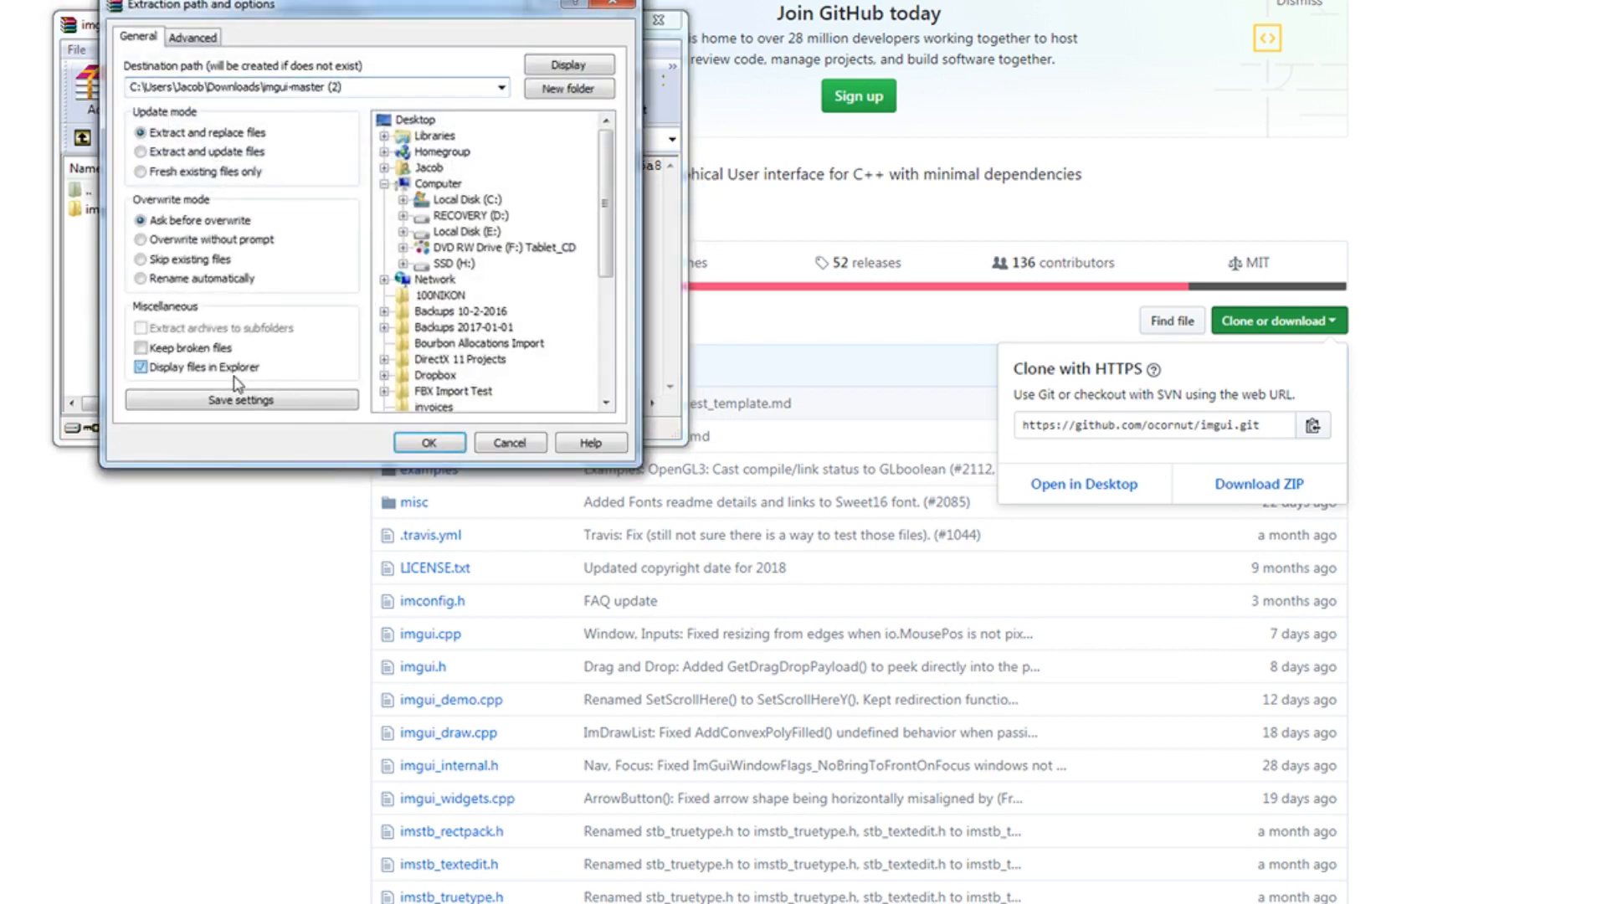
left_click(428, 442)
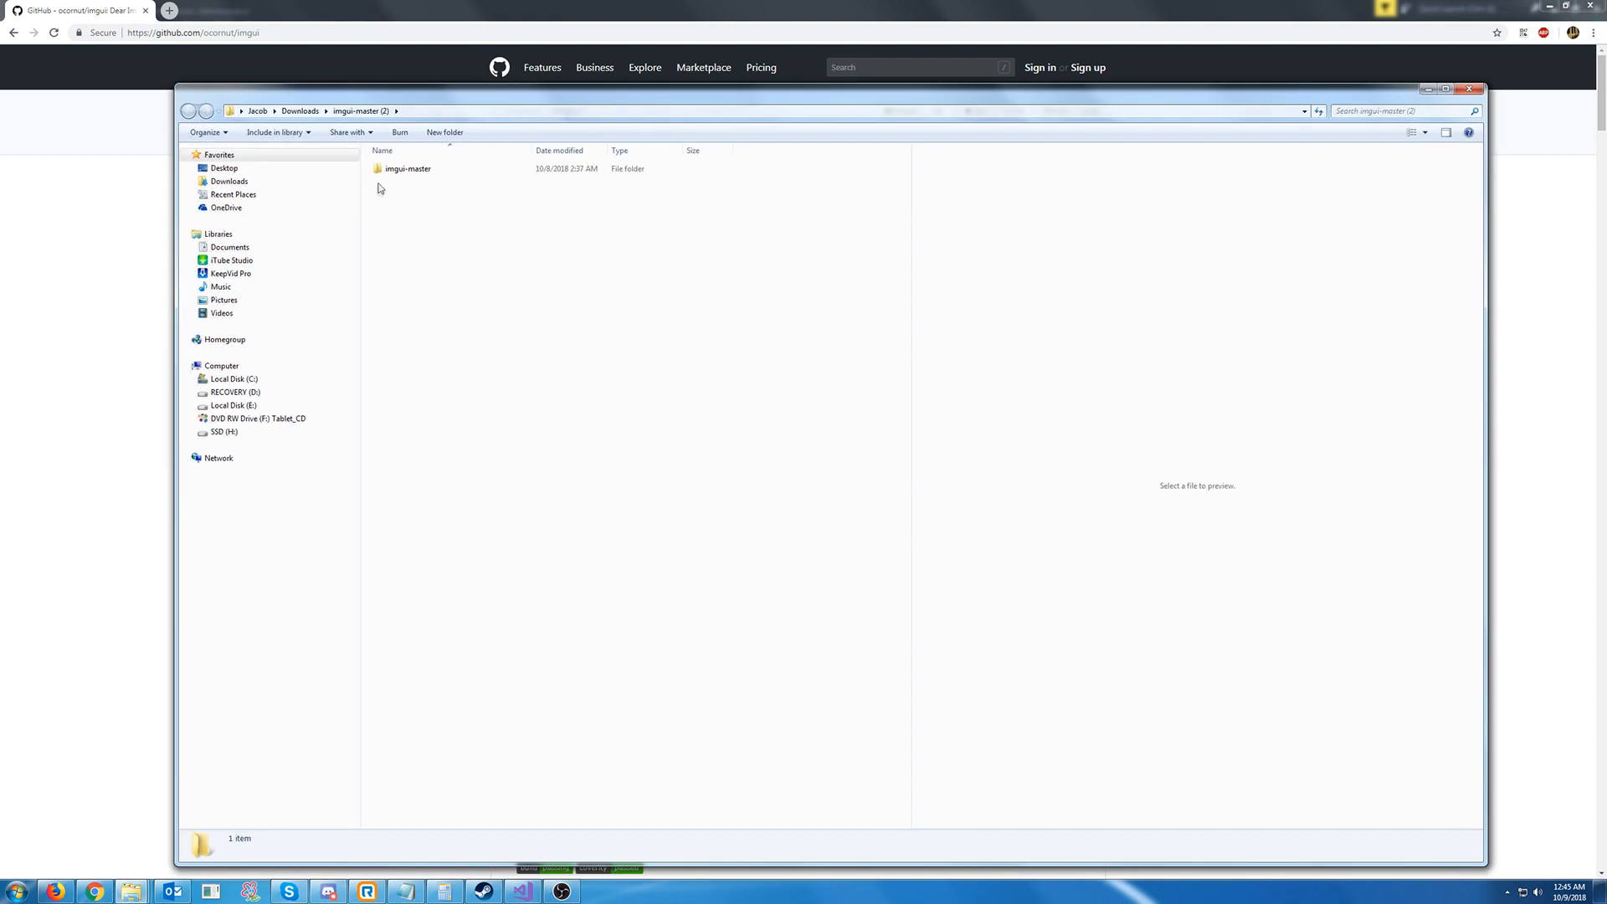
Select imconfig.h, imgui.cpp, imgui.h, imgui_draw.cpp, imgui_internal.h and imgui_widgets.cpp in imgui-master
double_click(407, 167)
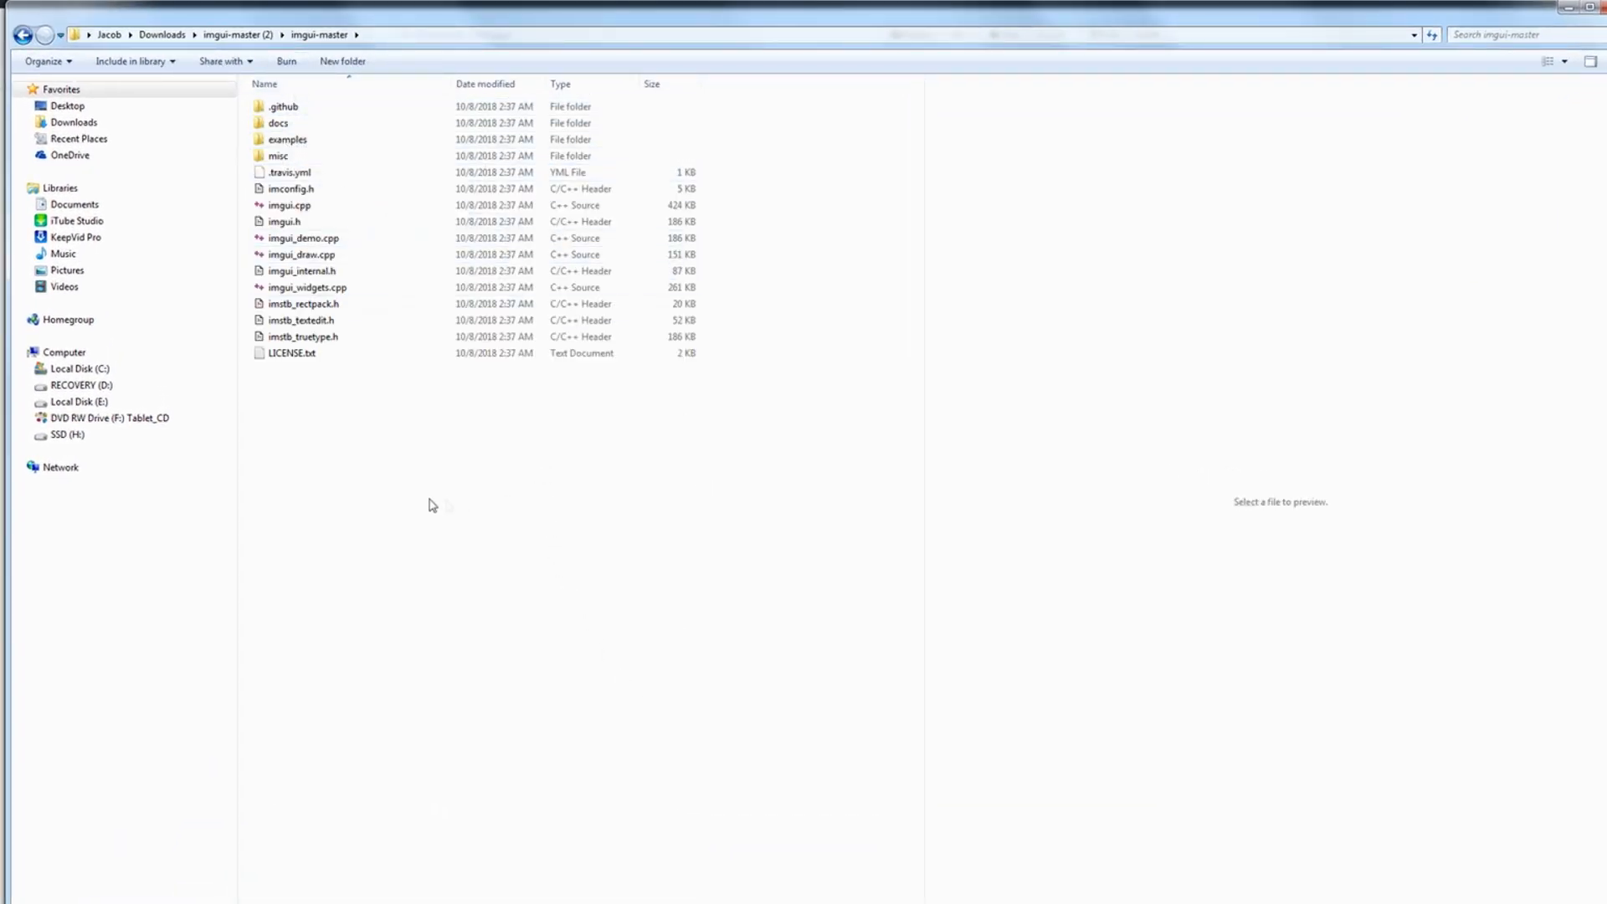
left_click(304, 303)
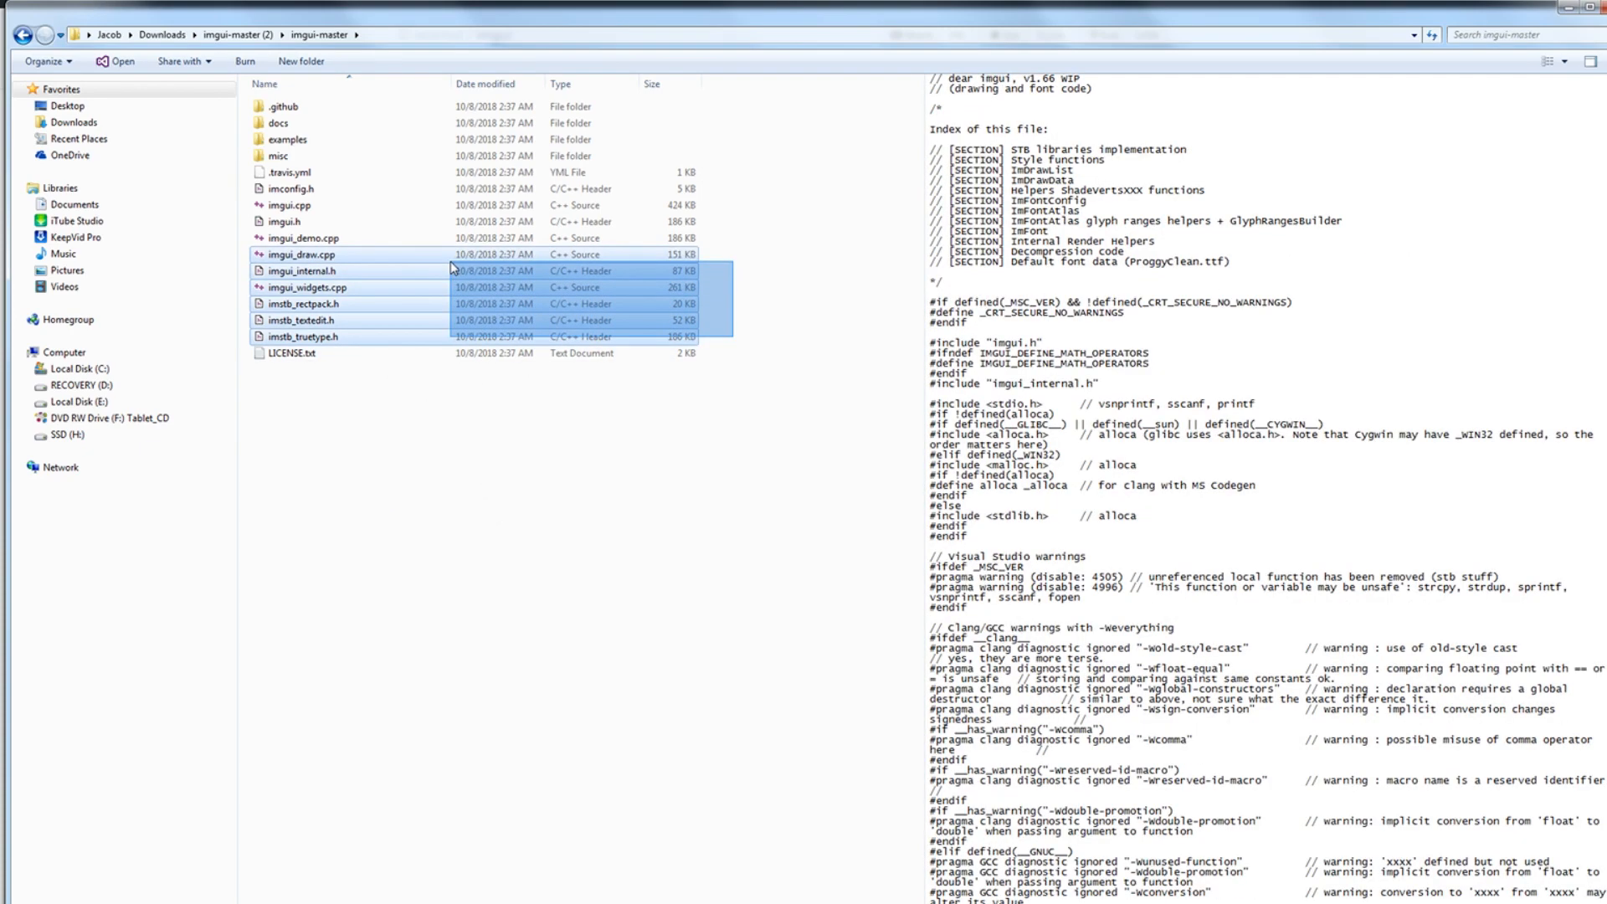
left_click(301, 238)
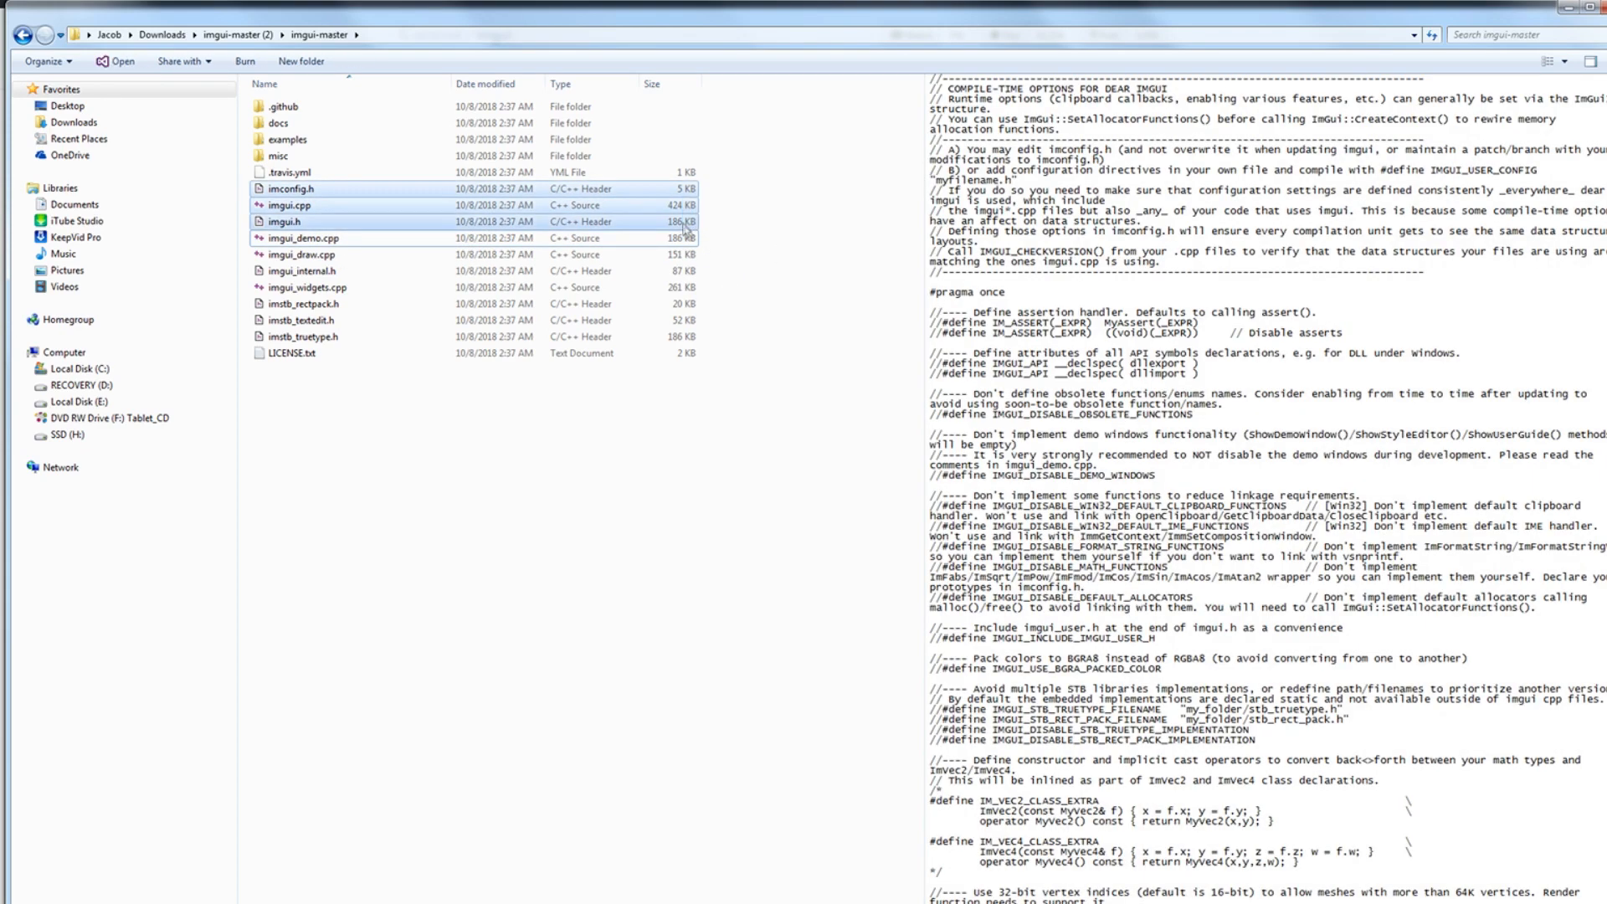
left_click(308, 286)
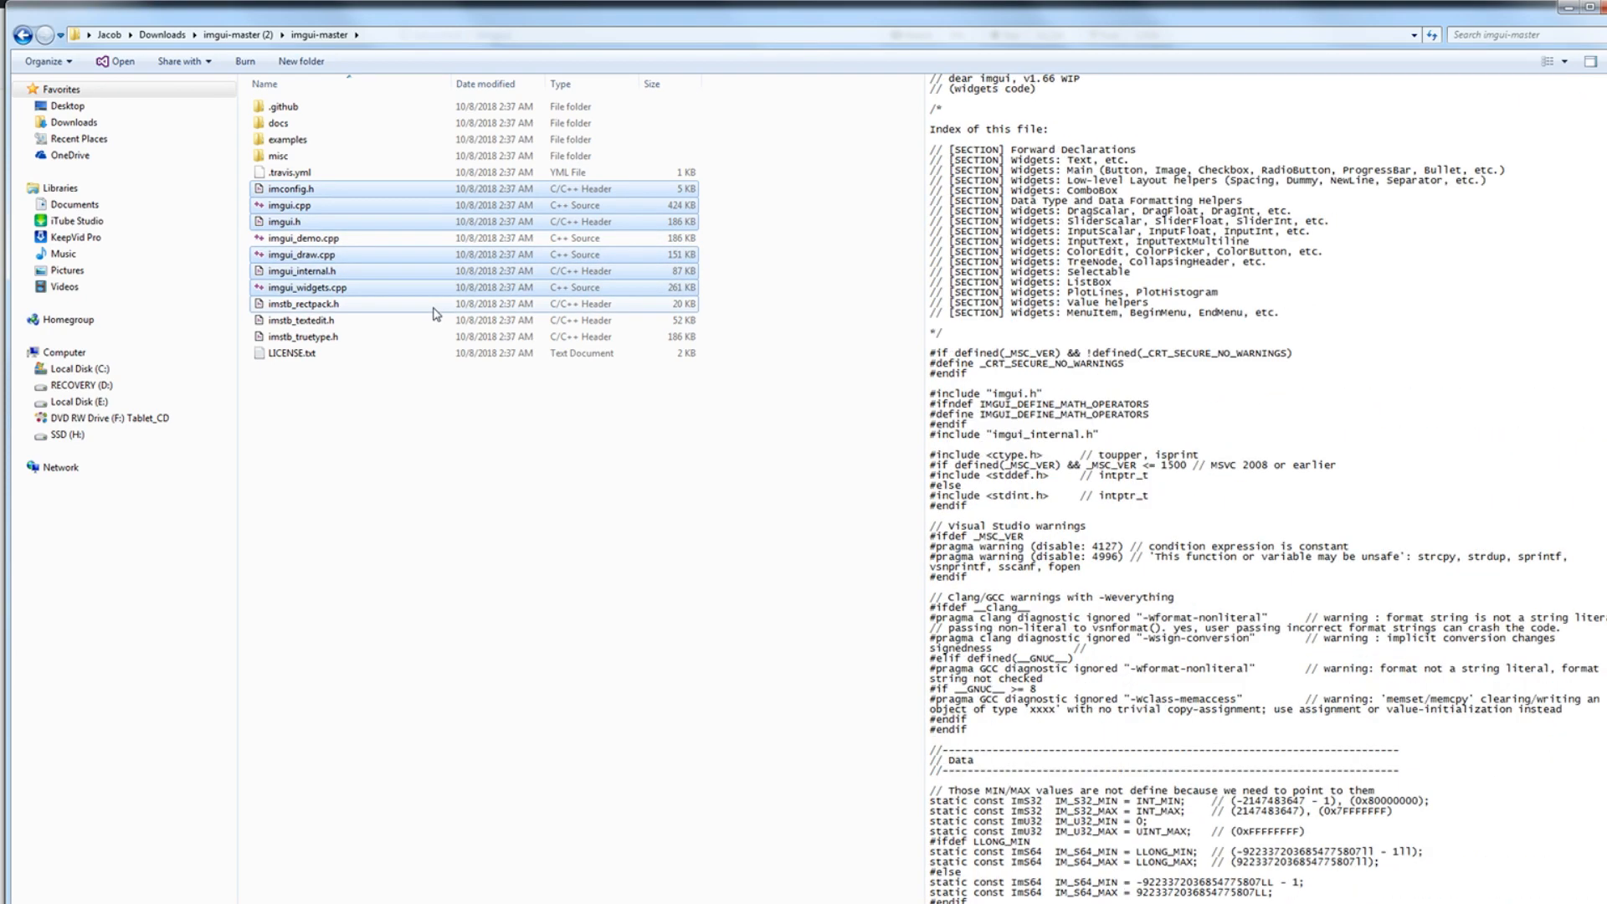
left_click(303, 336)
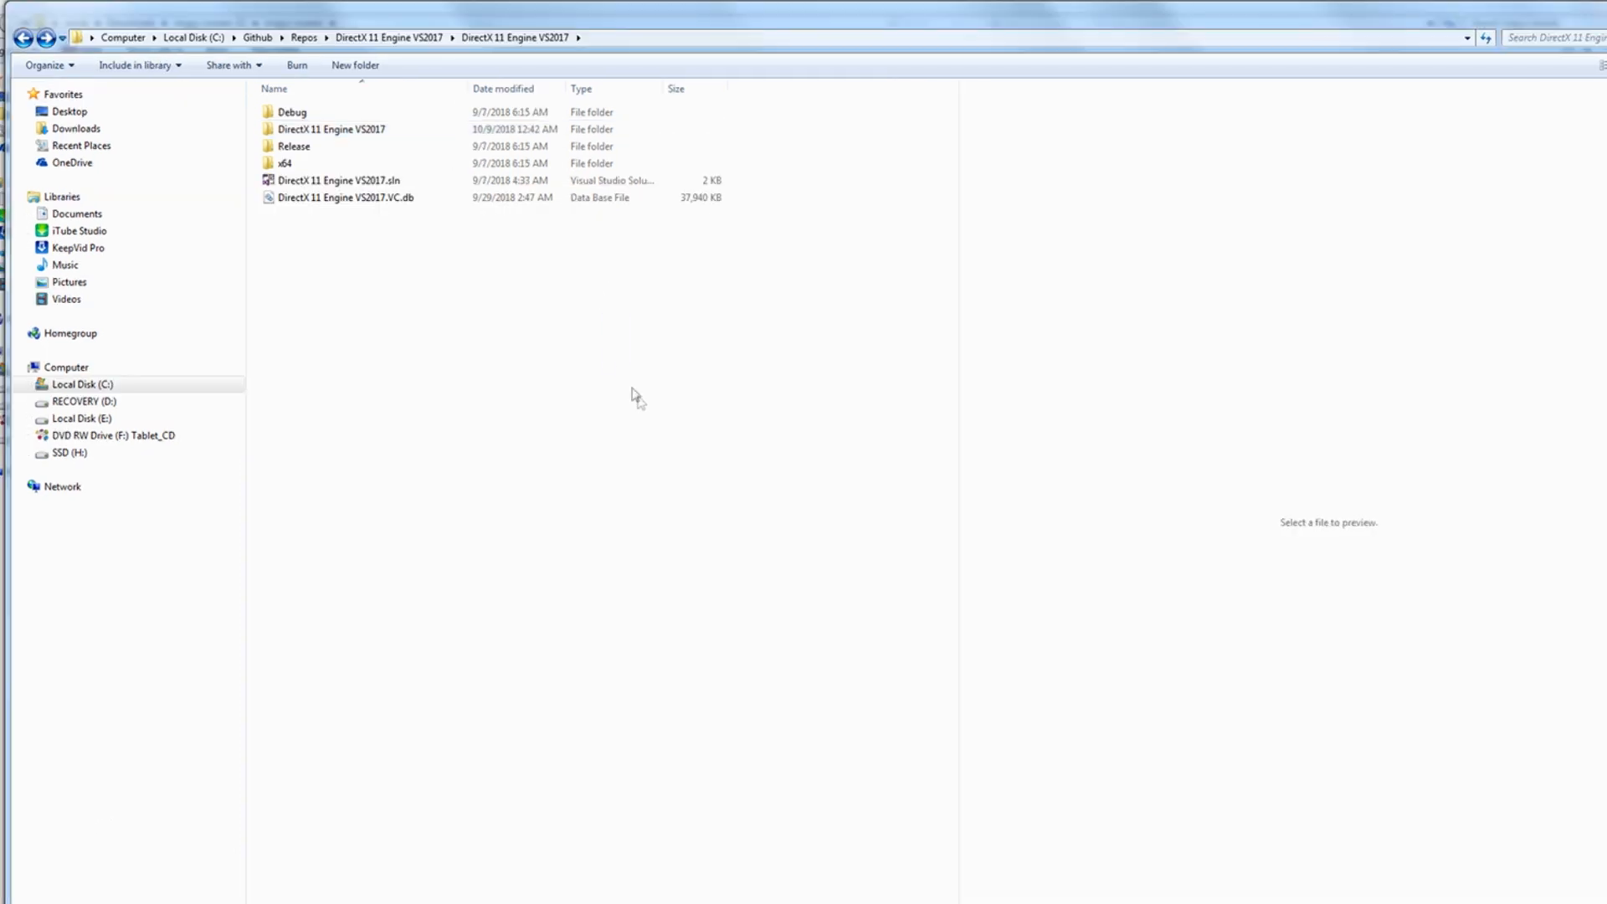
Create a folder named ImGui inside the project's Graphics folder for the core ImGui files
left_click(330, 129)
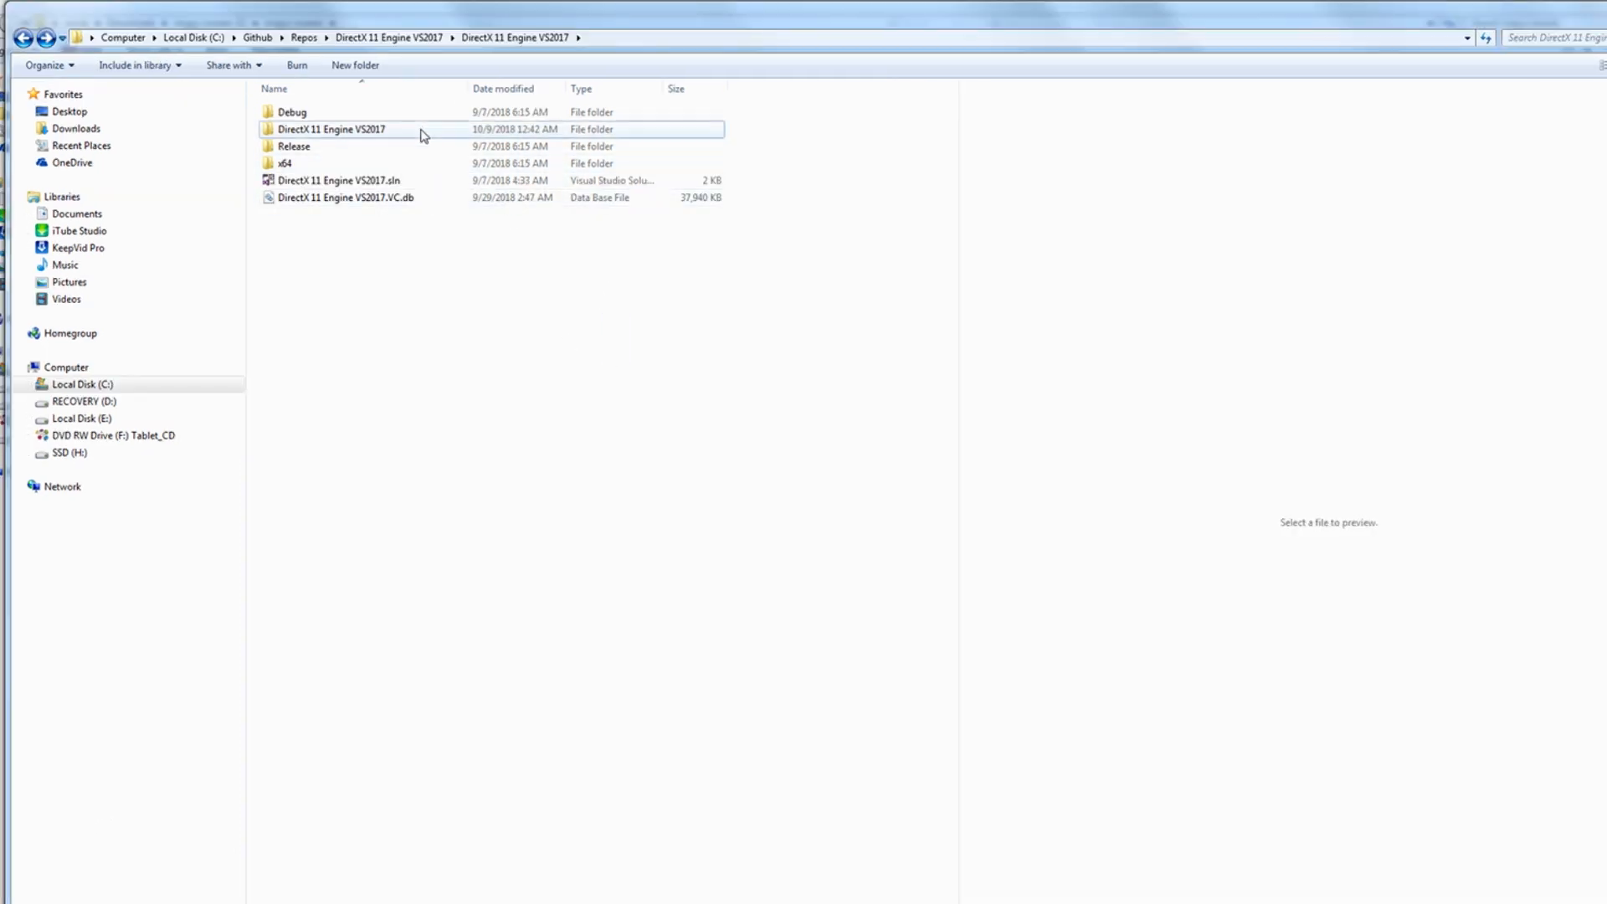
double_click(330, 129)
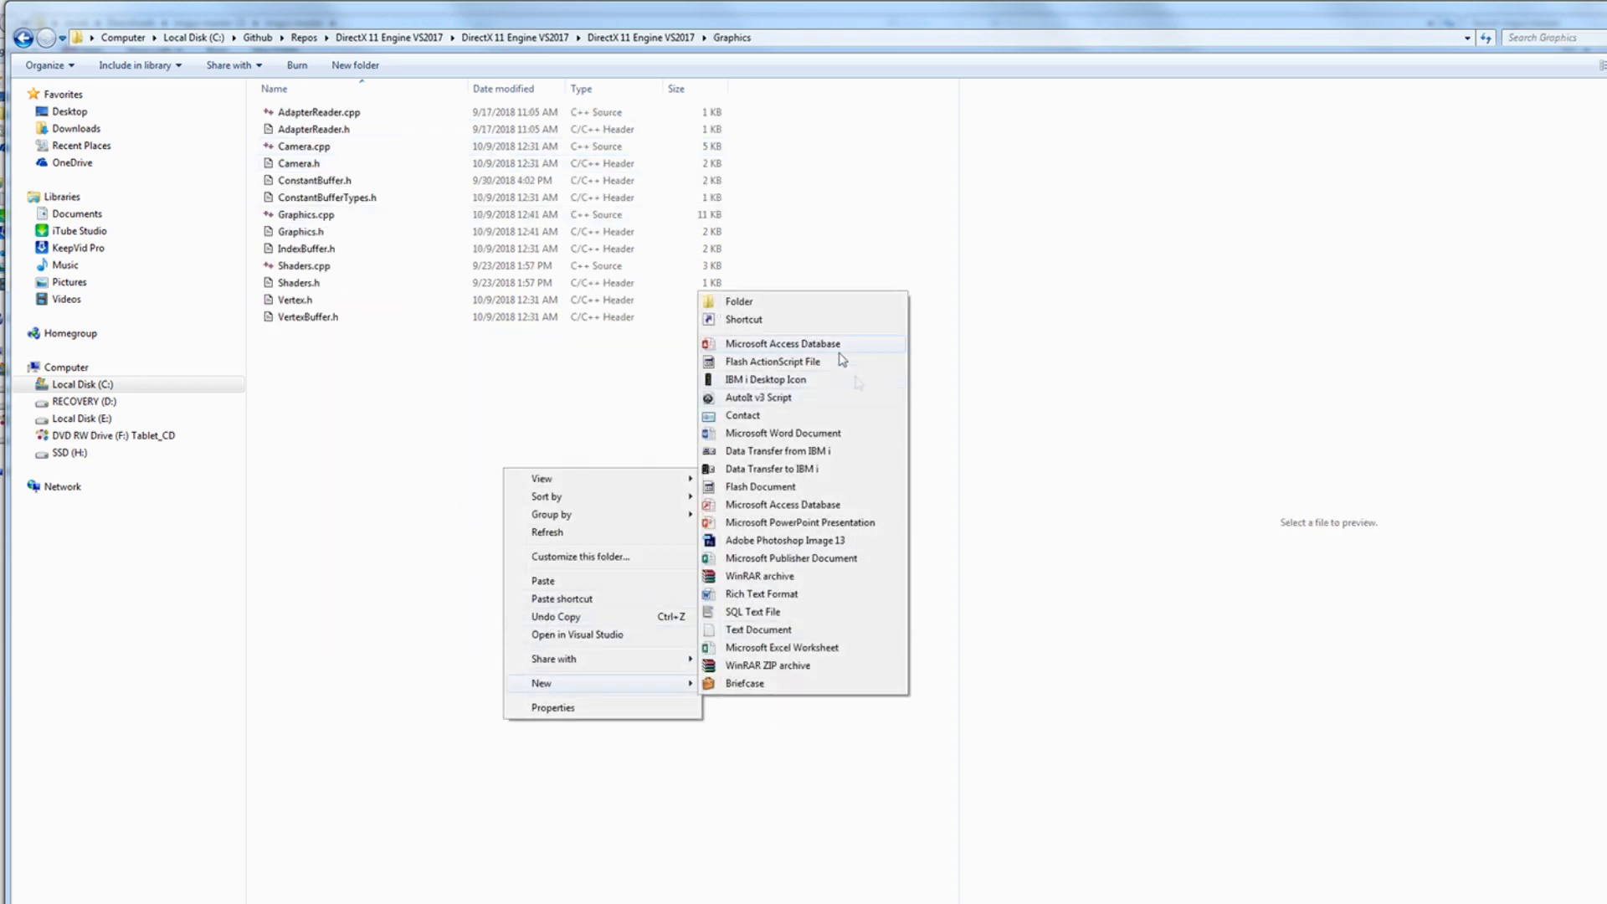
left_click(738, 299)
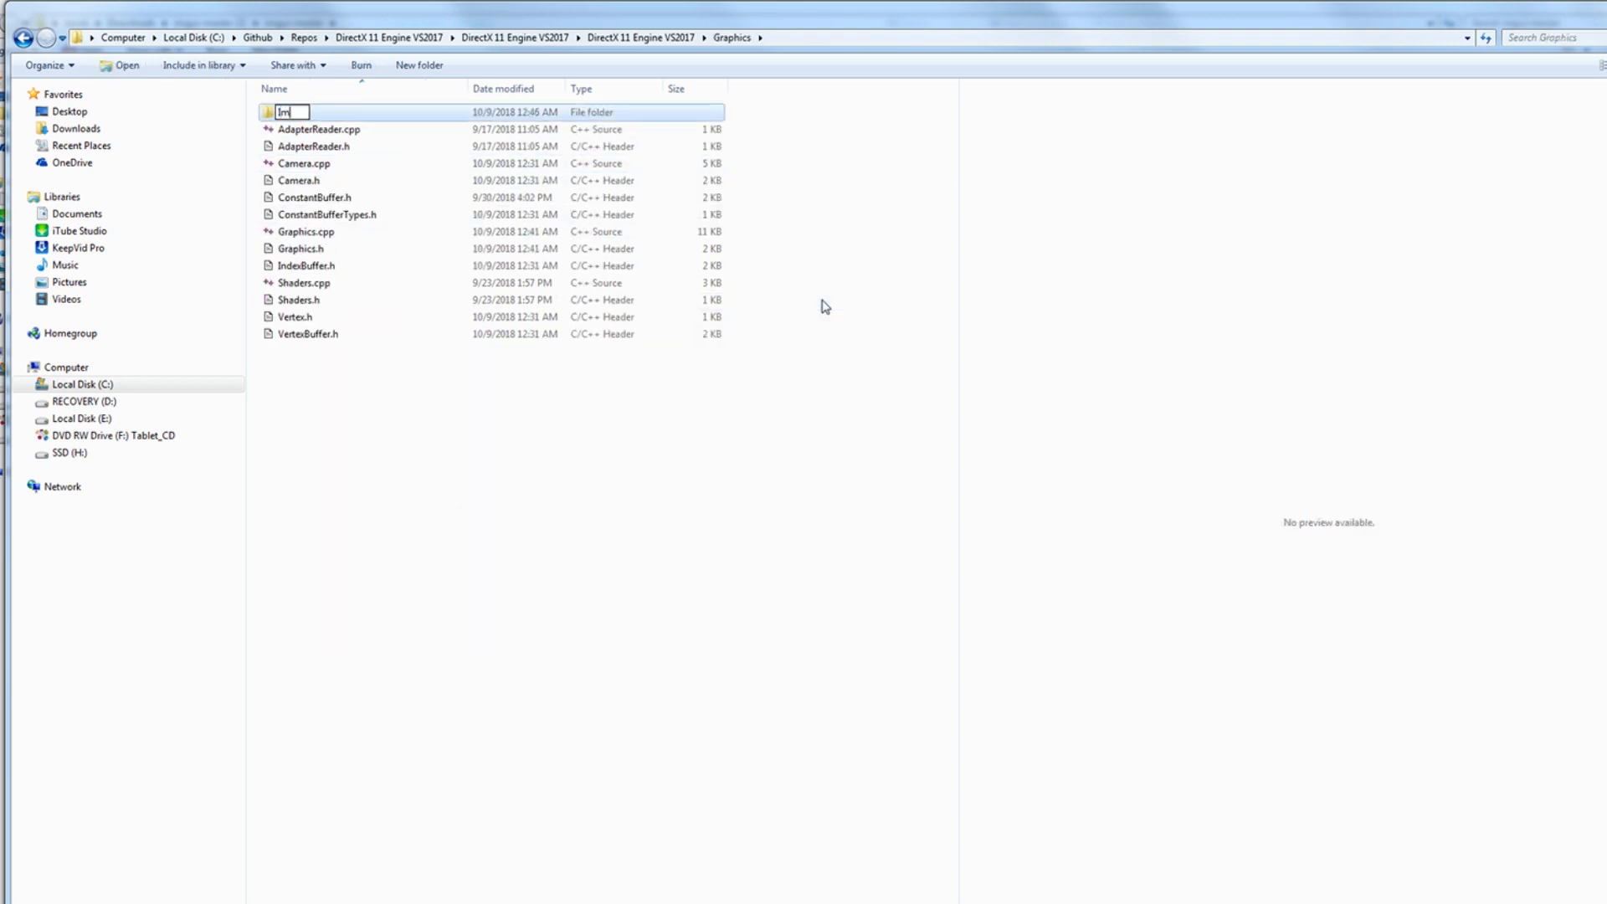
type("Gui")
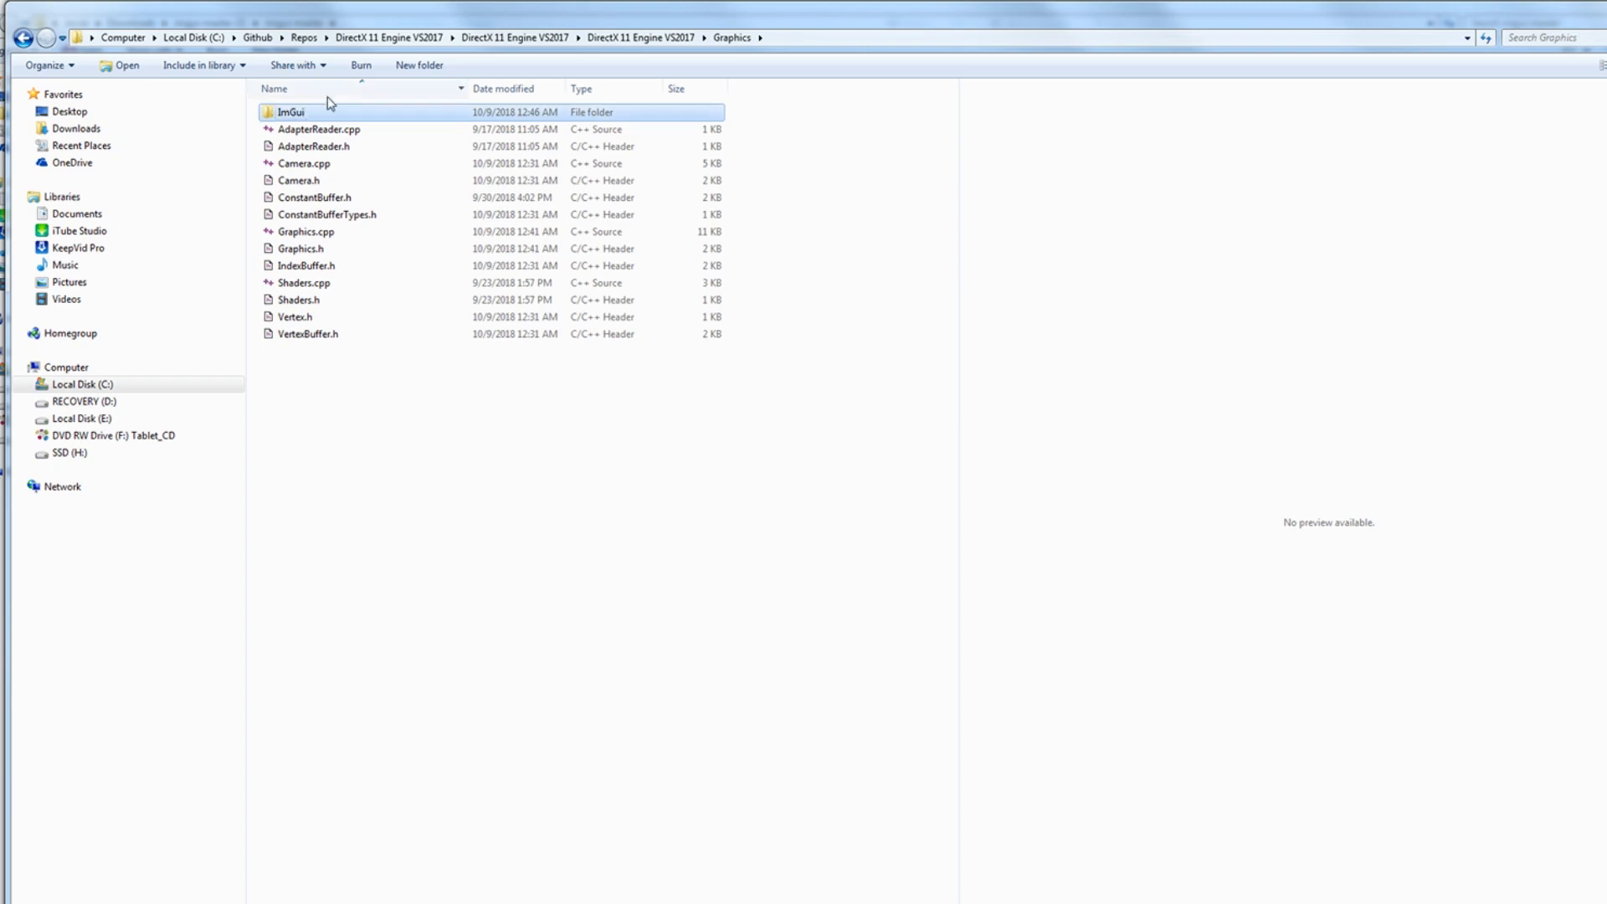
right_click(445, 184)
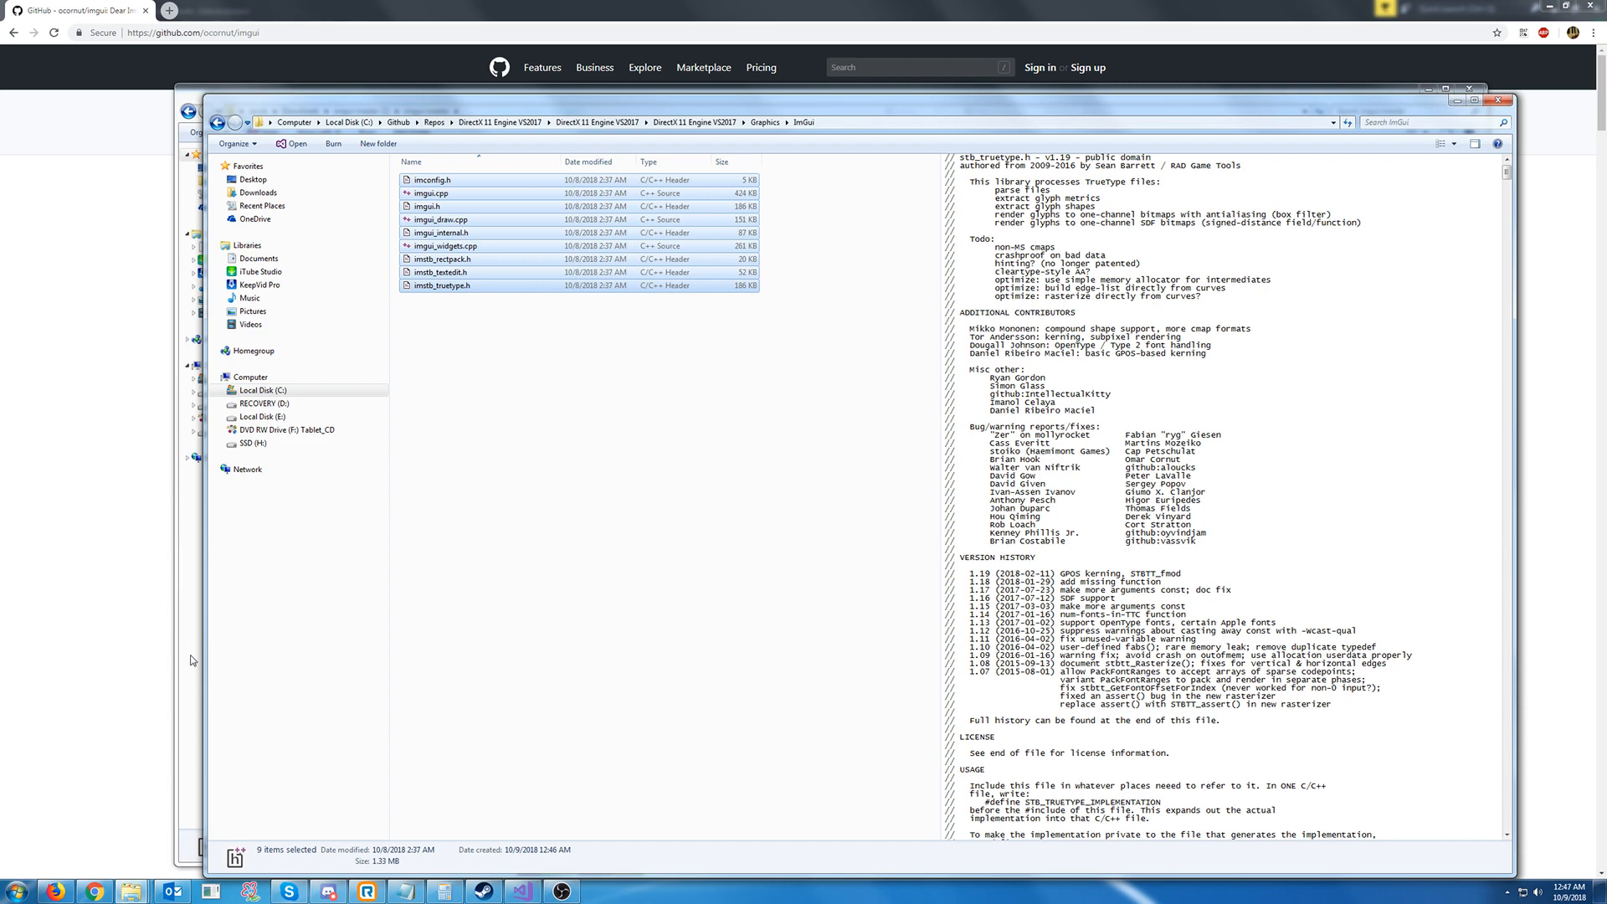
mouse_move(191, 678)
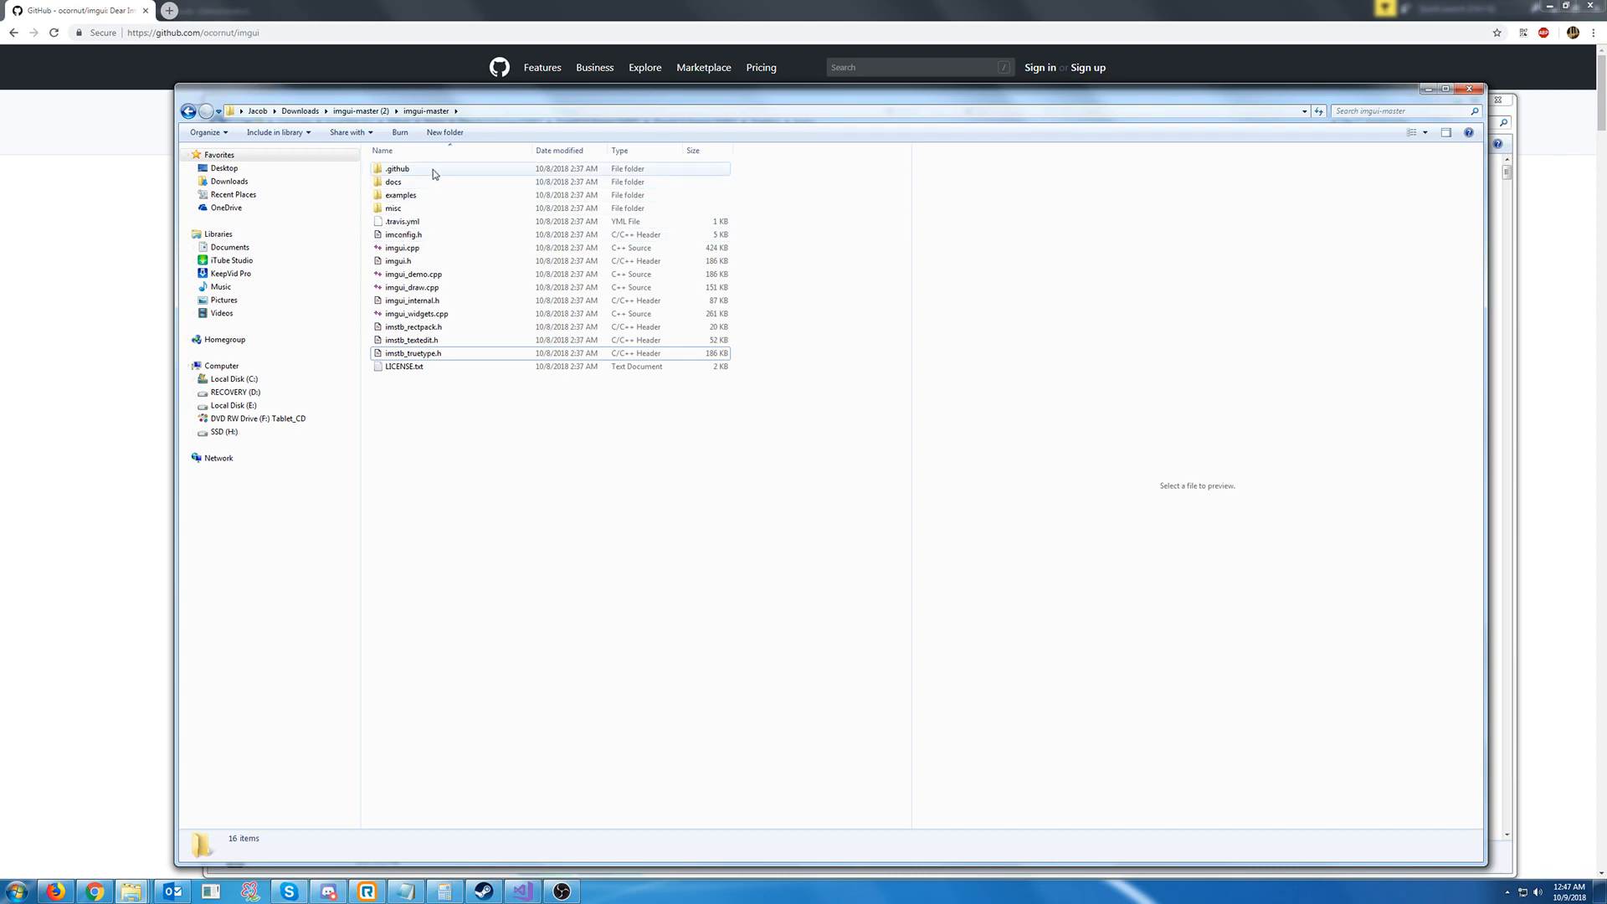
Select imgui_impl_dx11.cpp/.h and imgui_impl_win32.cpp/.h in imgui-master\examples
double_click(398, 194)
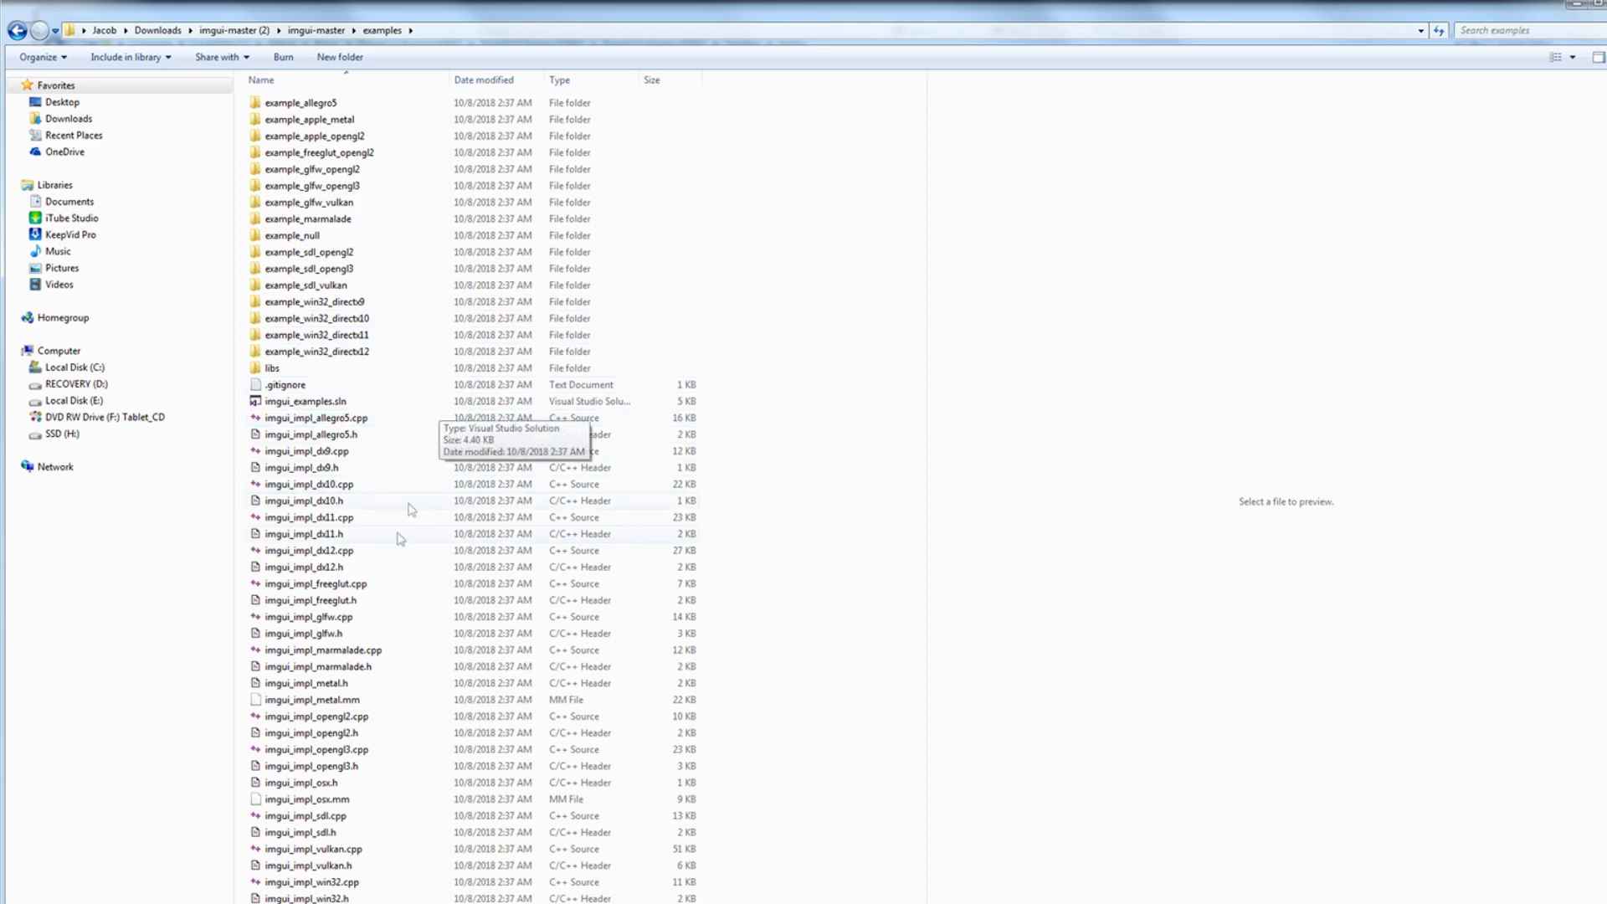
left_click(313, 517)
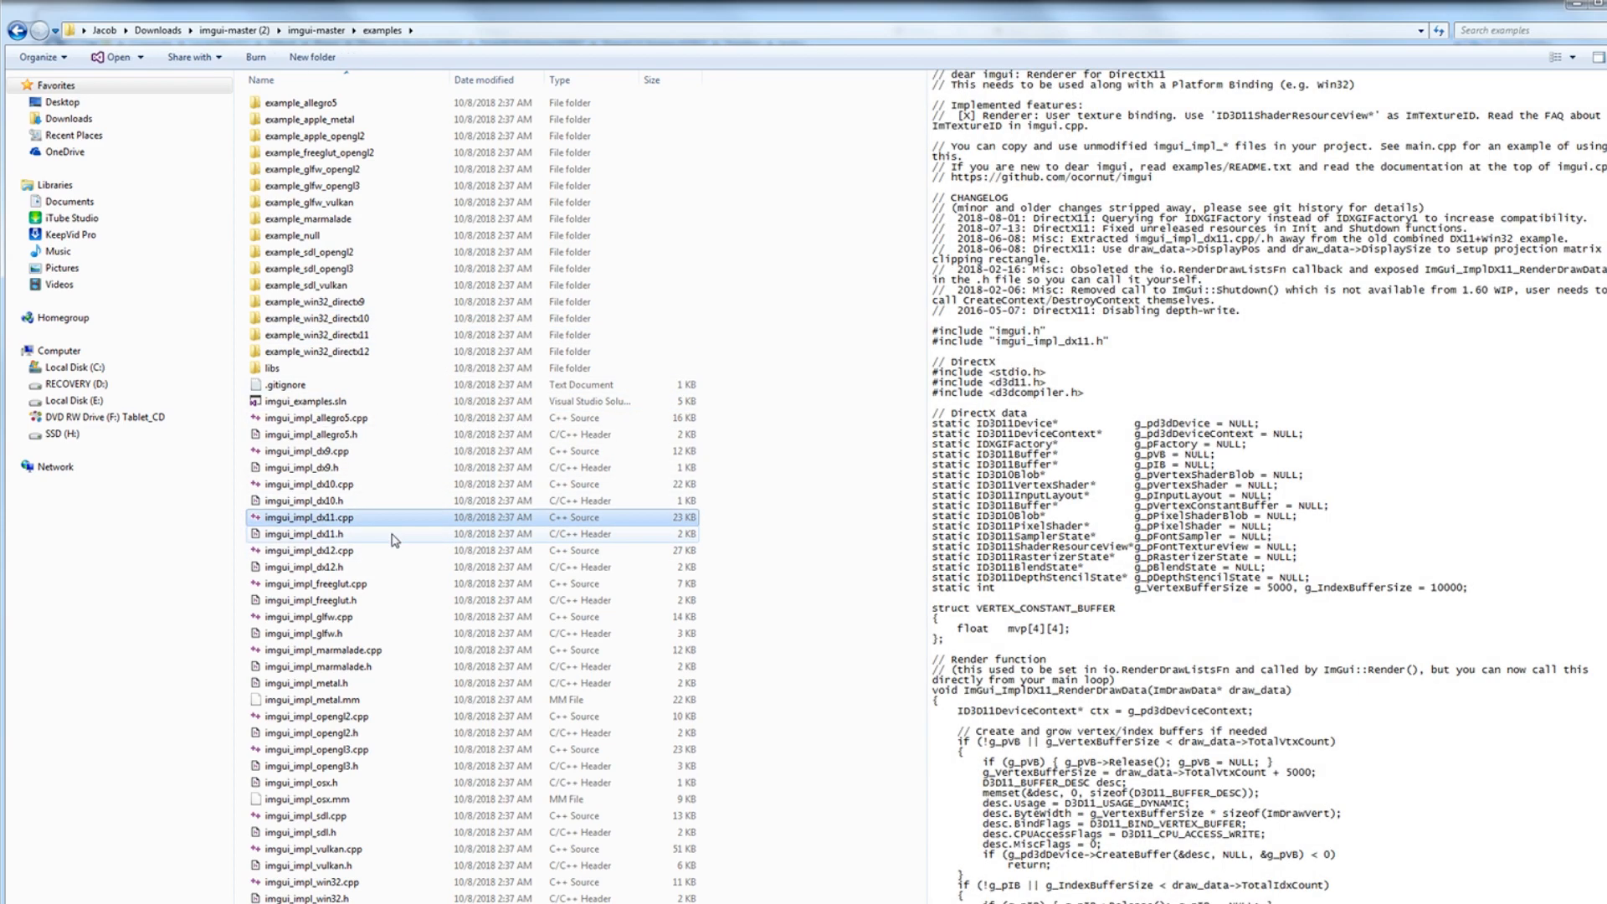
left_click(304, 532)
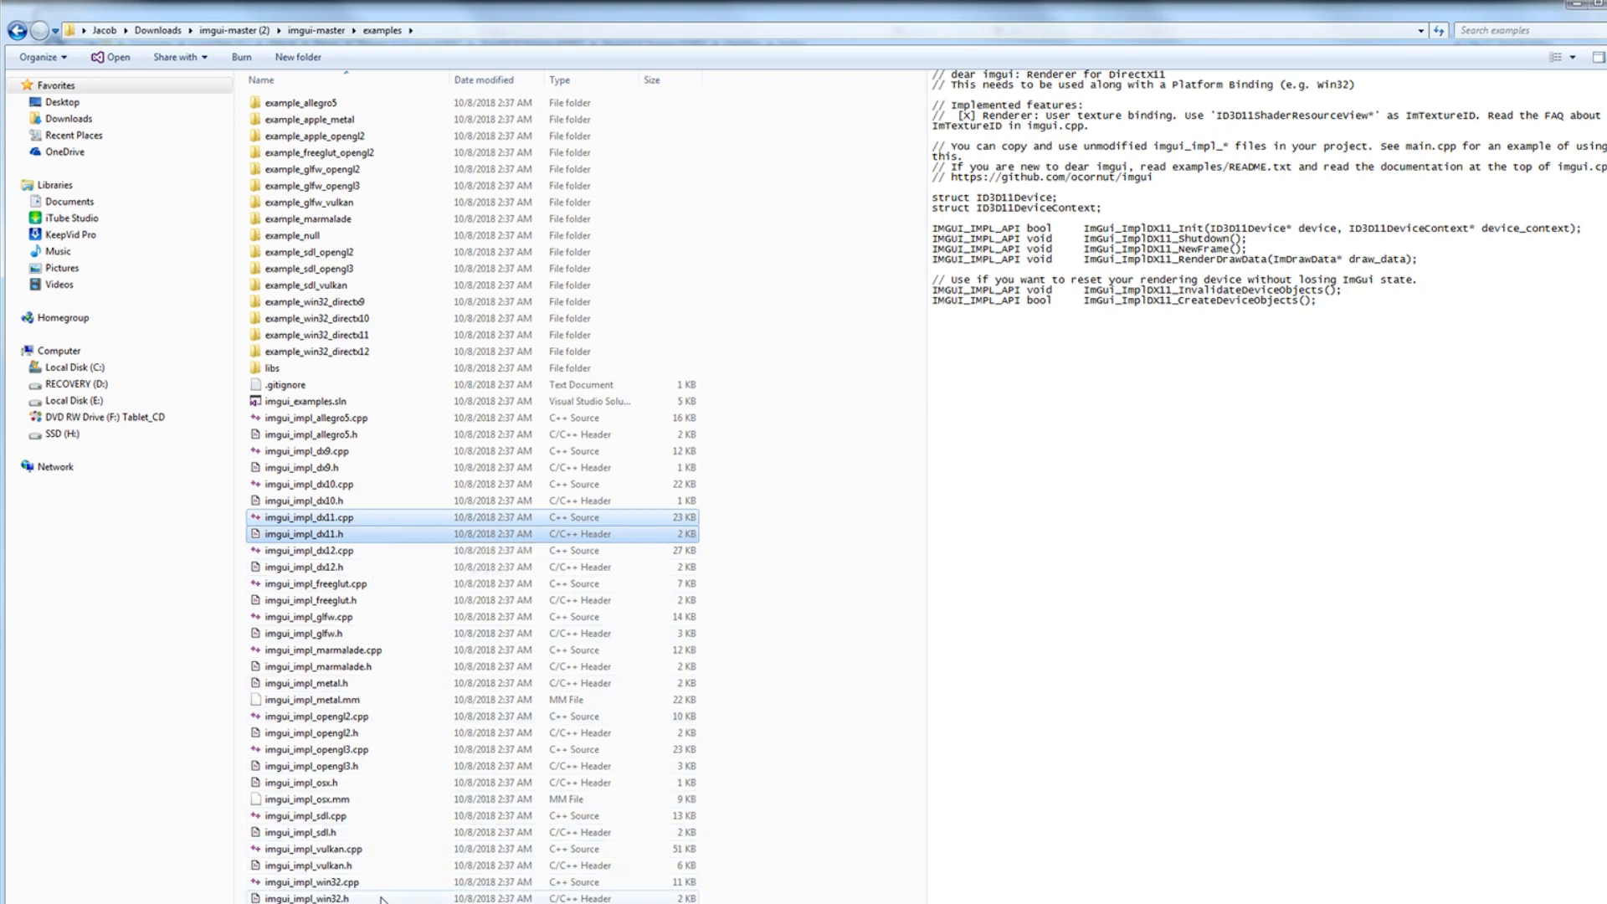
left_click(313, 882)
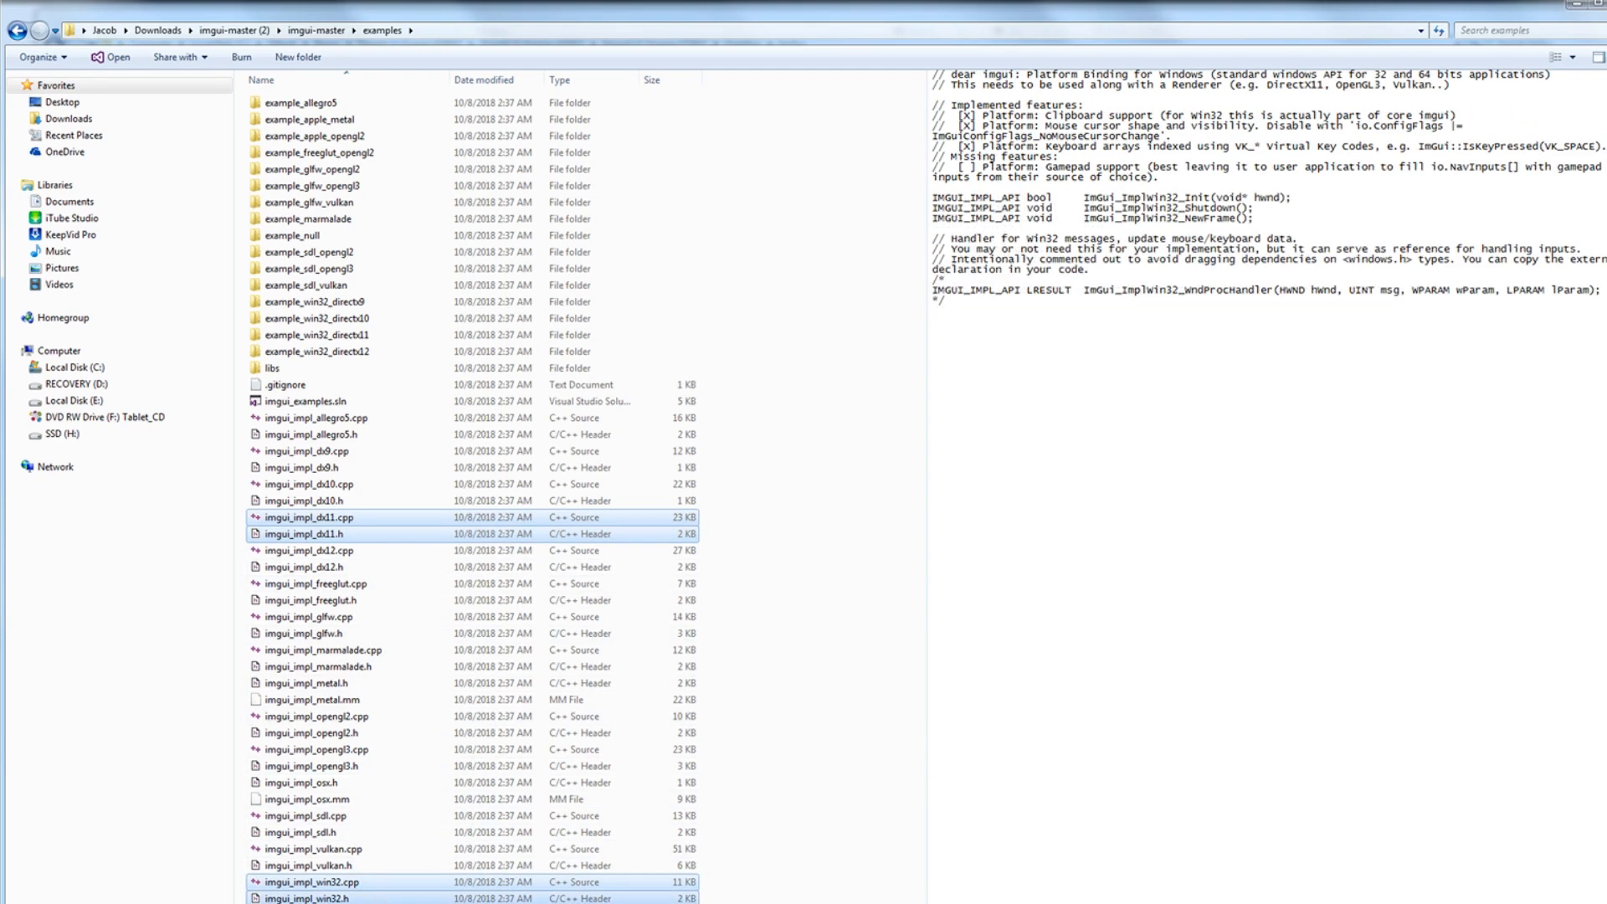
mouse_move(751, 887)
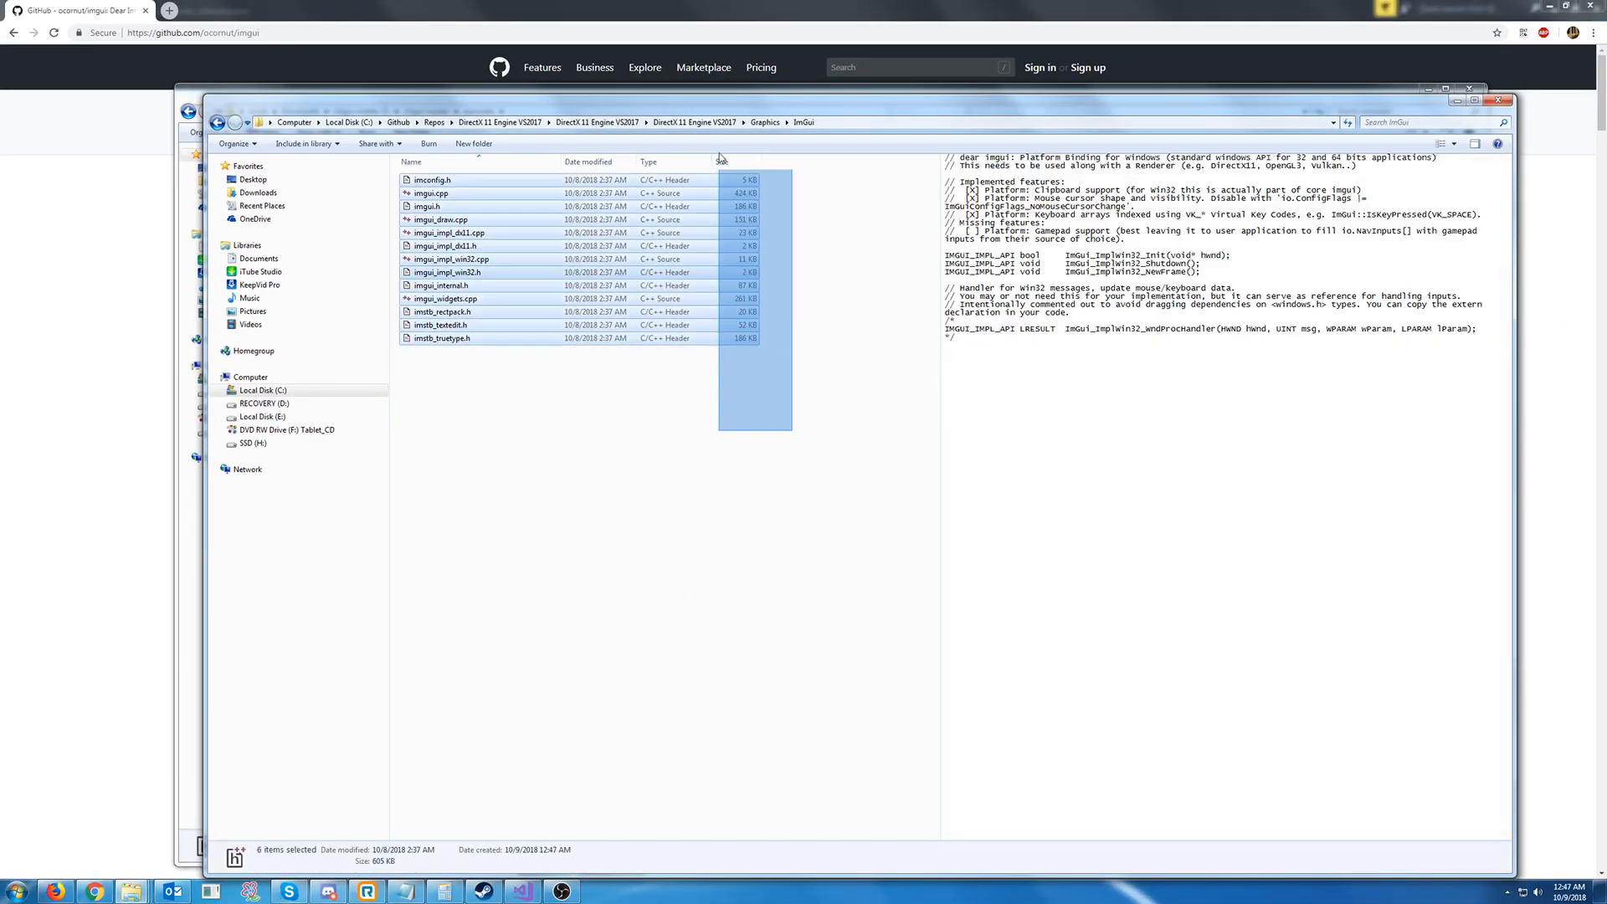
Copy them into Graphics\ImGui and return to the engine project in Visual Studio
left_click(564, 512)
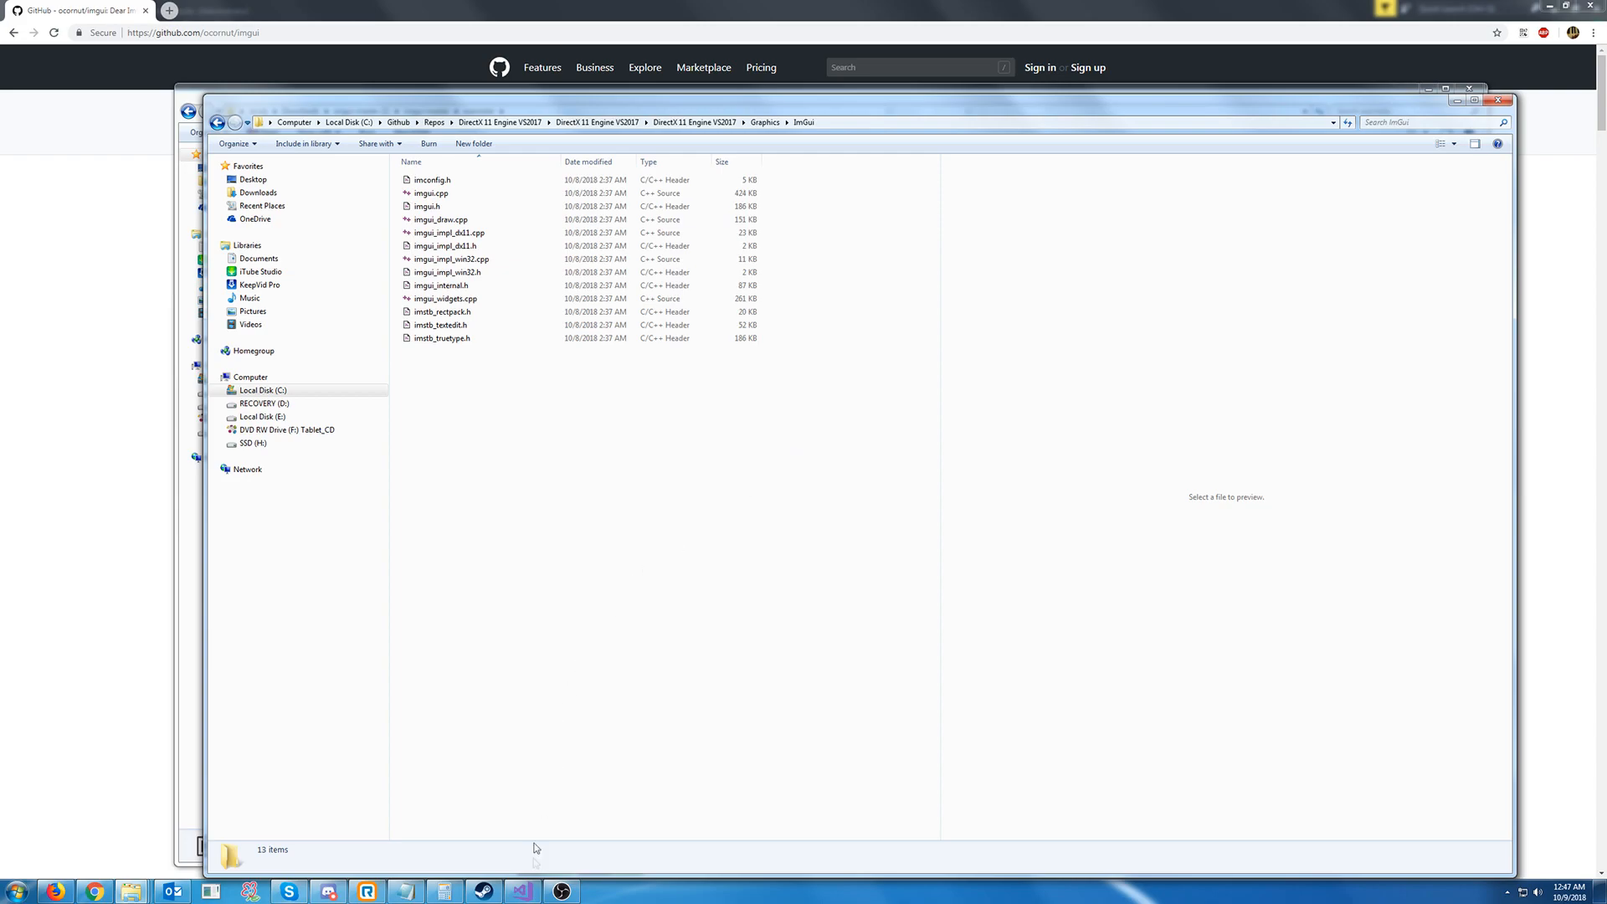
left_click(521, 889)
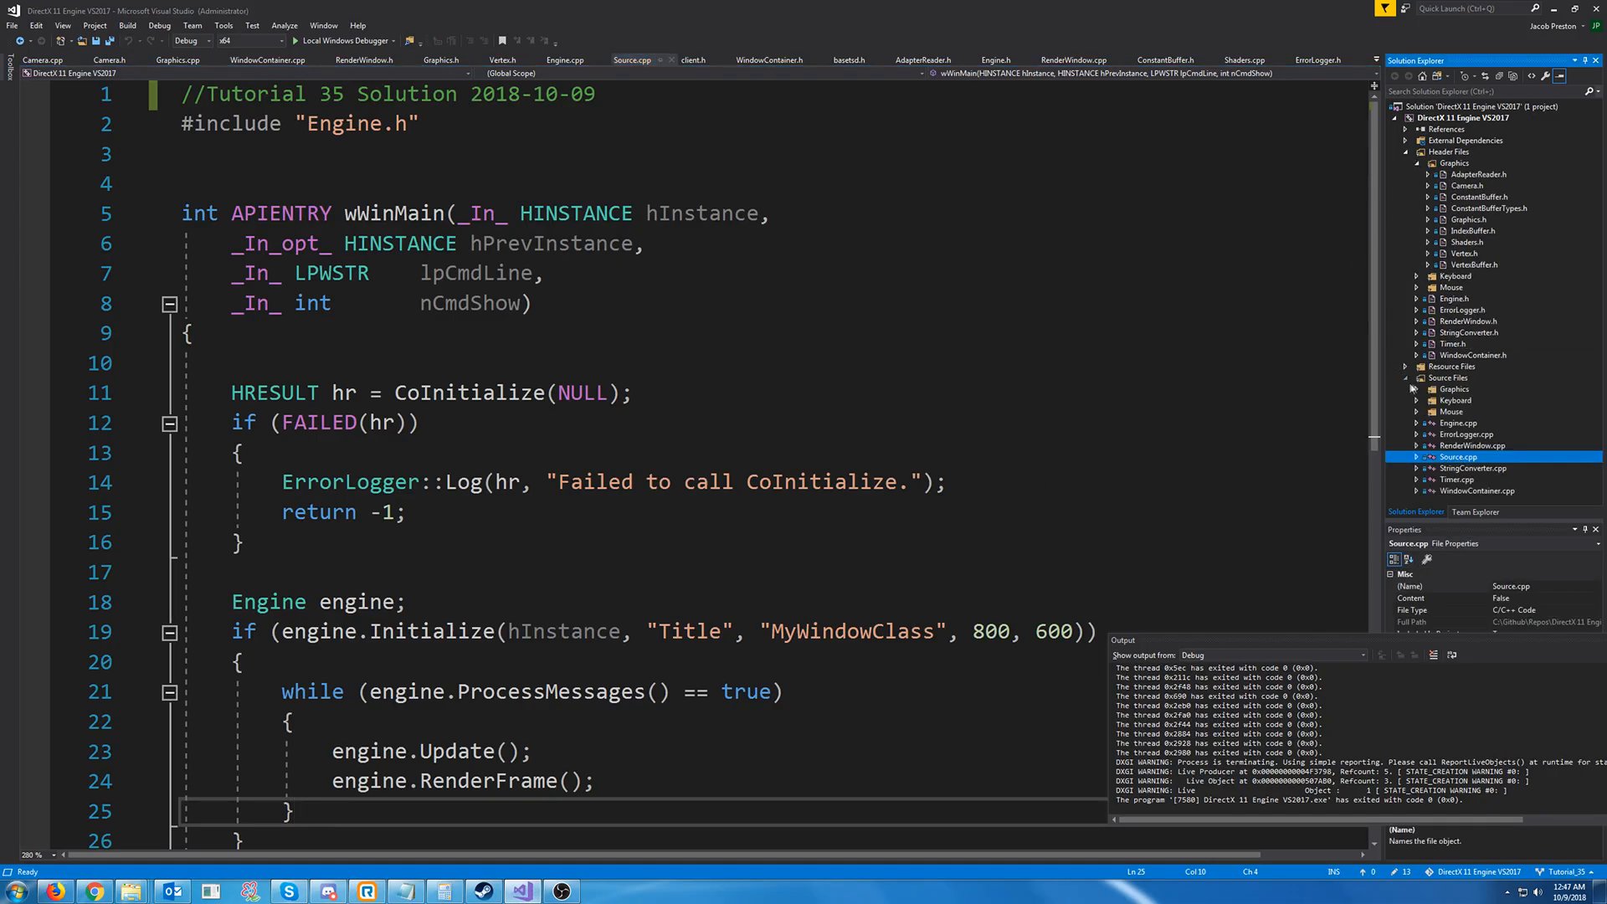
Add an ImGui filter under Graphics in both Header Files and Source Files
left_click(1418, 390)
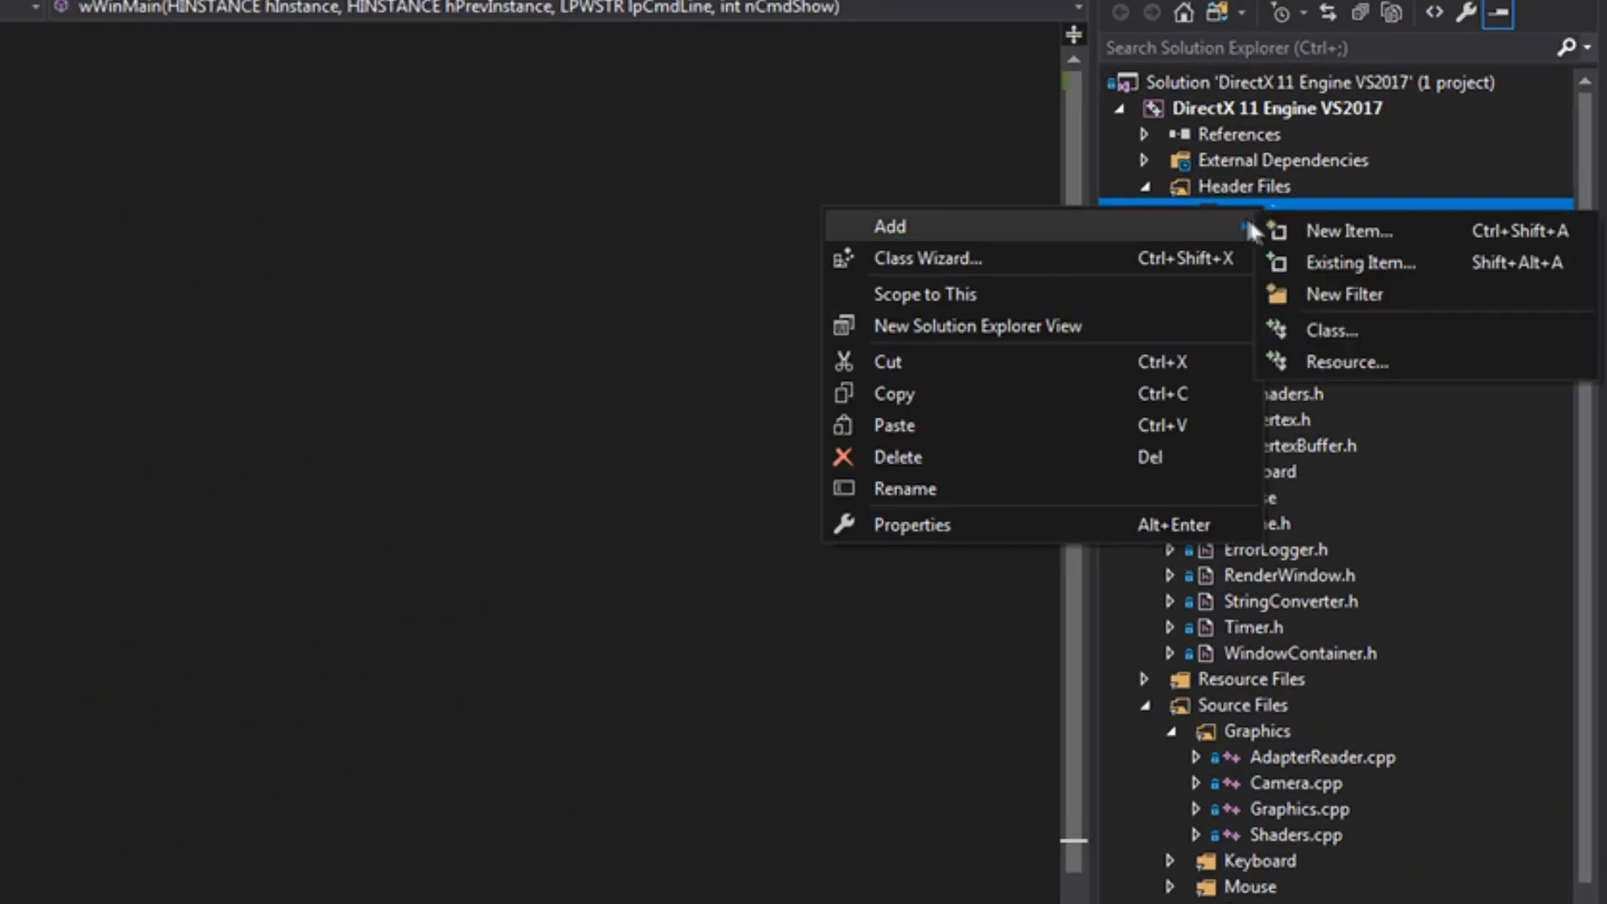
left_click(1344, 295)
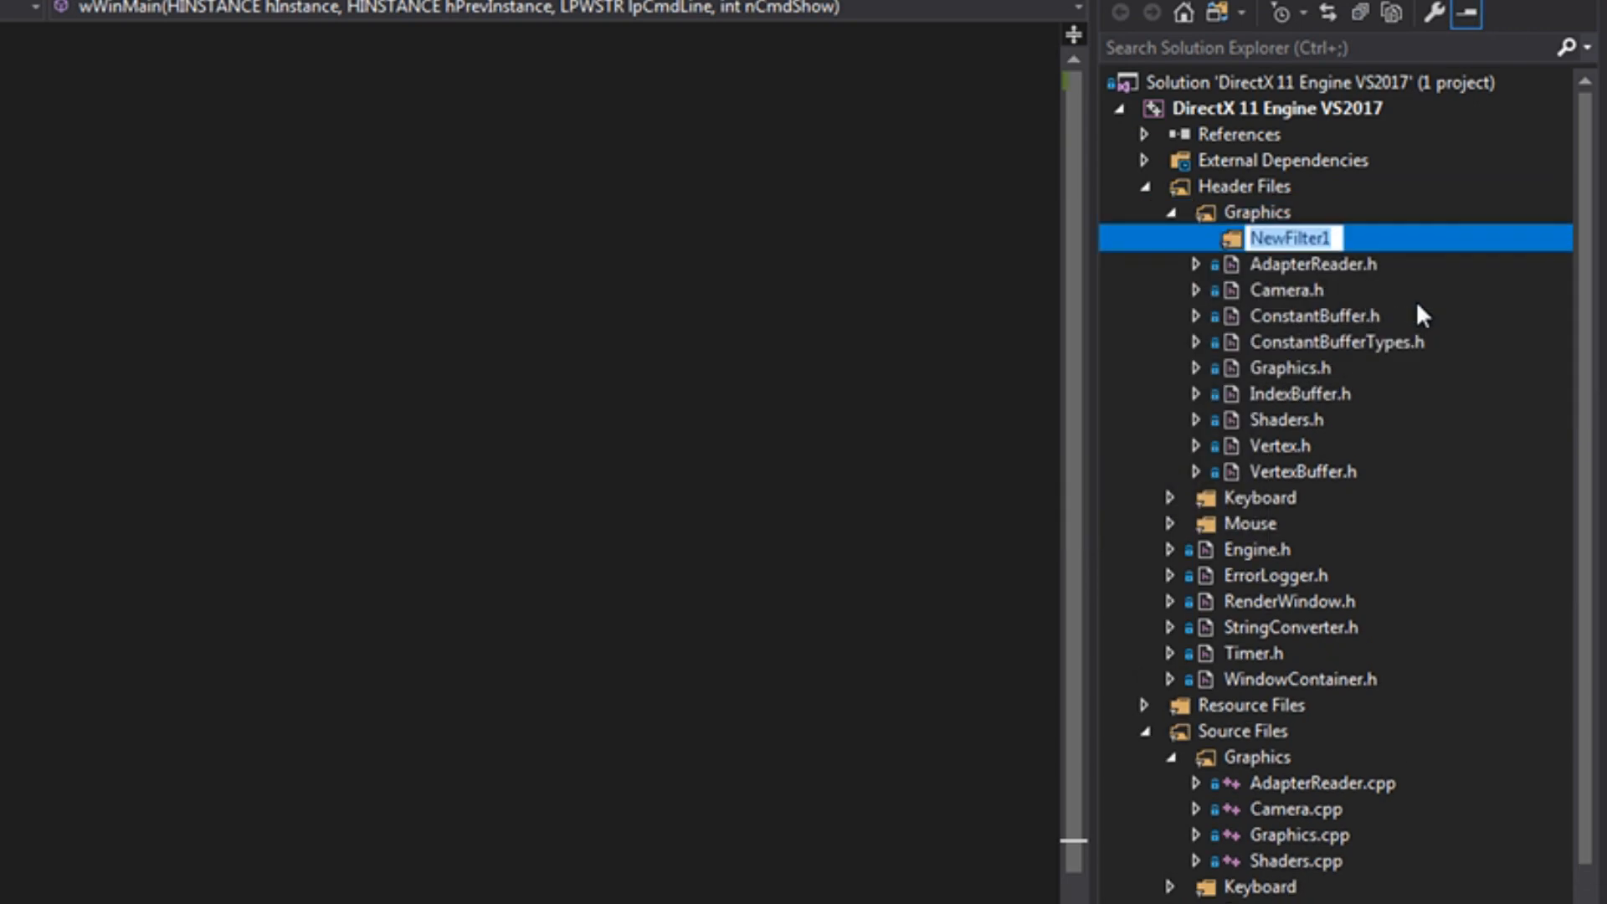
type("ImGui")
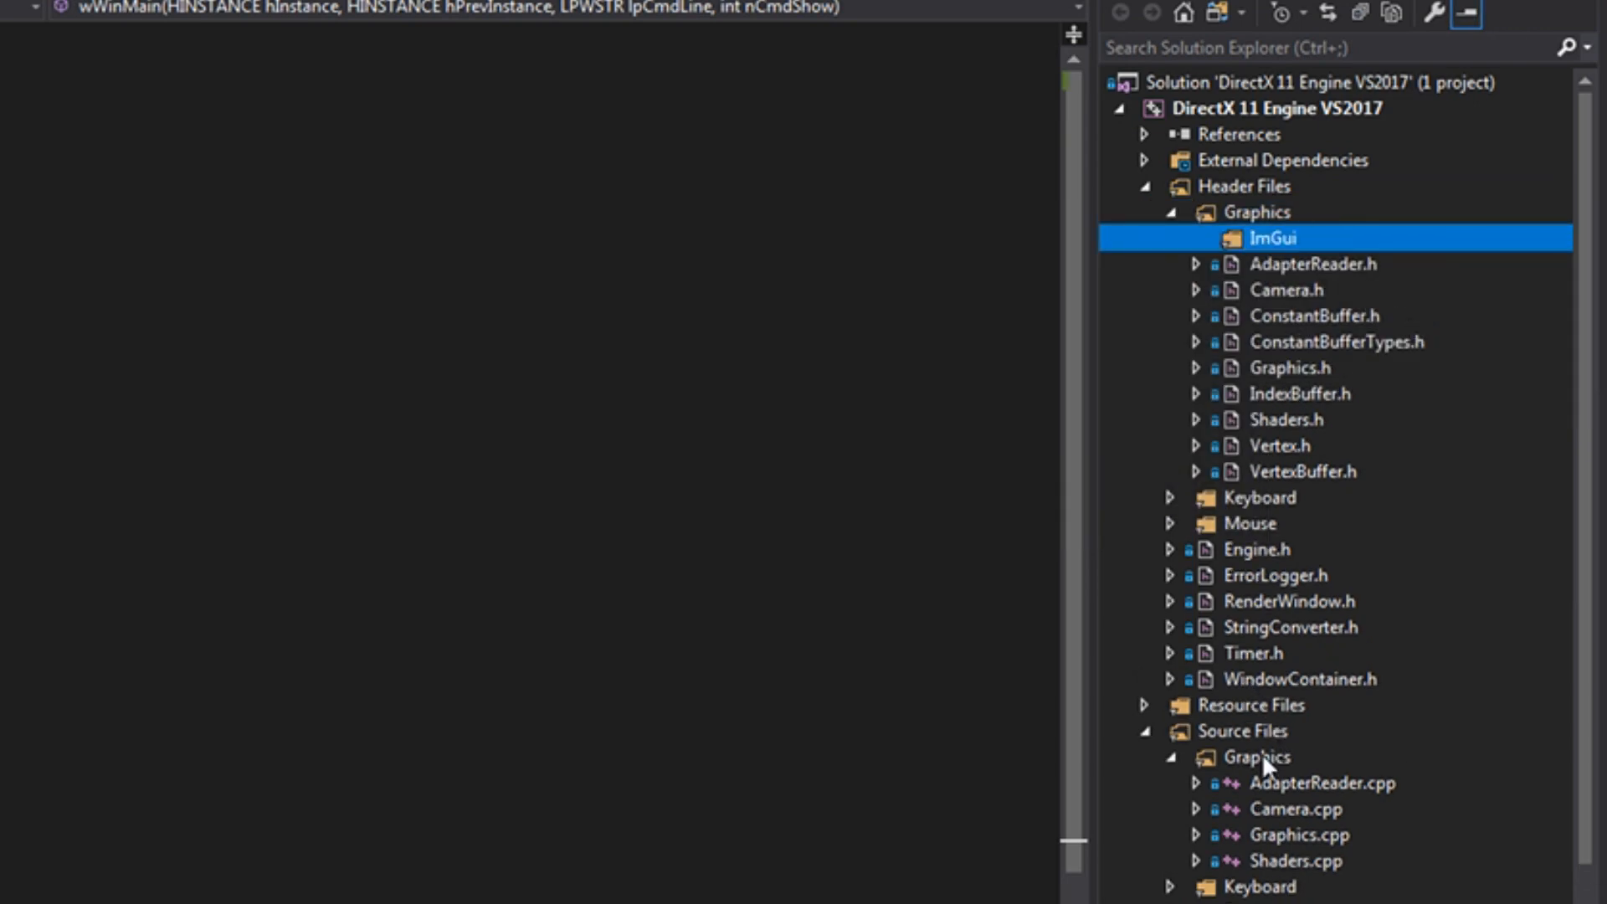
right_click(1255, 756)
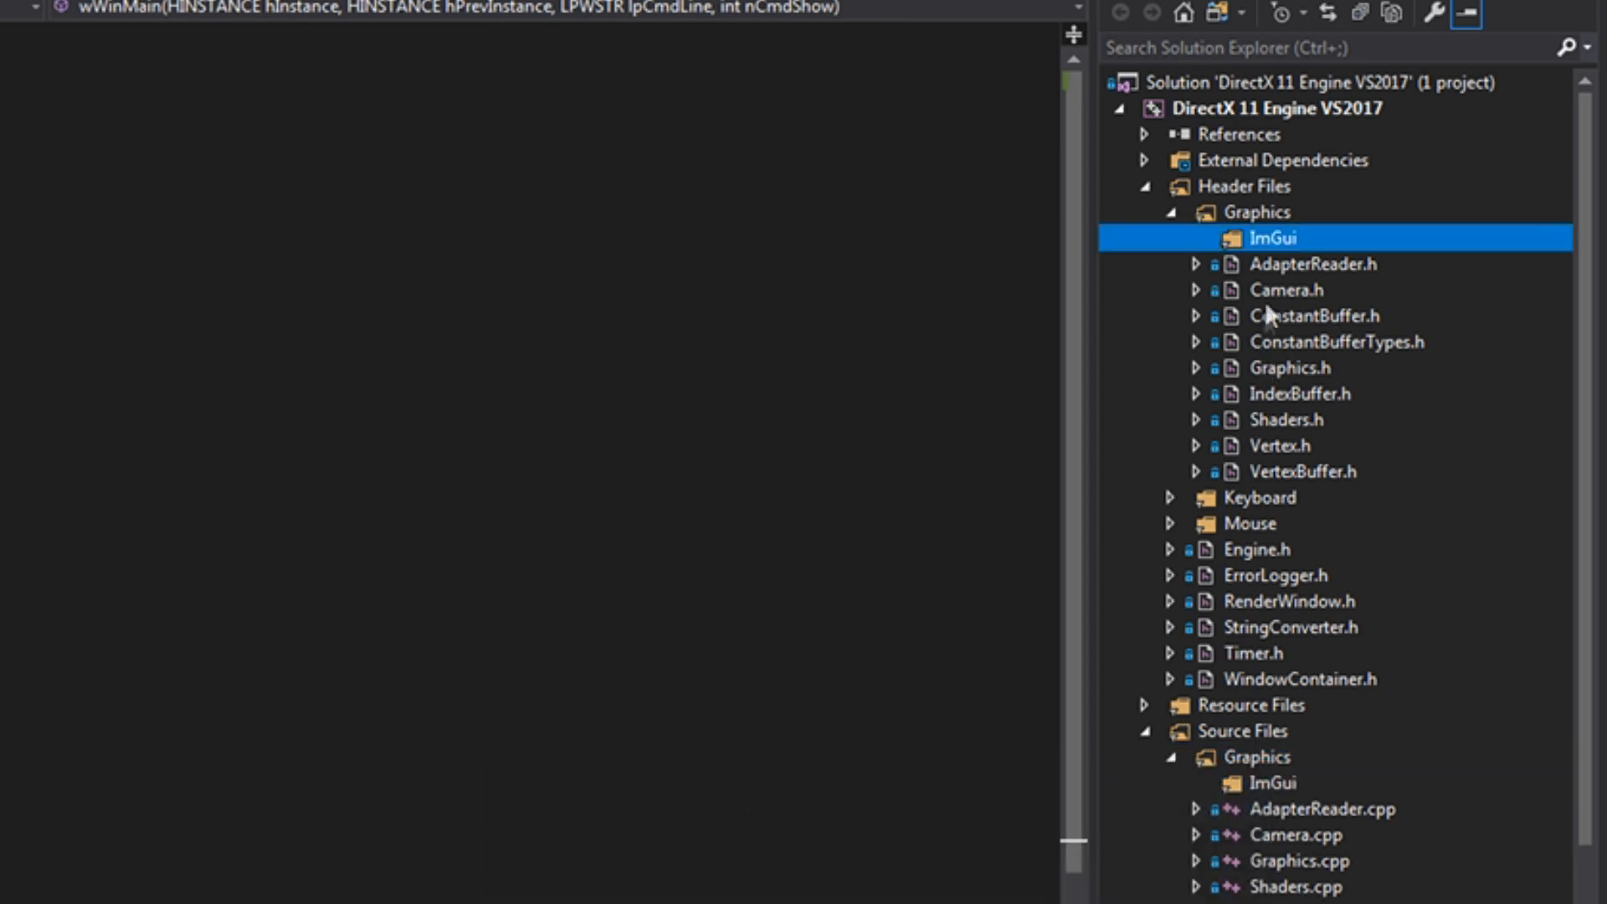
right_click(1272, 236)
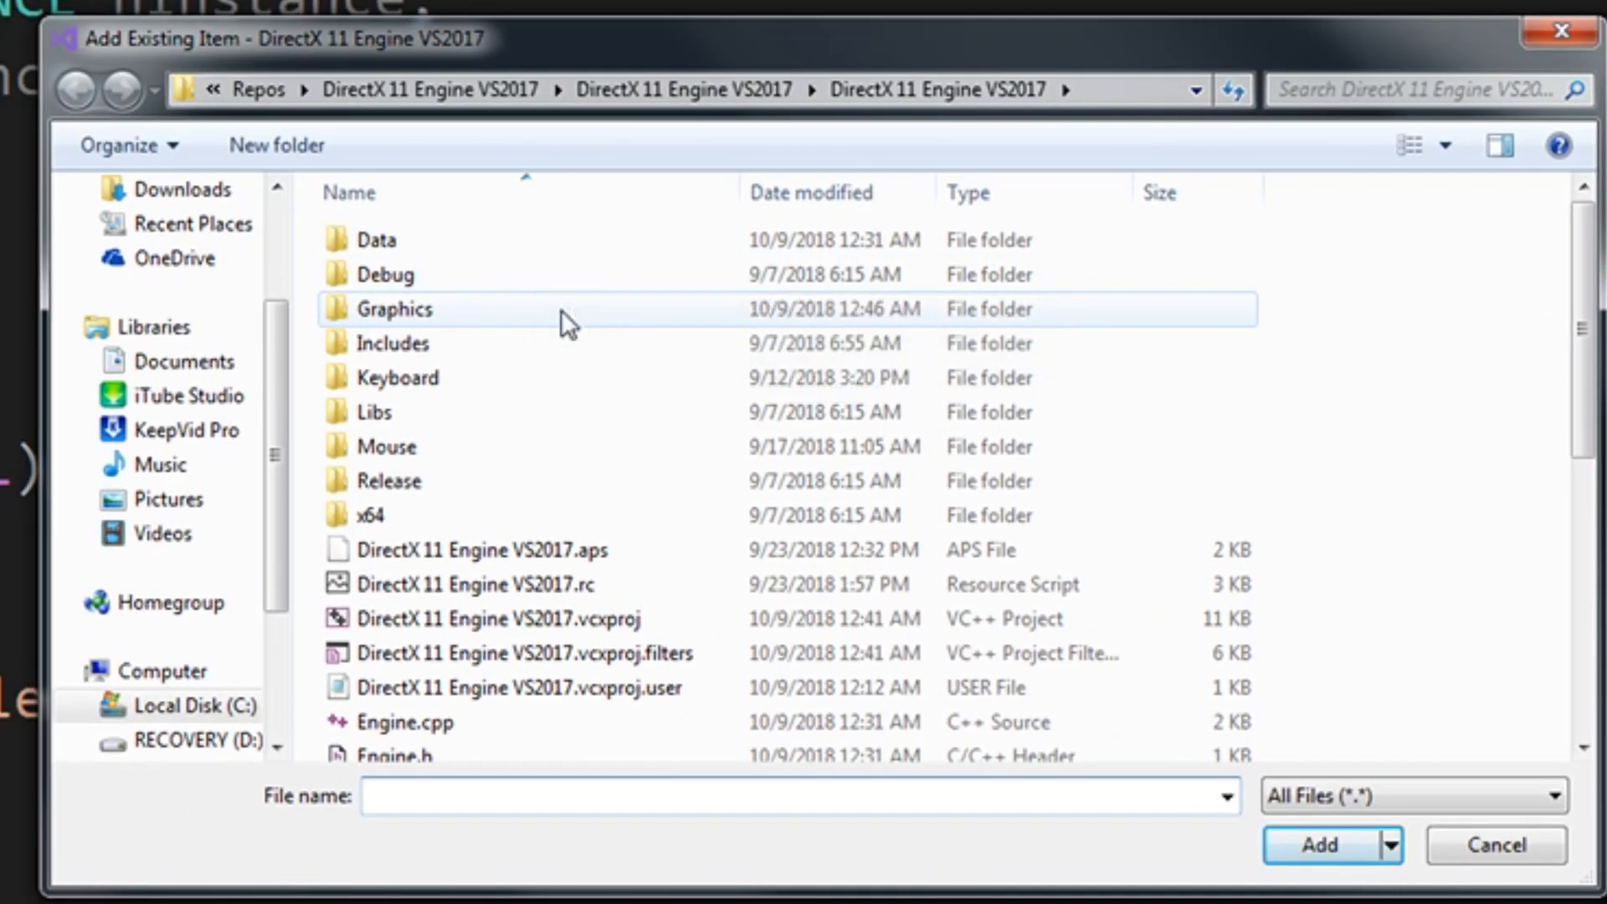
Add the eight ImGui header files from Graphics\ImGui to the header ImGui filter
double_click(393, 308)
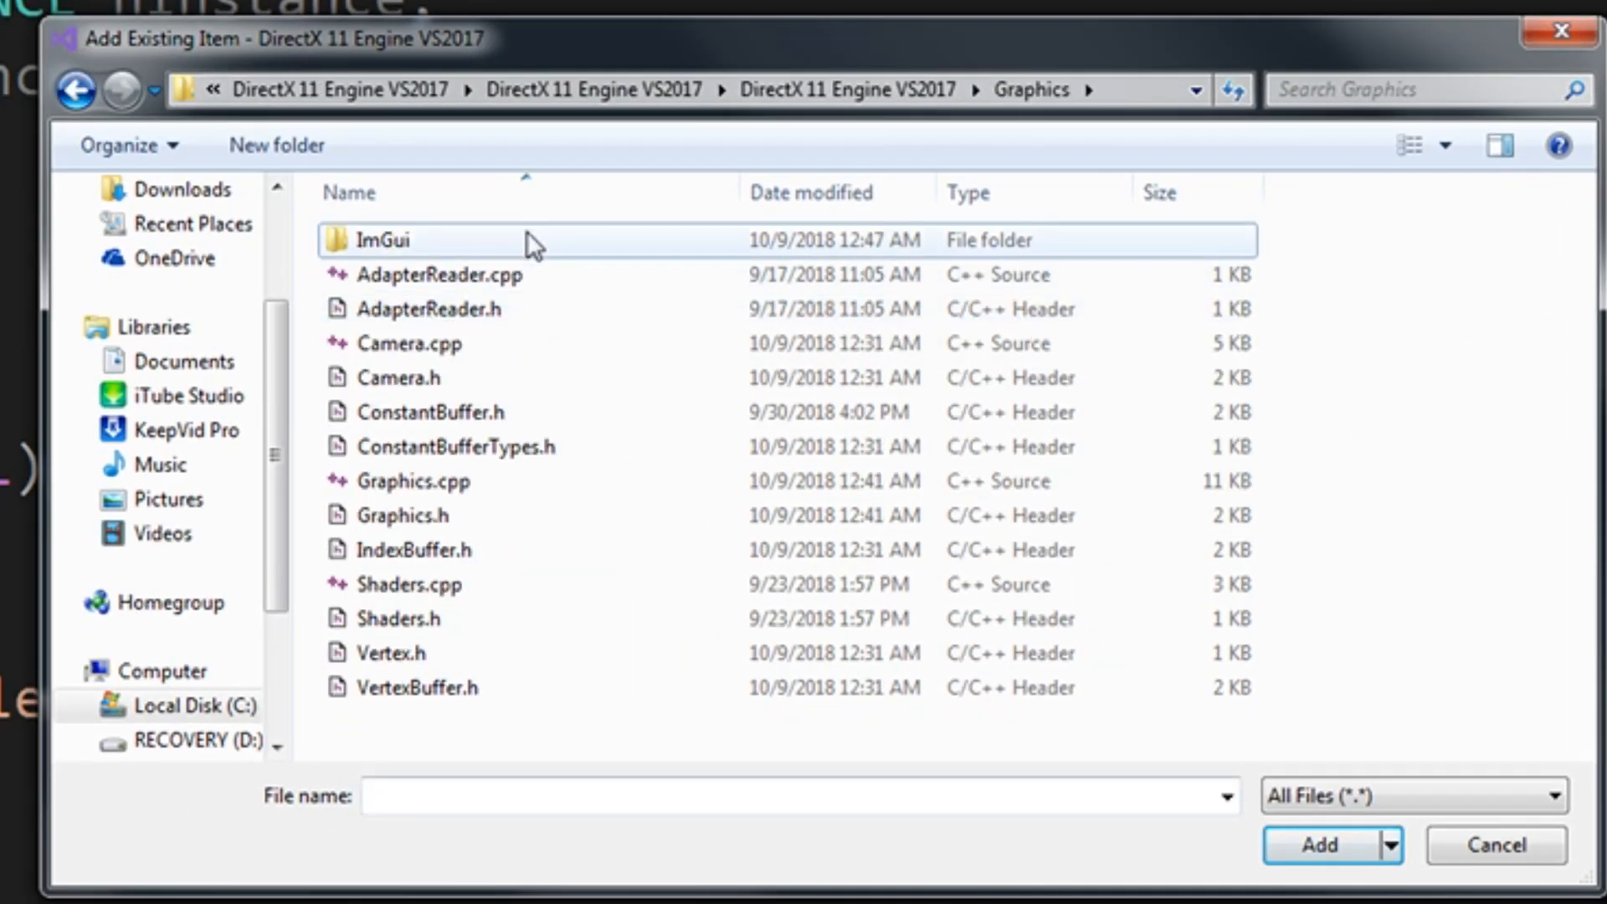
double_click(380, 239)
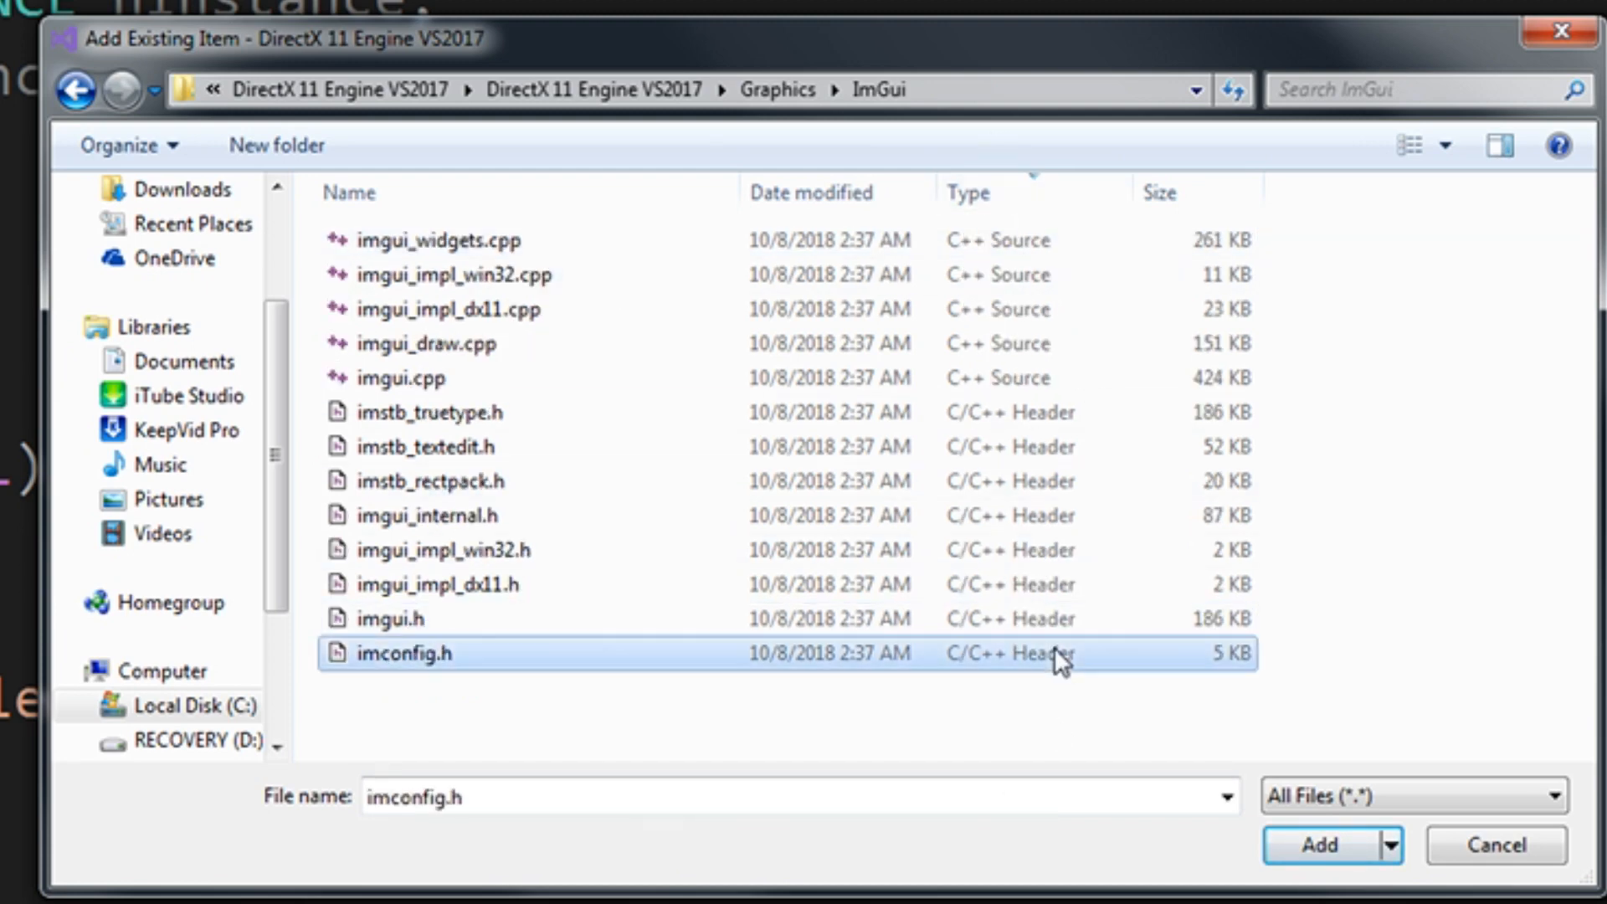
left_click(429, 412)
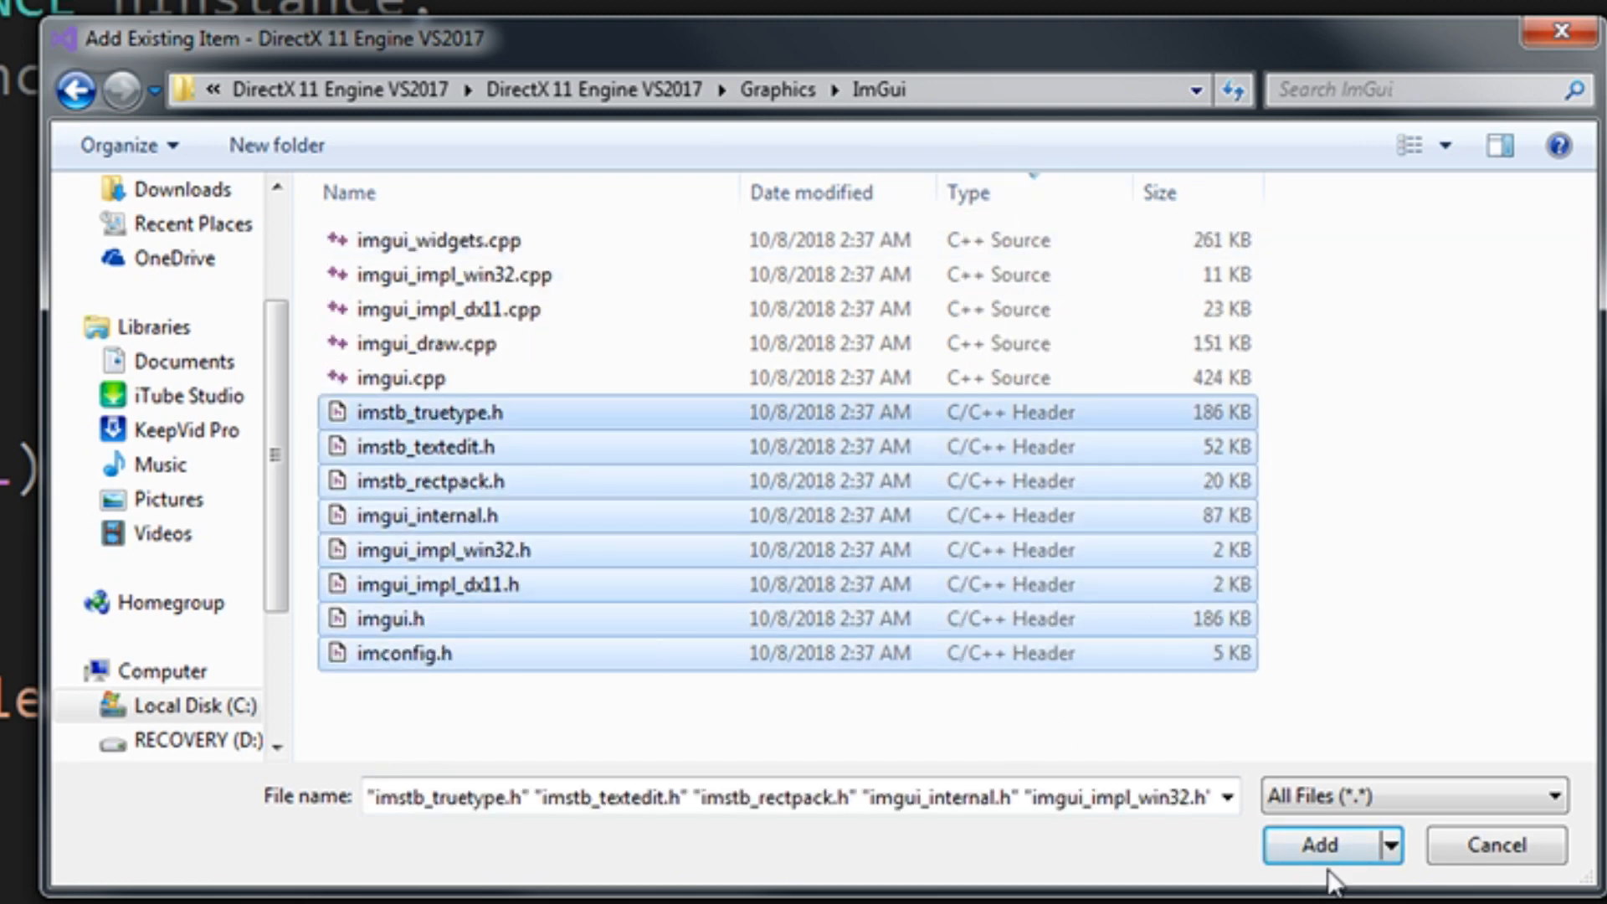
left_click(1319, 844)
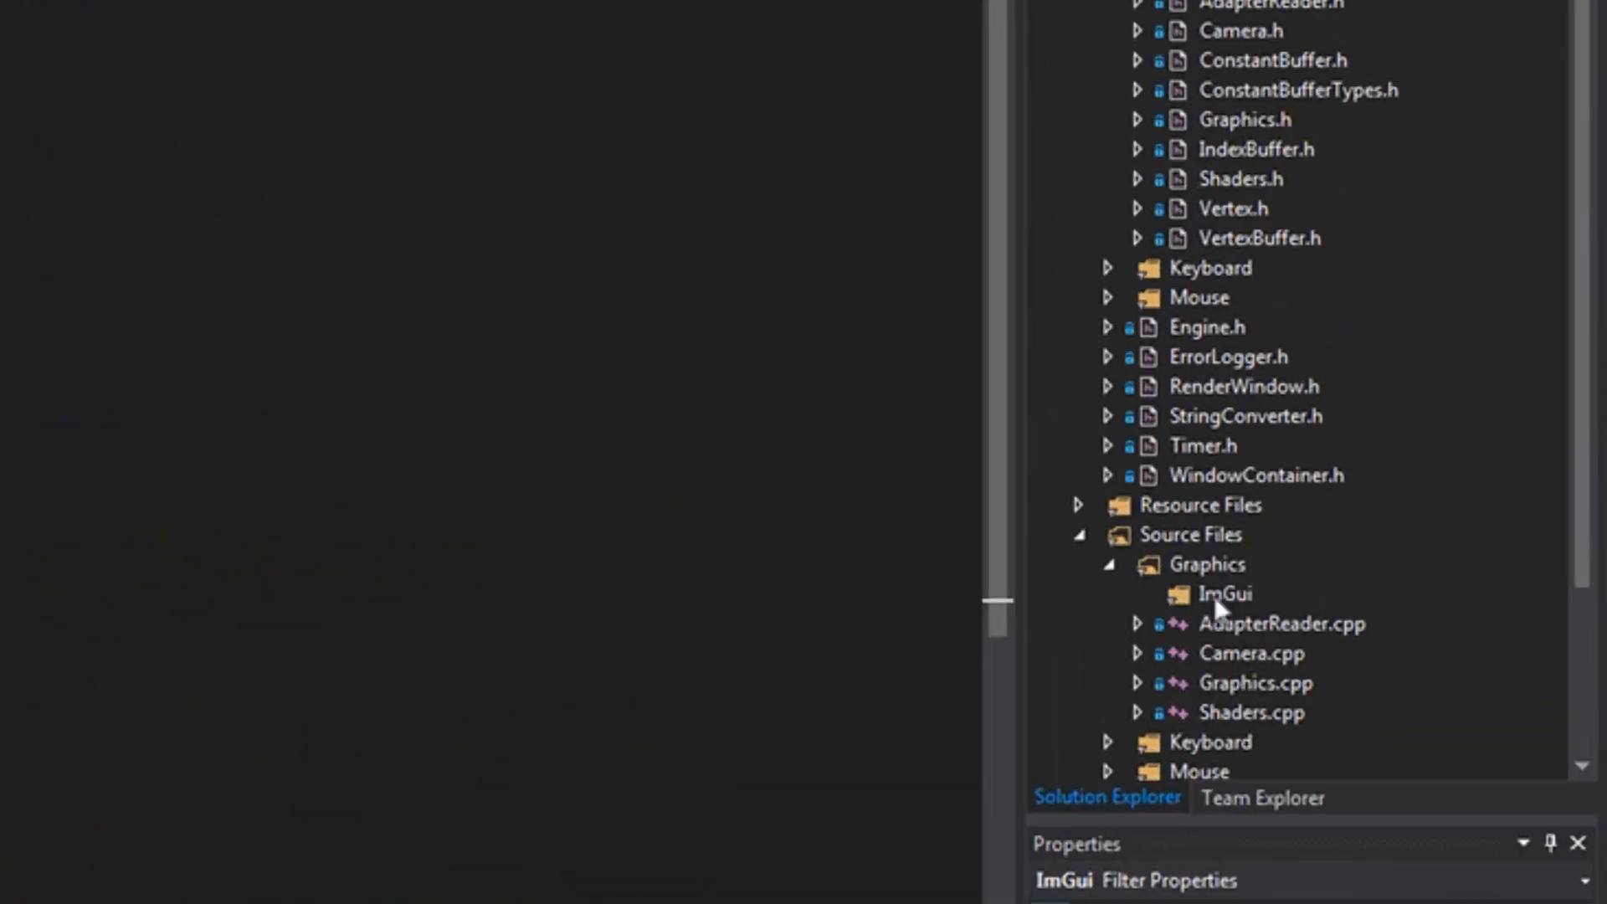
Add the five ImGui source files from Graphics\ImGui to the source ImGui filter
right_click(1222, 593)
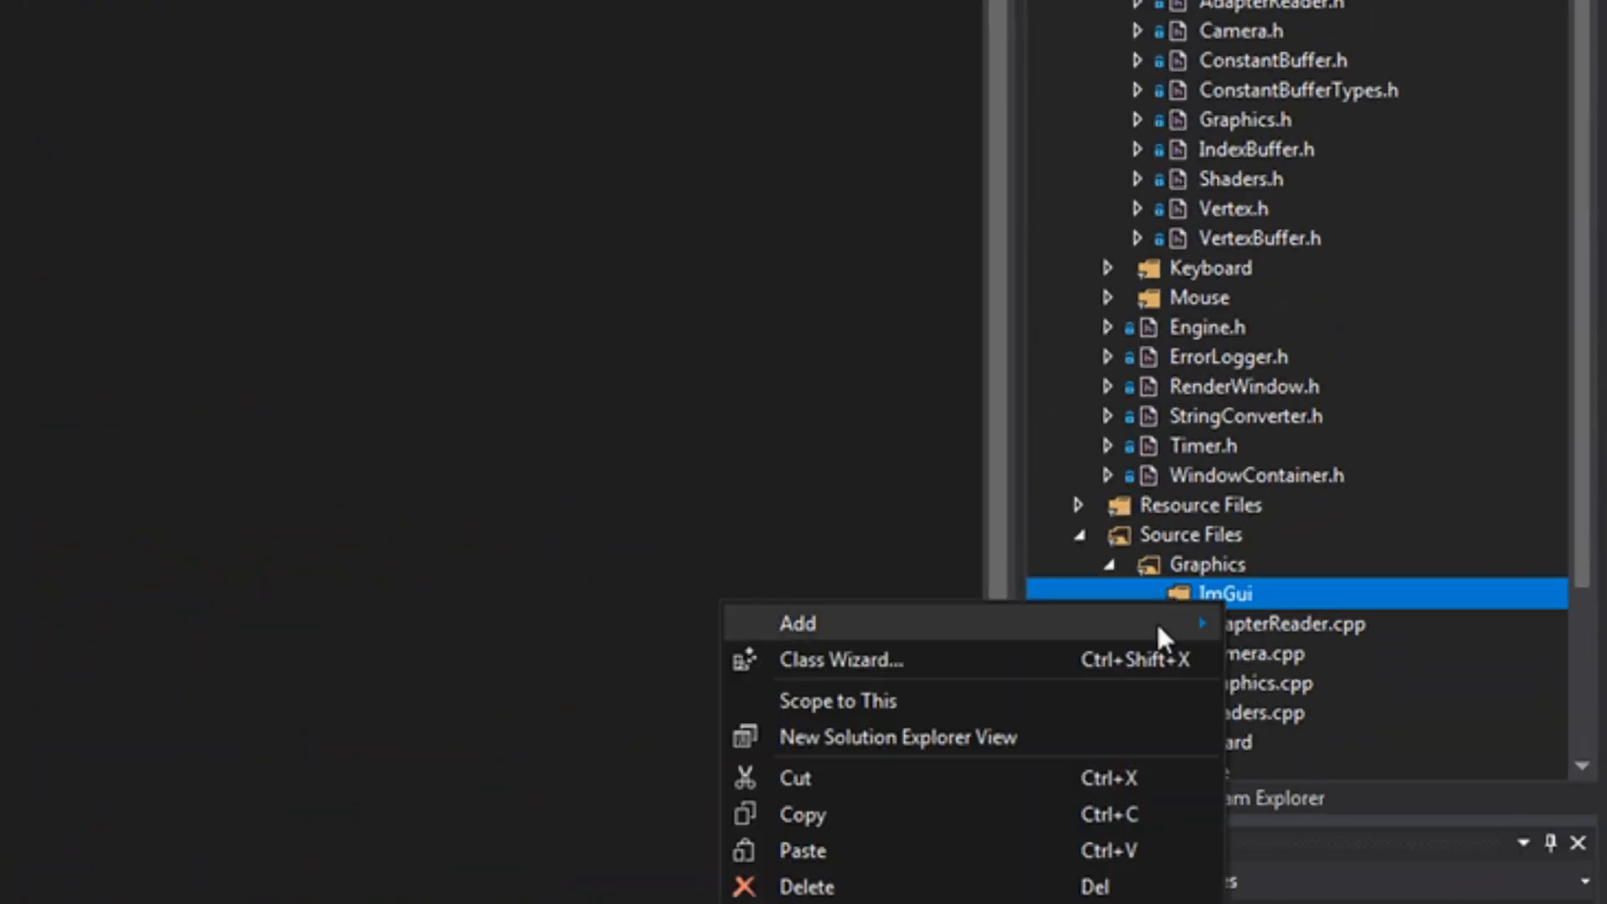
left_click(797, 623)
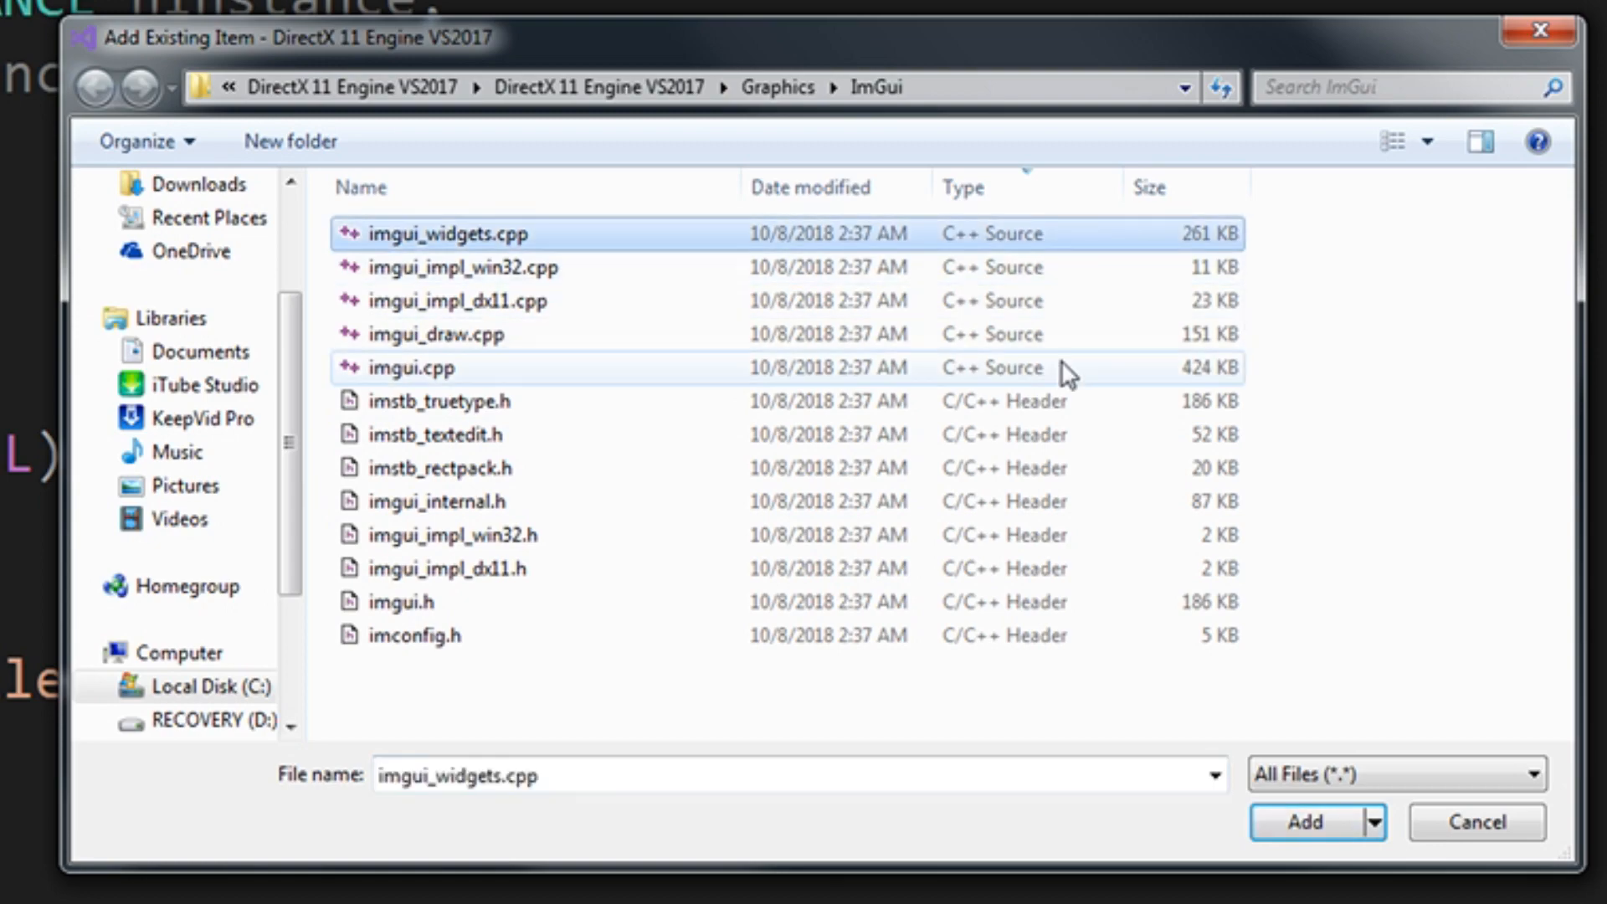
left_click(411, 366)
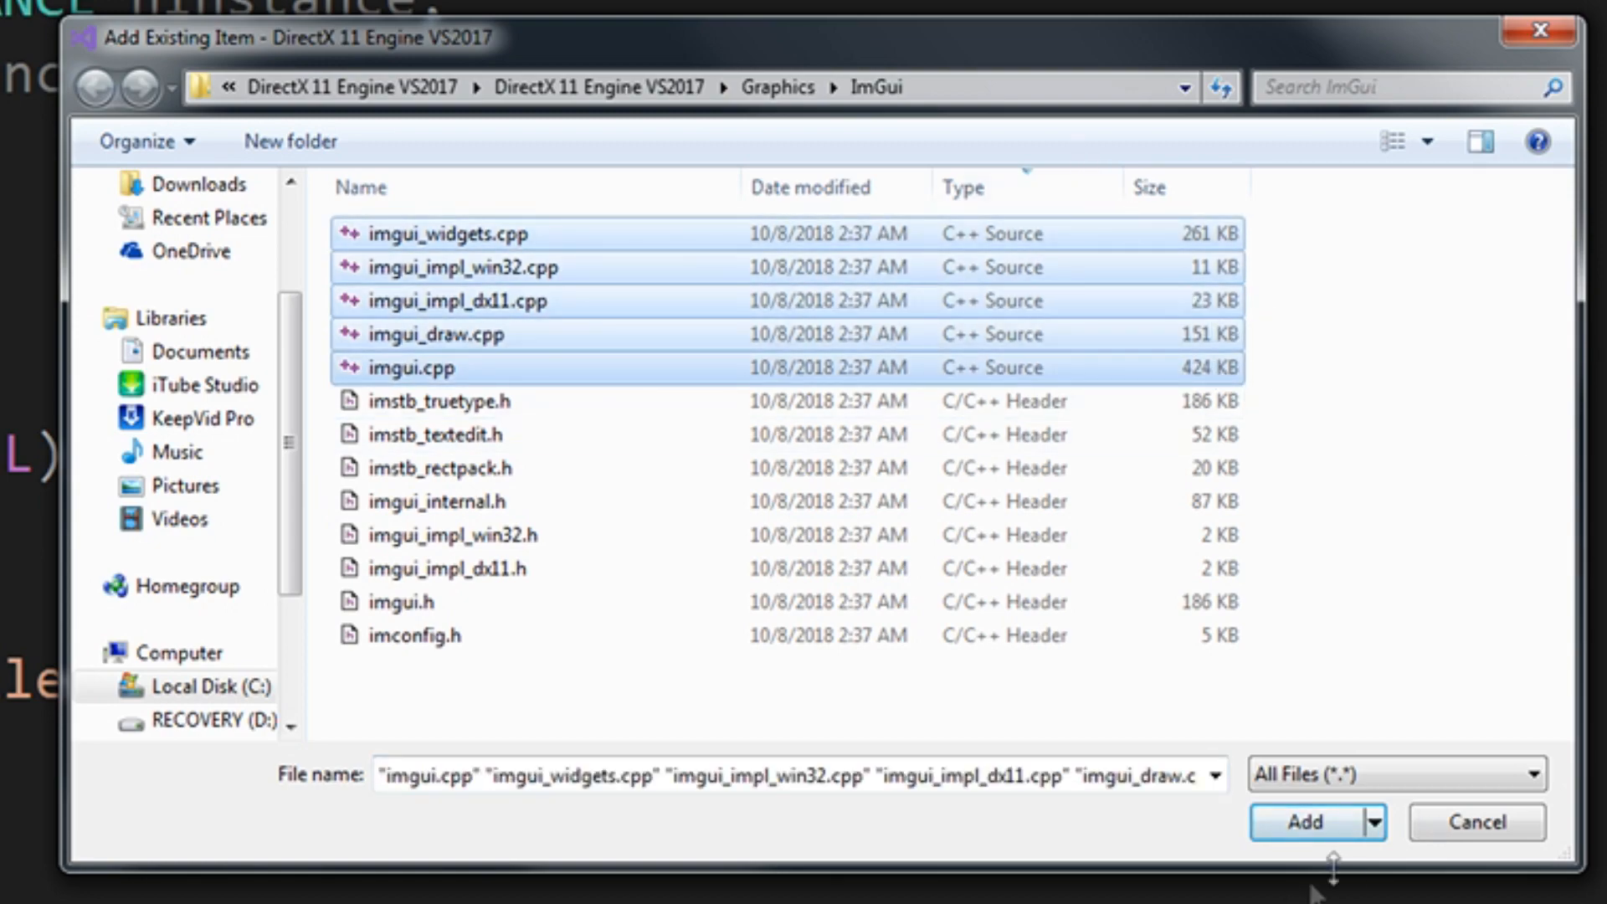
left_click(1303, 822)
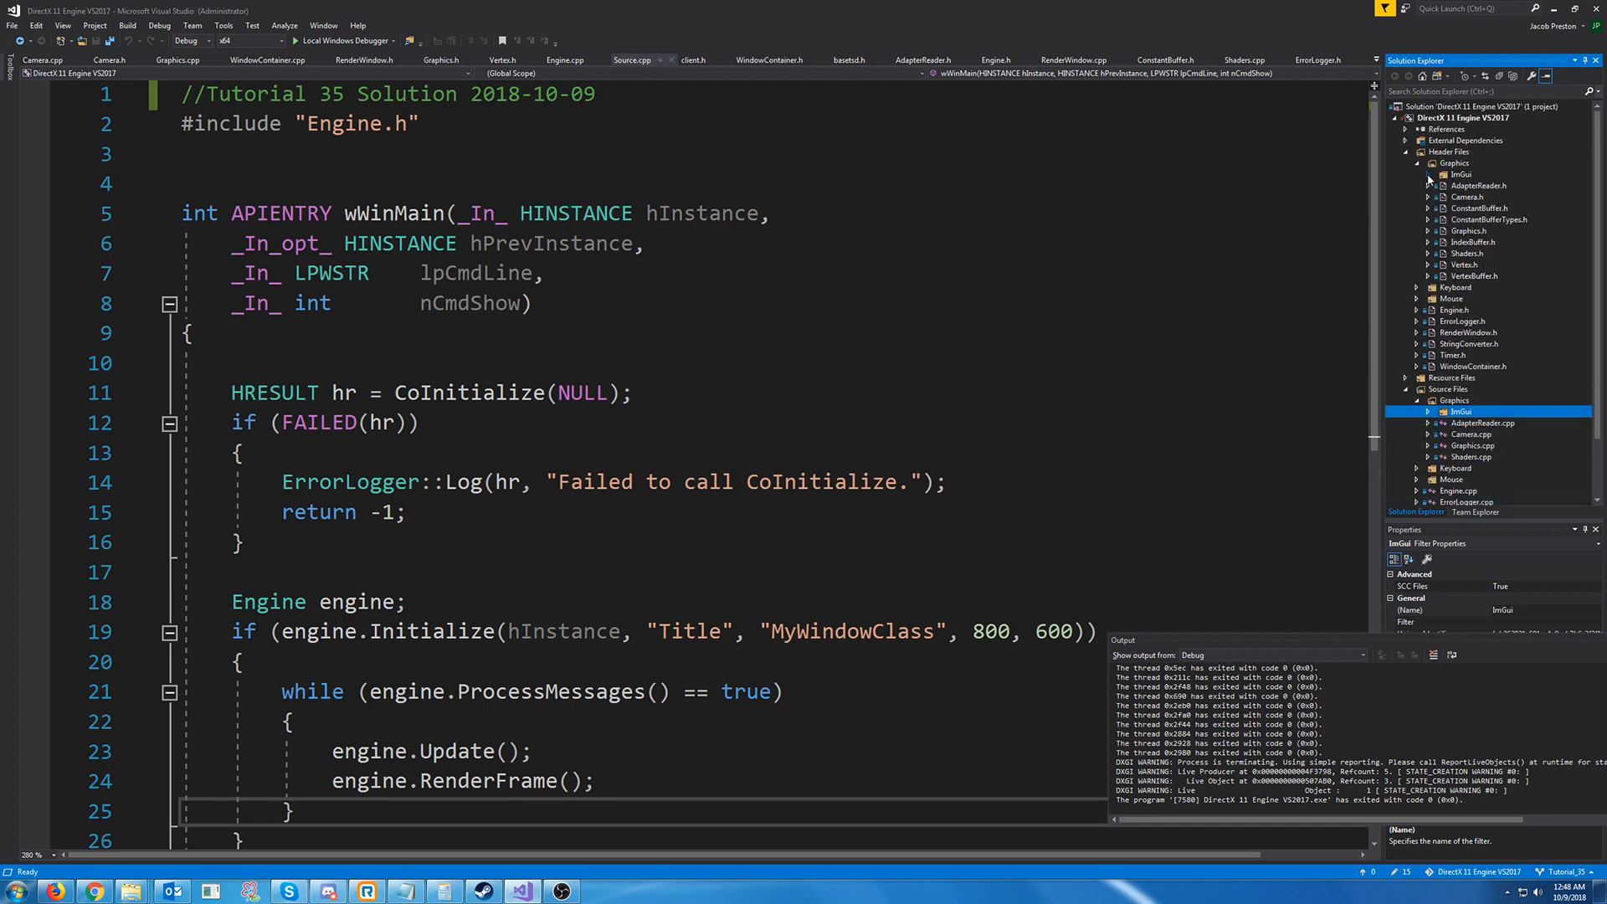
mouse_move(1463, 343)
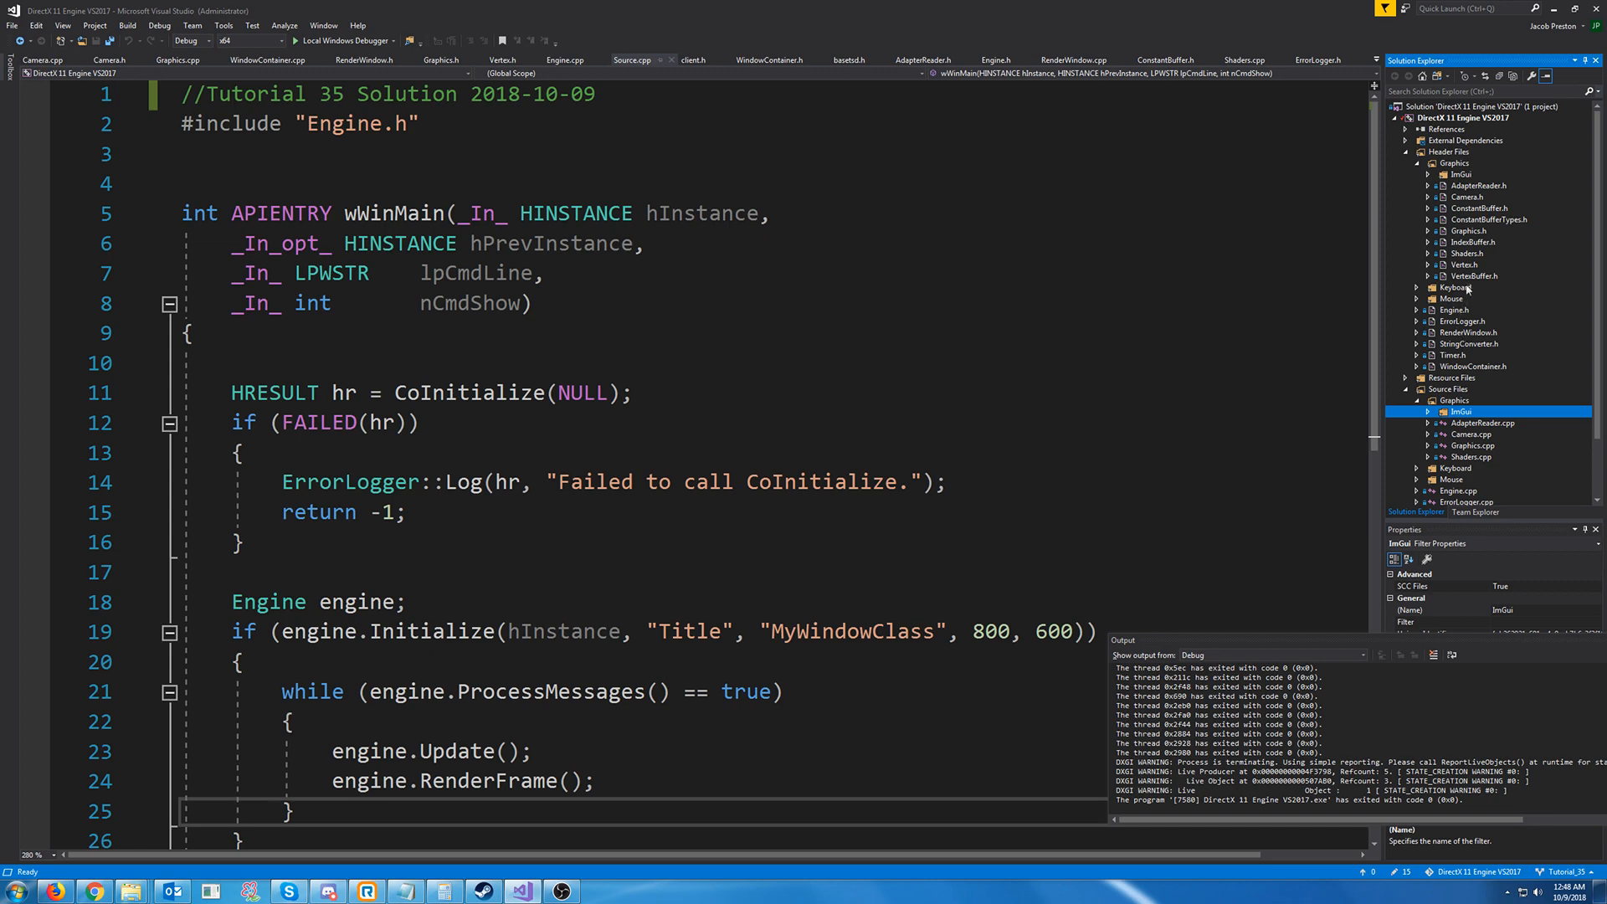
mouse_move(1478, 242)
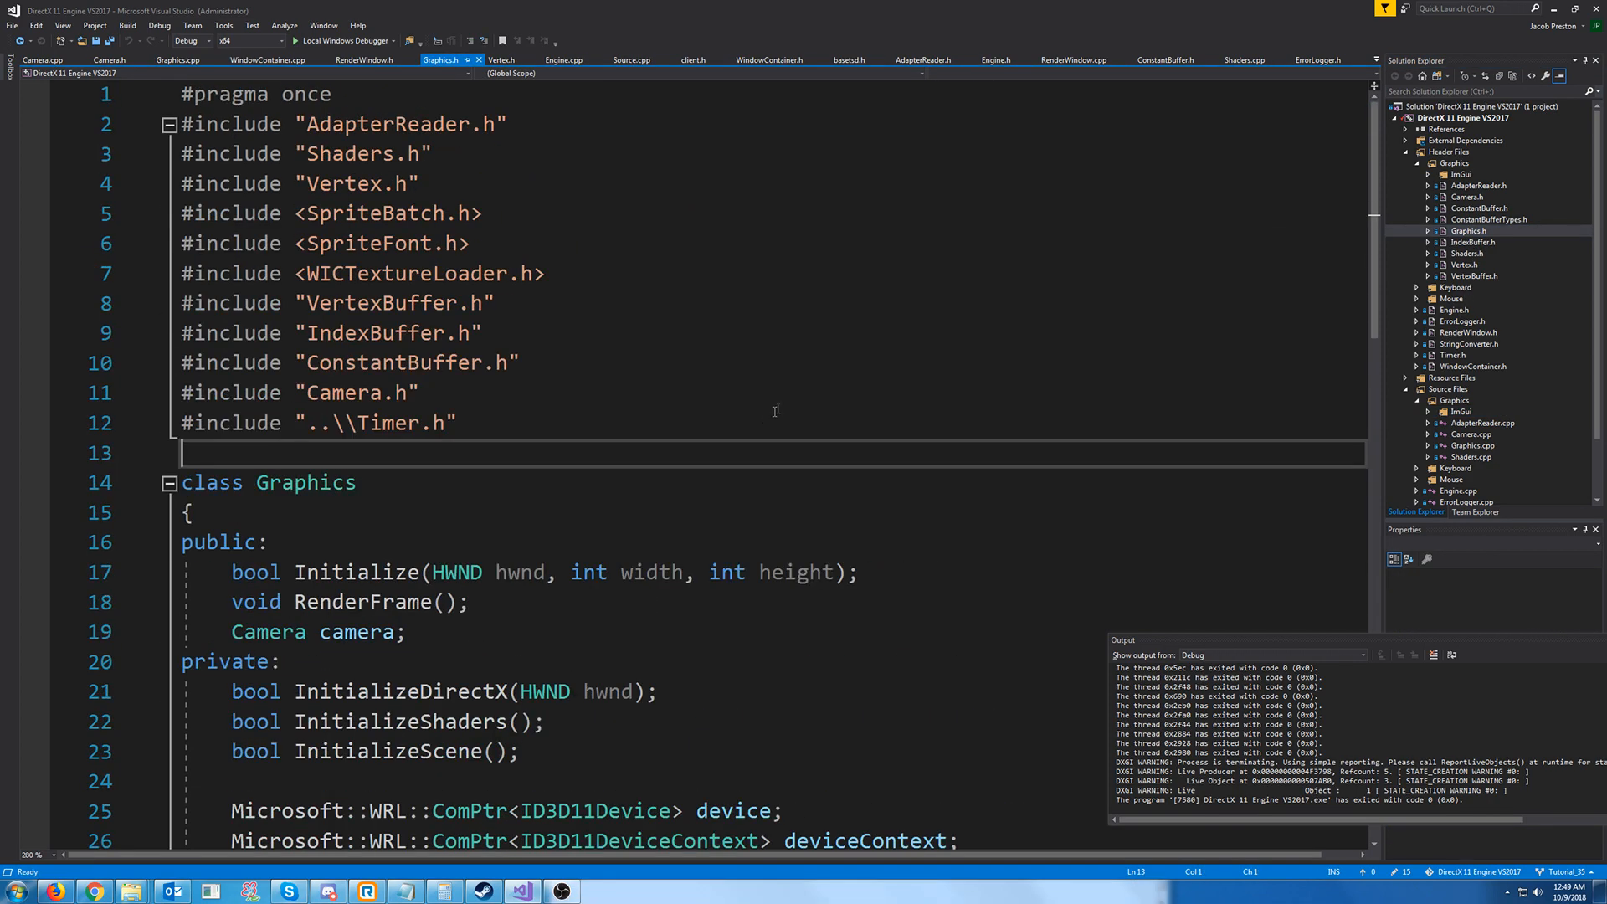
Include ImGUI\imgui.h, imgui_impl_win32.h and imgui_impl_dx11.h in Graphics.h after the Timer include
key("Enter")
type("#include \"ImGUI\\\\imgui.h\"")
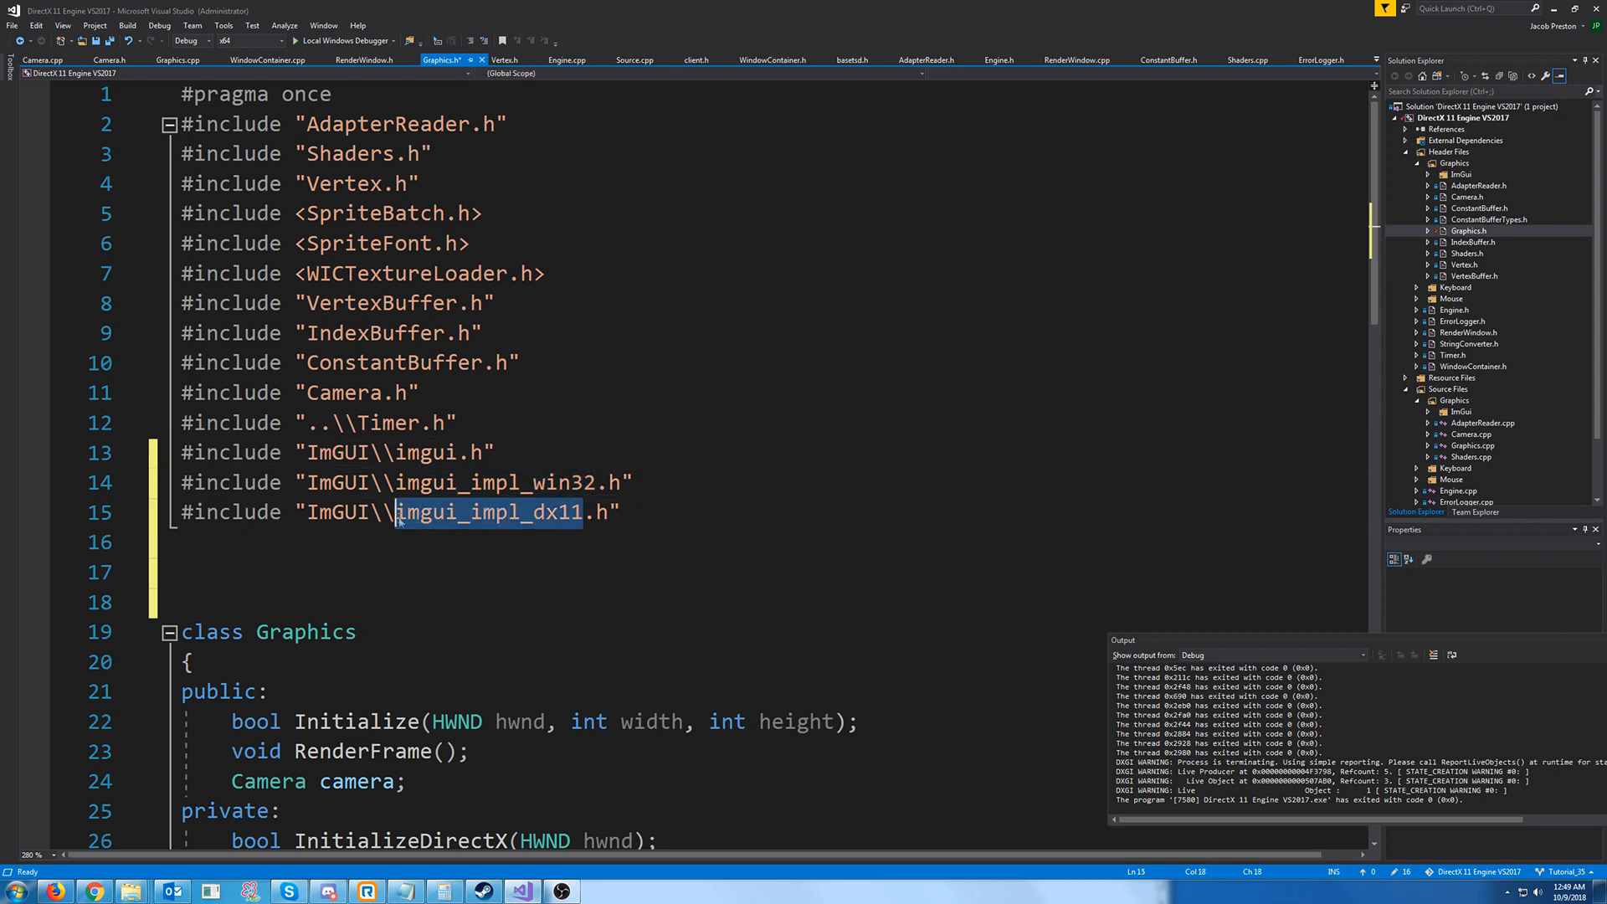
mouse_move(402, 644)
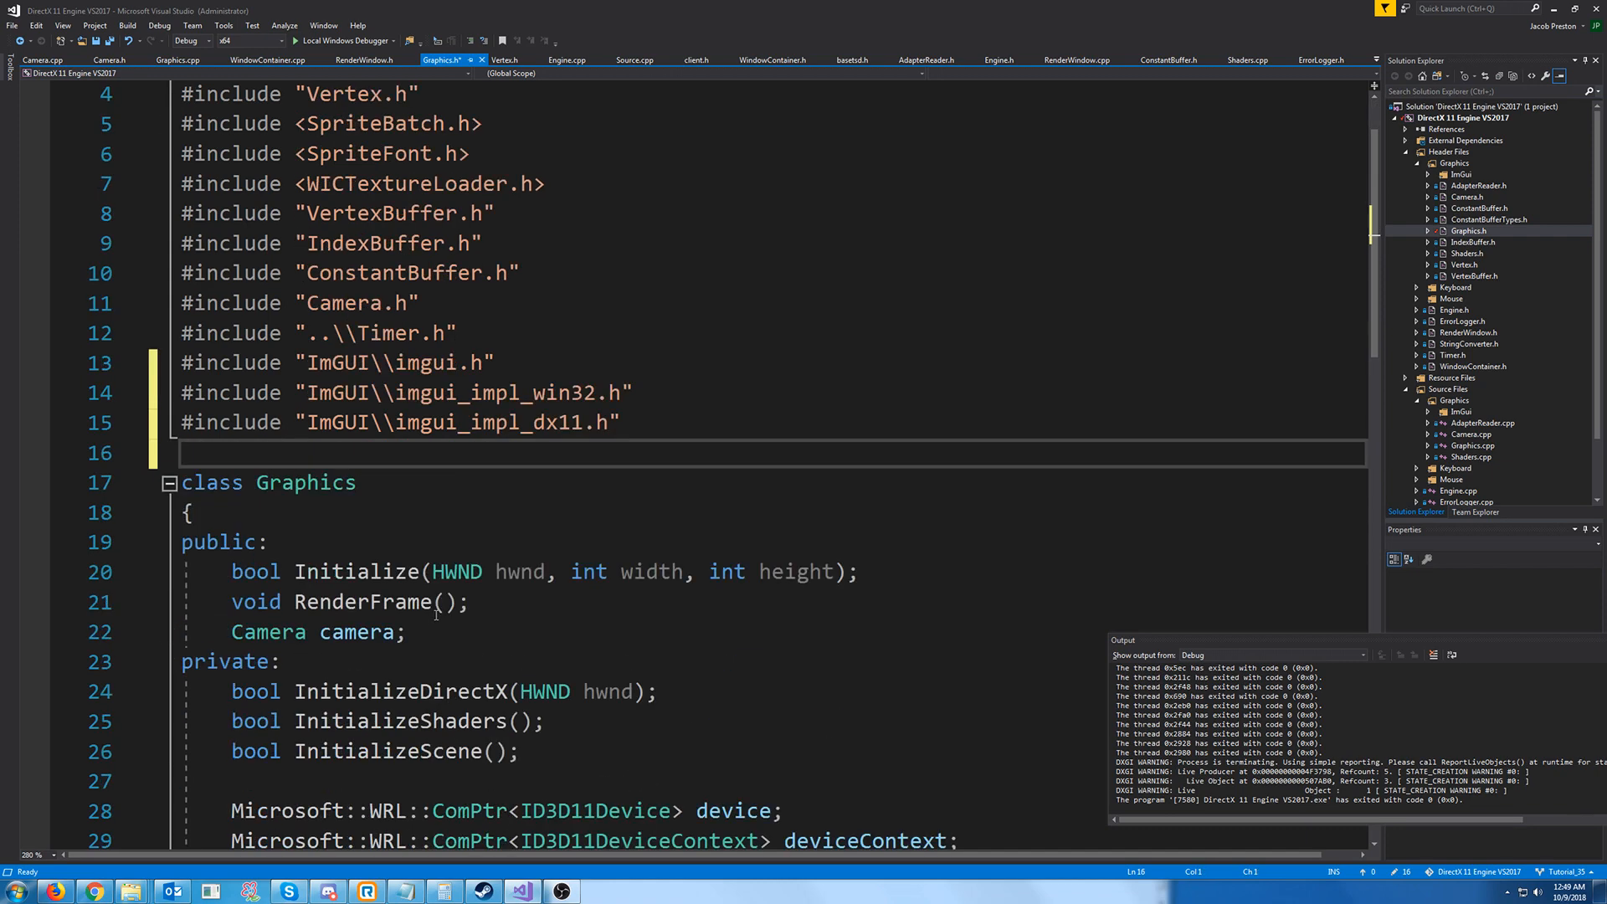
Add IMGUI_CHECKVERSION, CreateContext, GetIO, ImplWin32_Init, ImplDX11_Init and StyleColorsDark to Graphics::Initialize
left_click(385, 573)
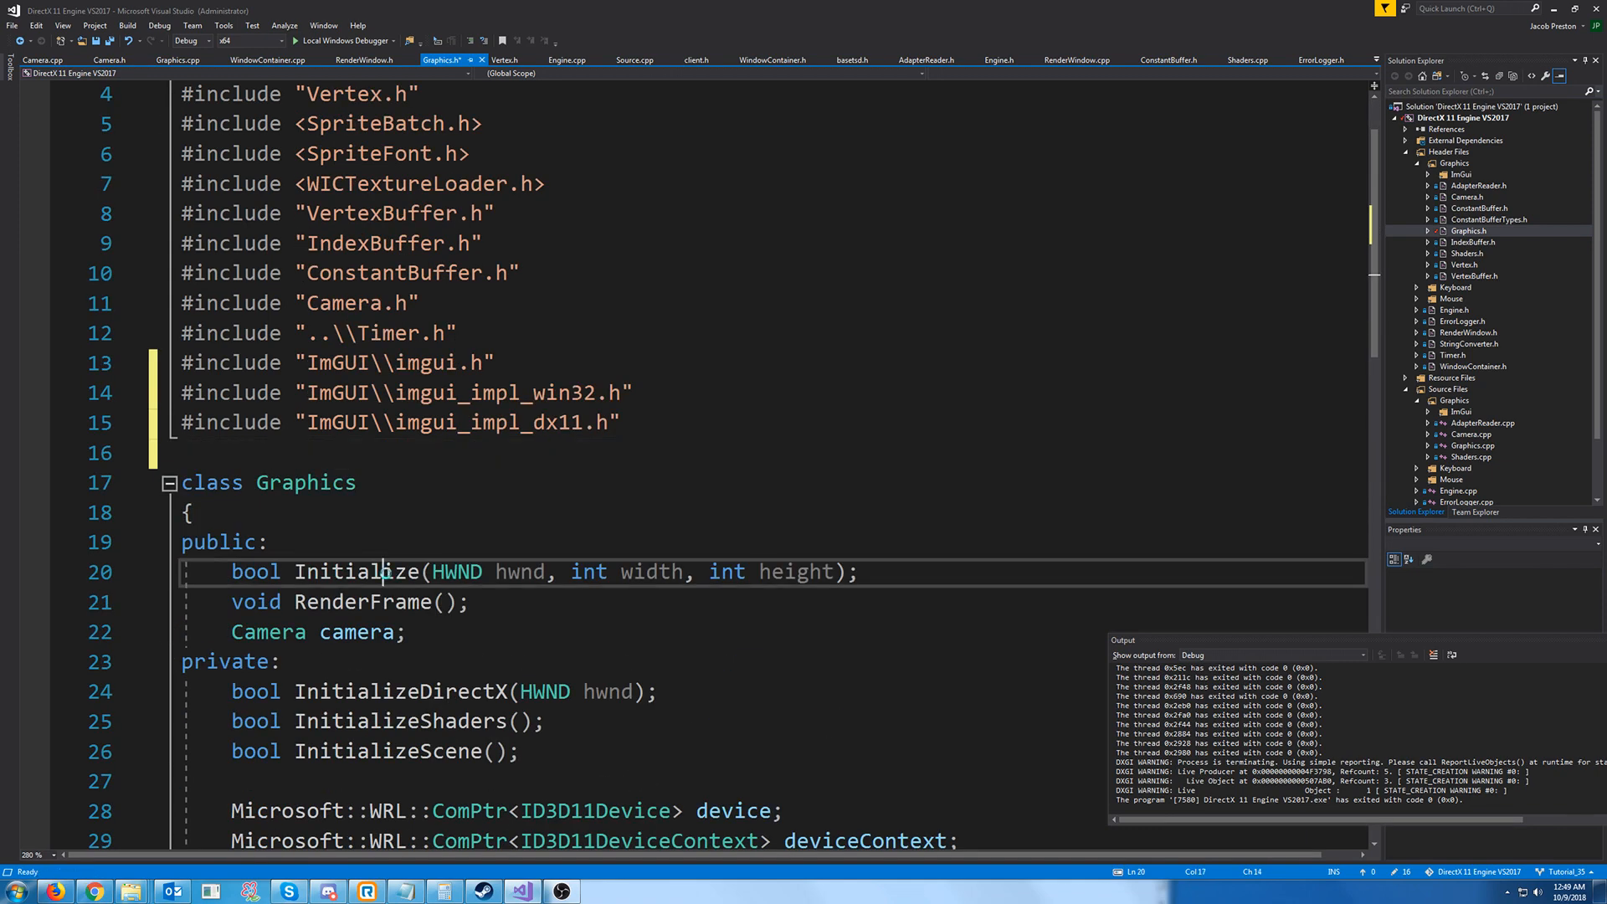
left_click(176, 61)
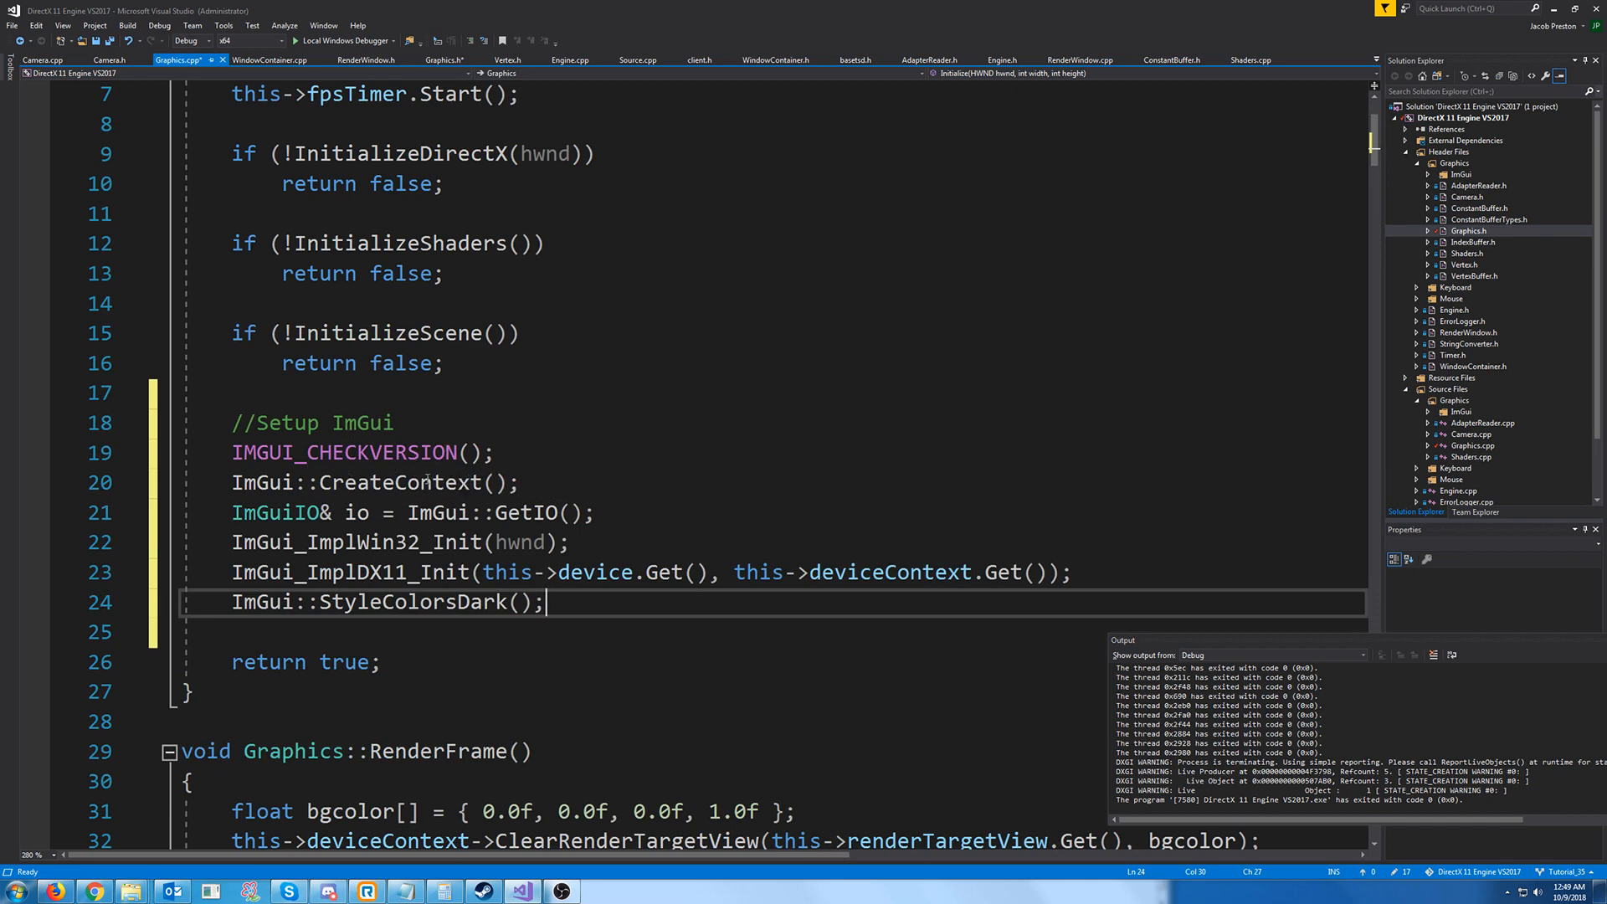
double_click(273, 512)
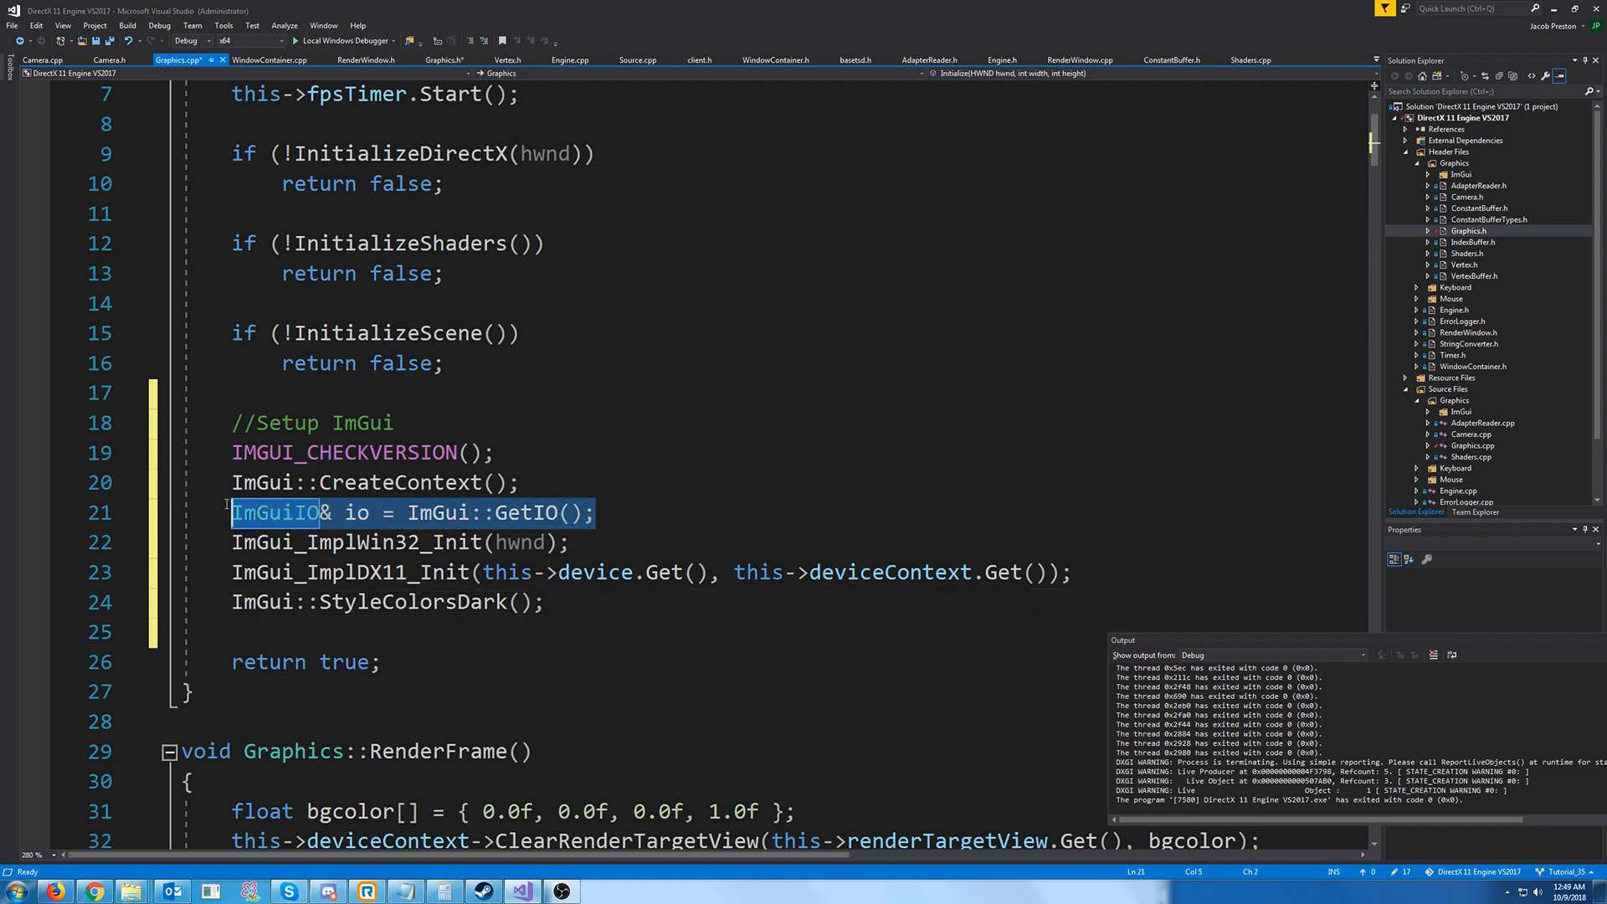
double_click(355, 512)
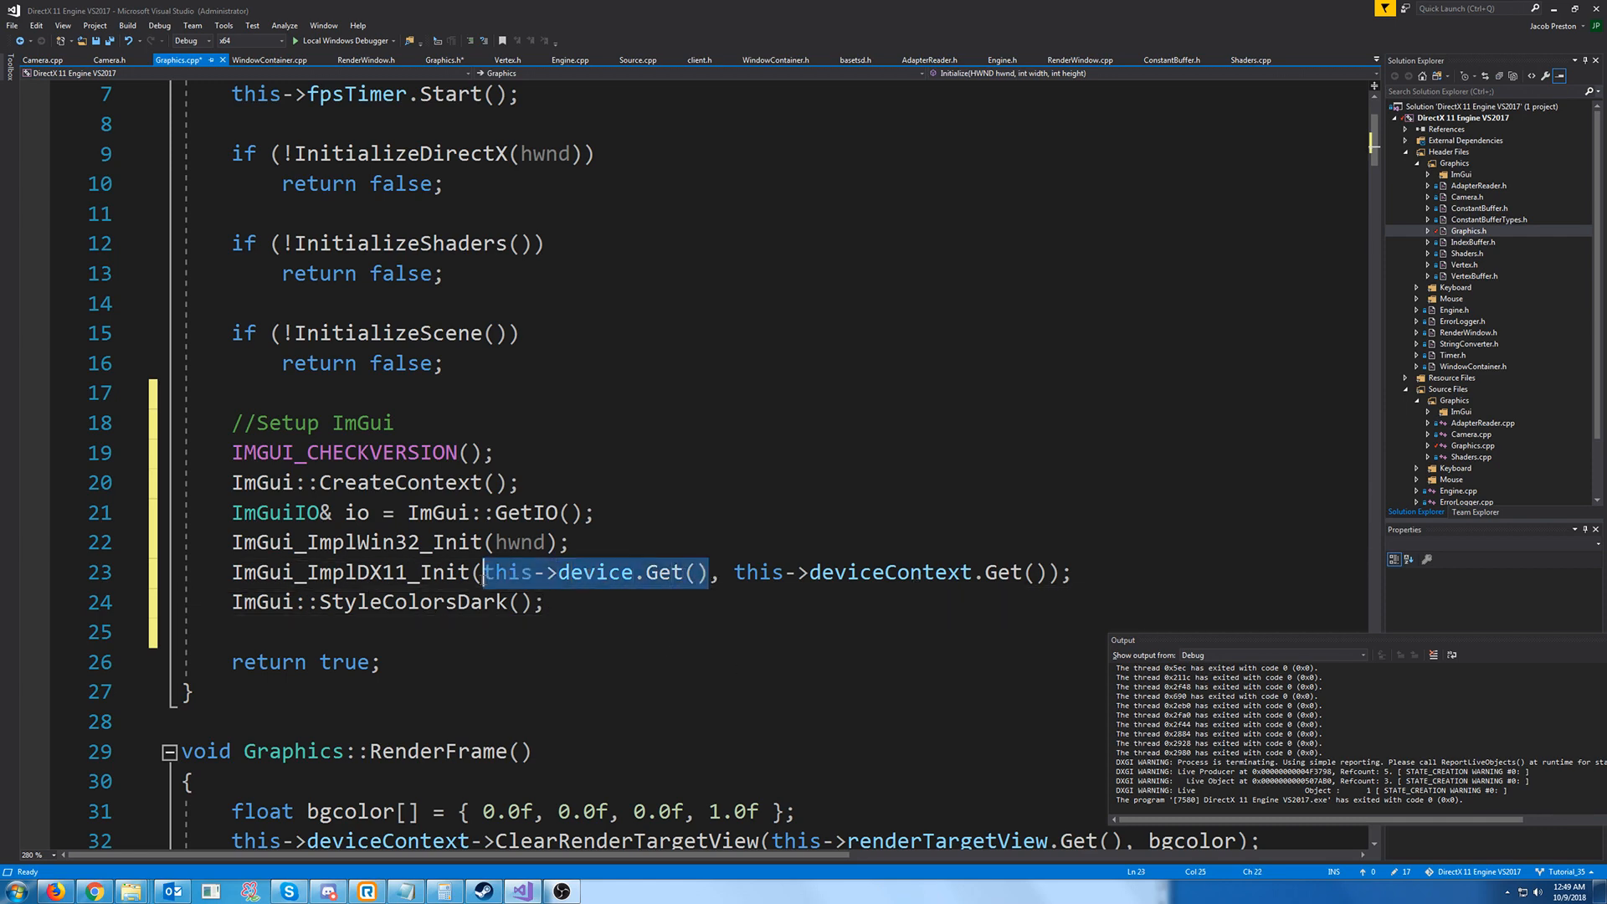
double_click(897, 572)
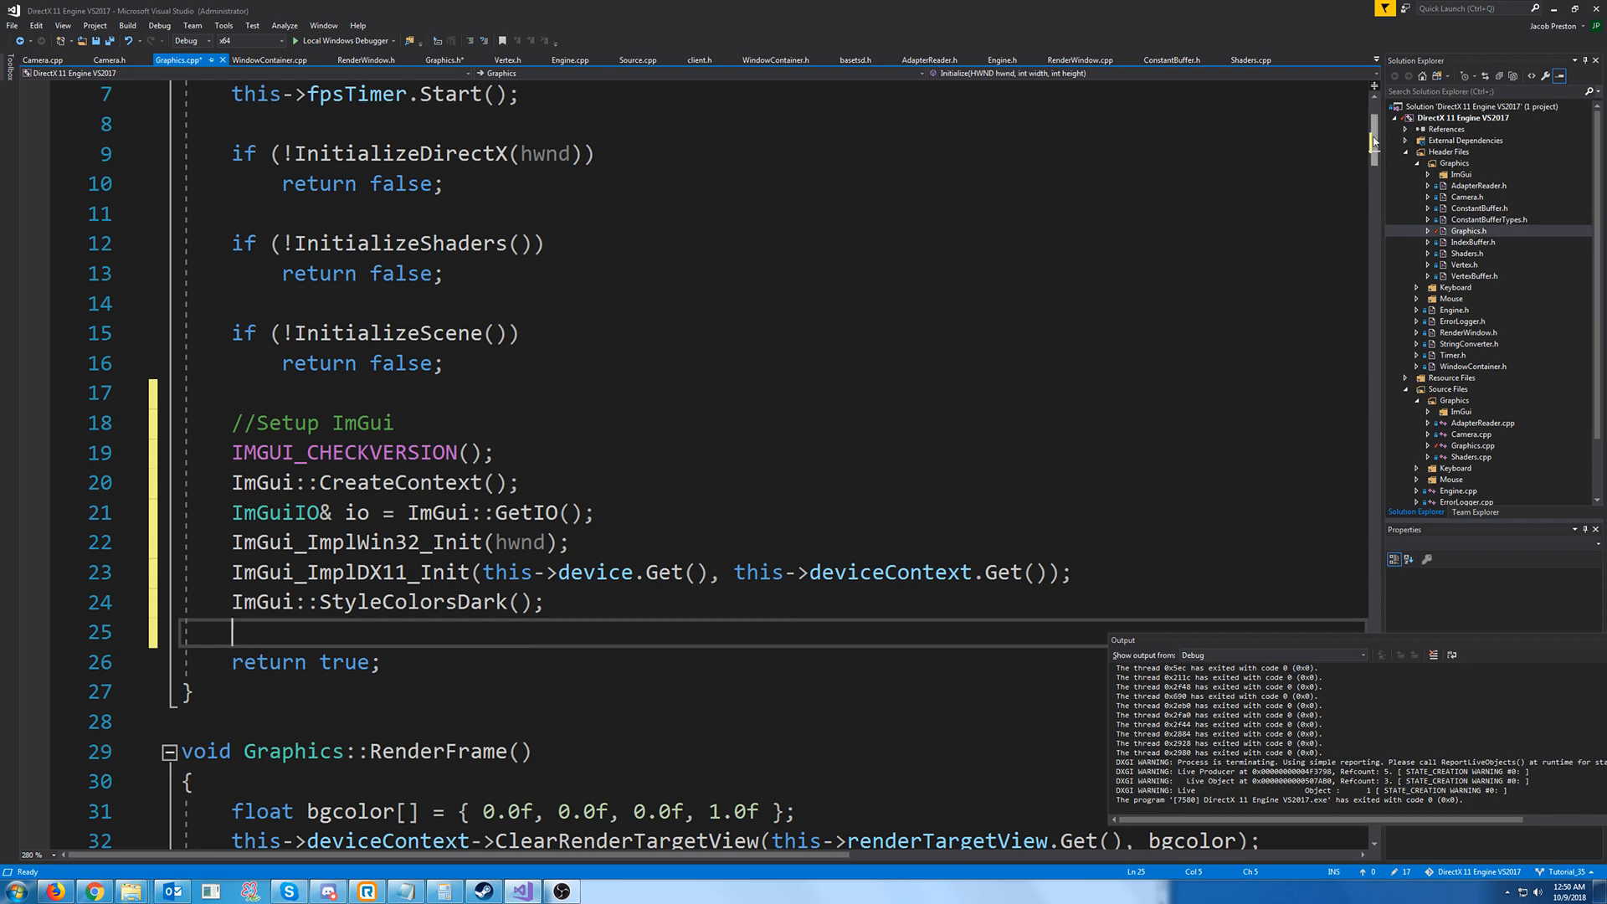
Before swapchain->Present, add ImGui NewFrame calls, Begin("Test")/End, Render and ImGui_ImplDX11_RenderDrawData
scroll("down", 3)
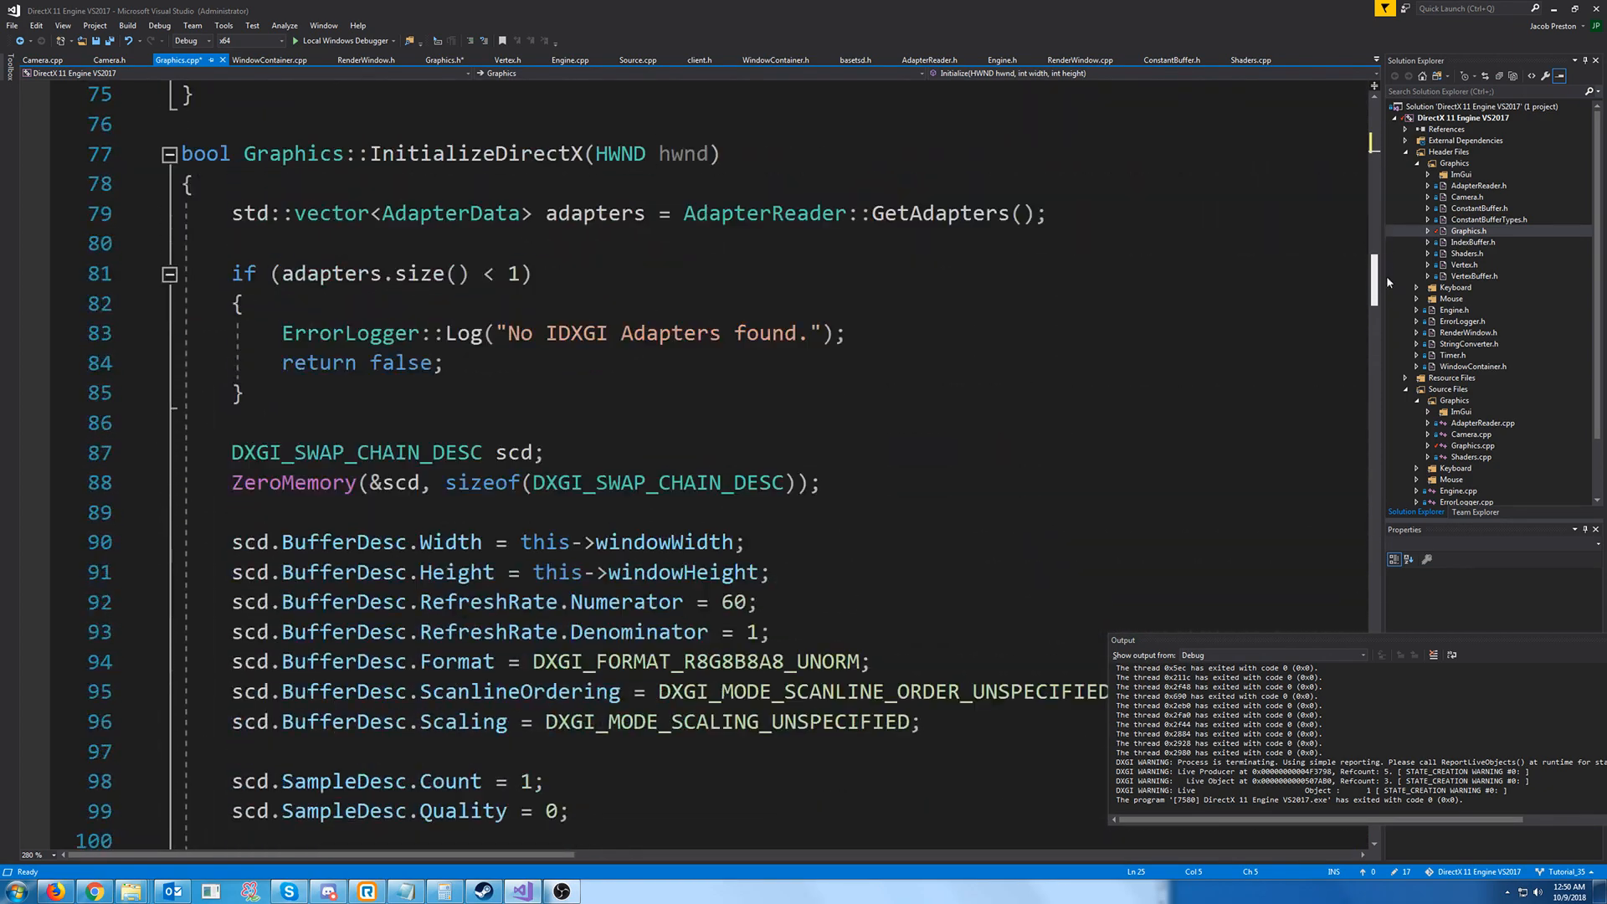
scroll("up", 3)
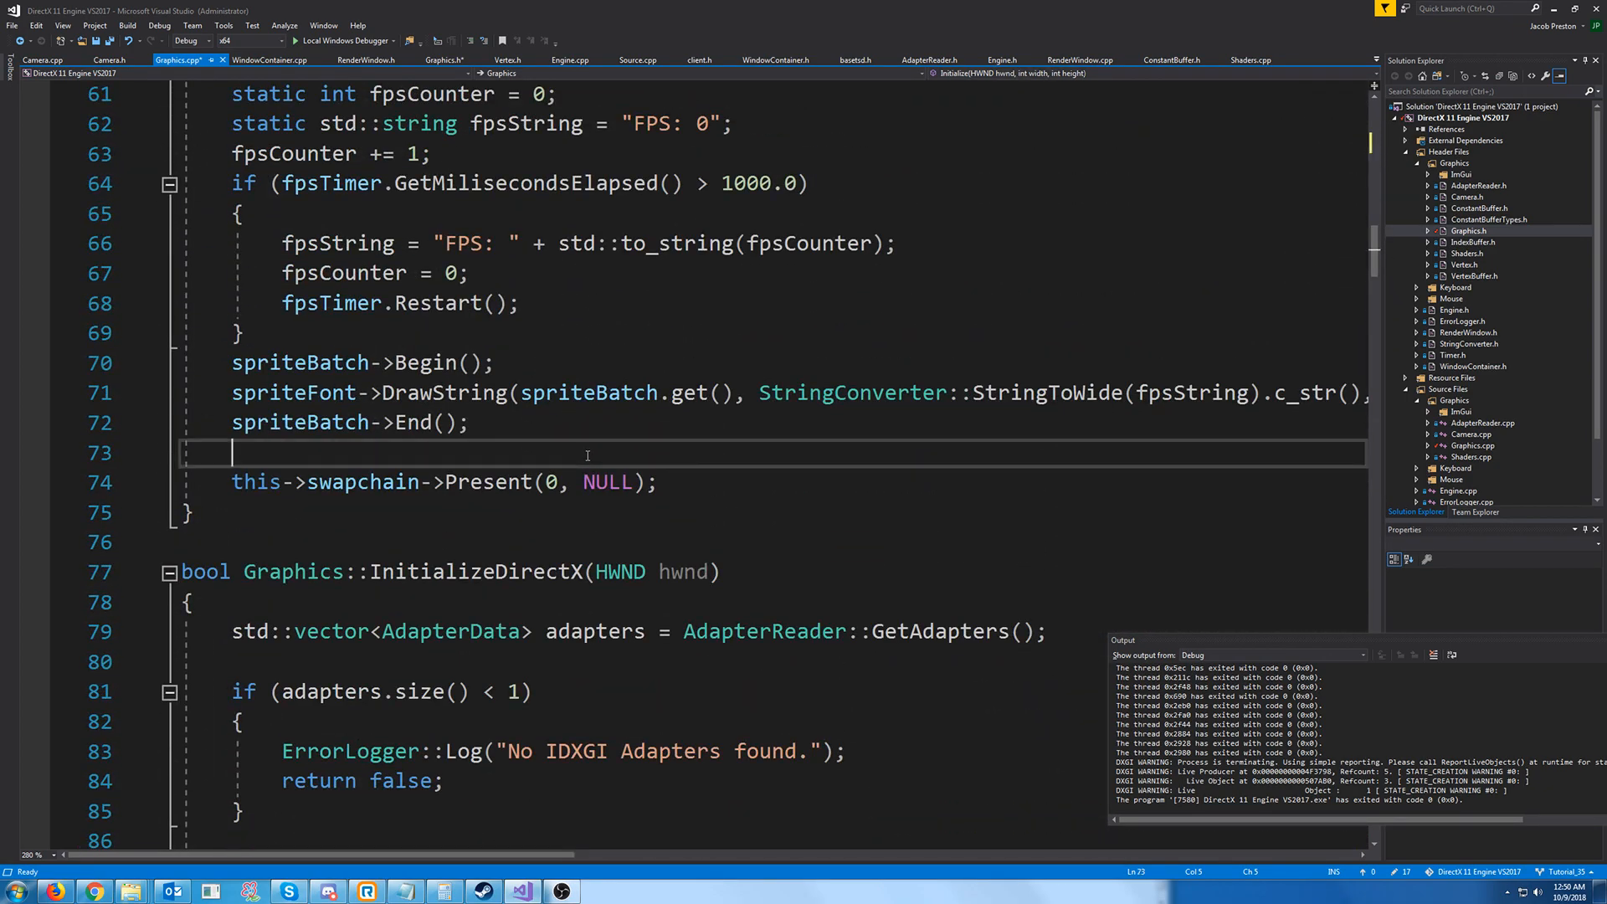
key("enter")
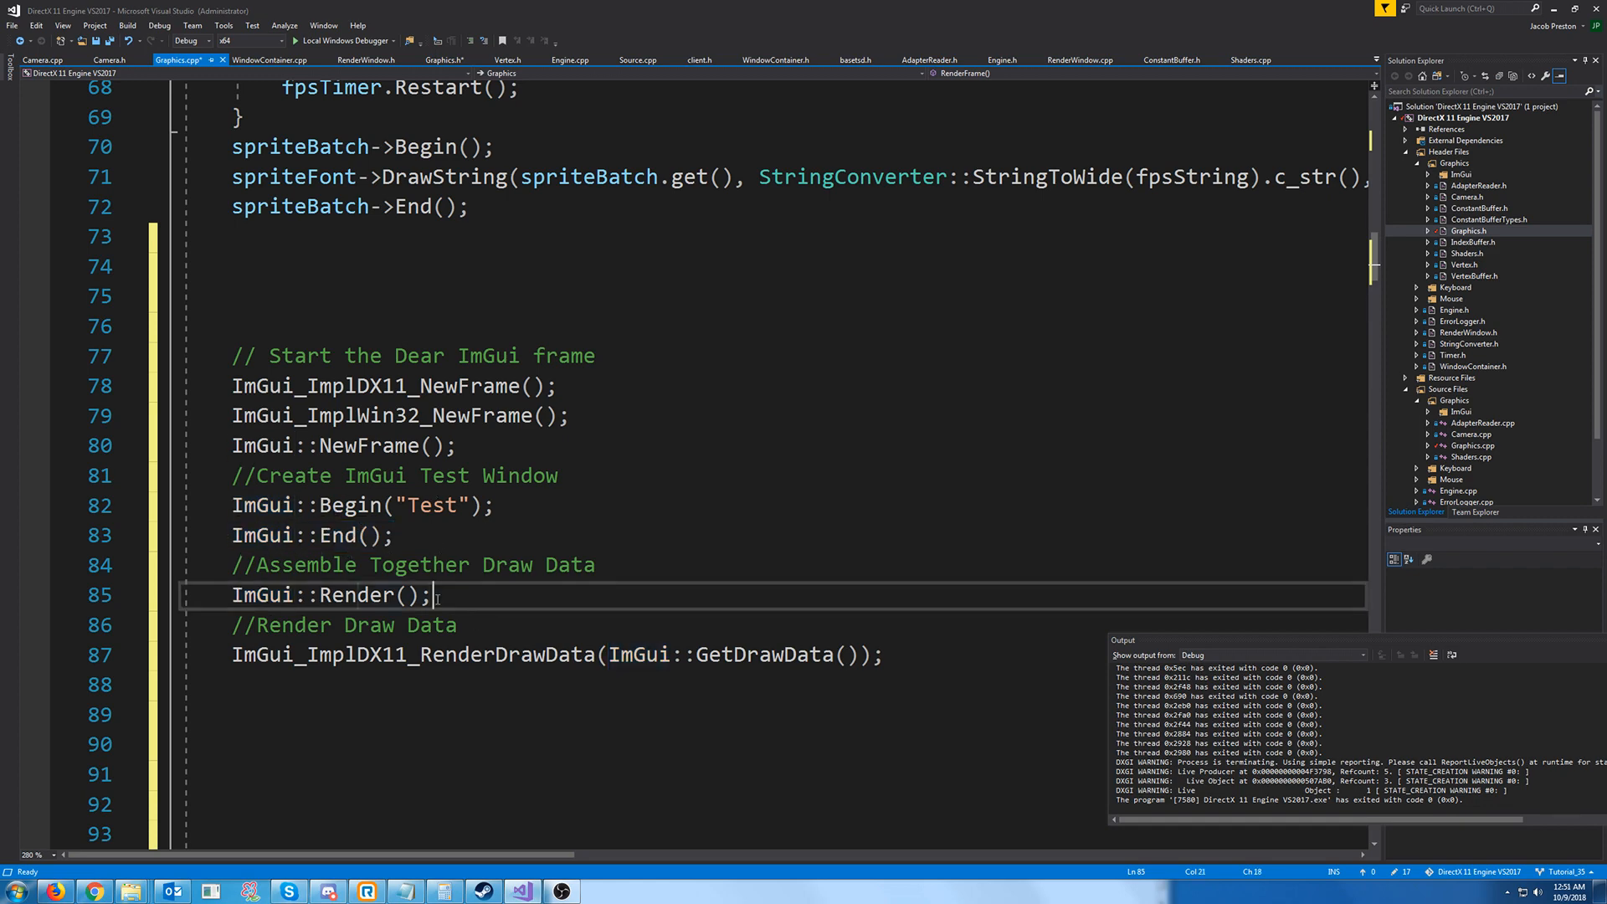
double_click(259, 595)
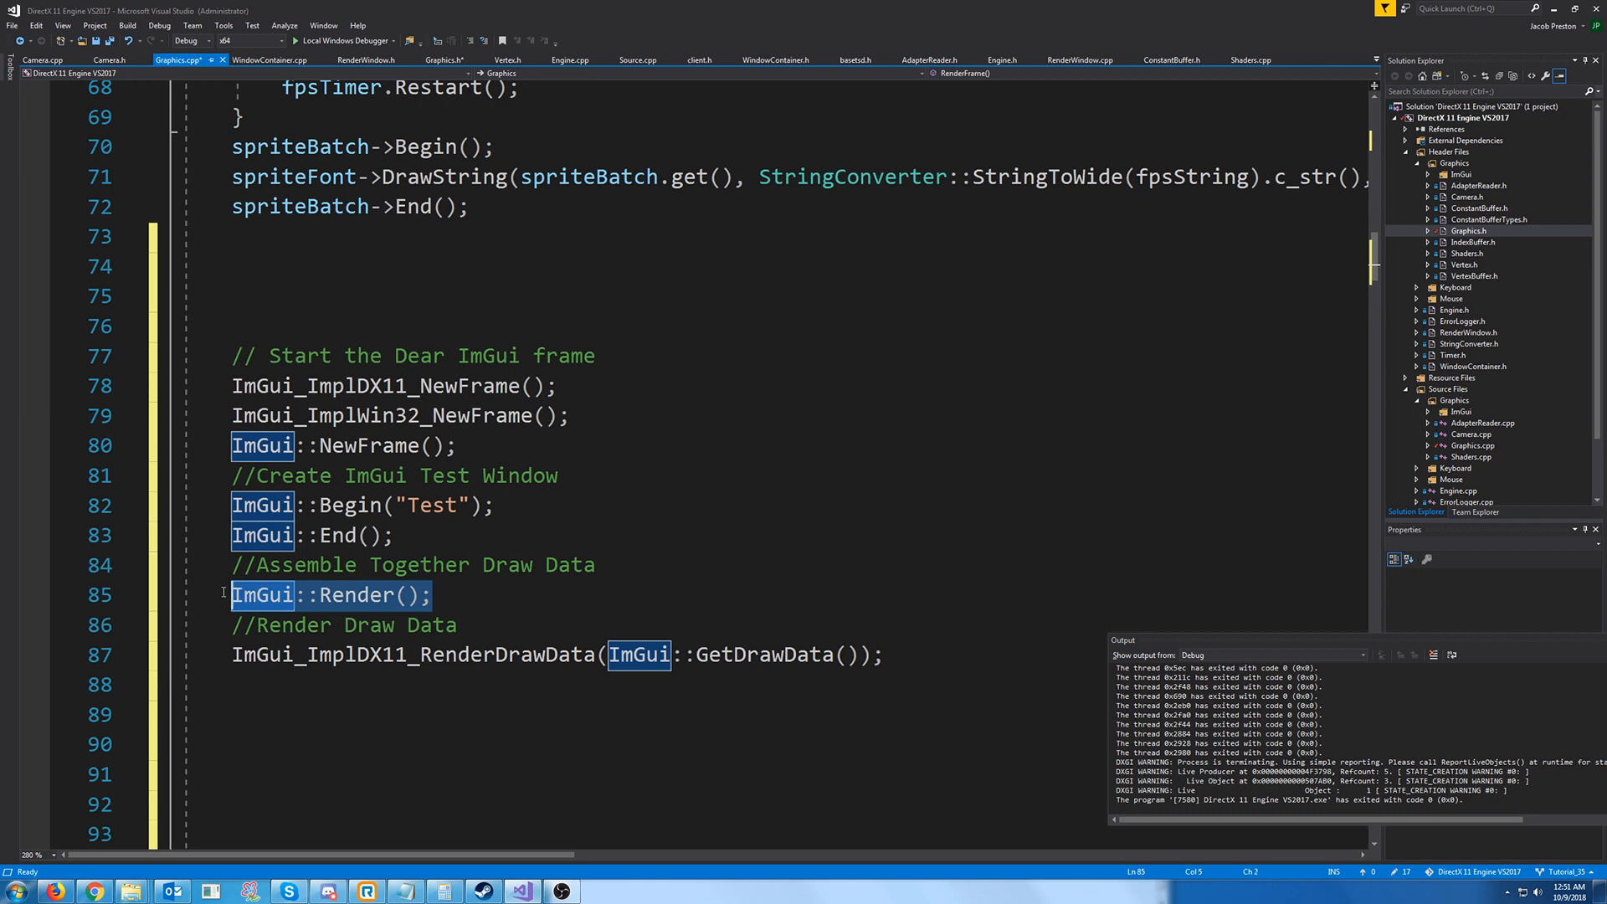
mouse_move(353, 636)
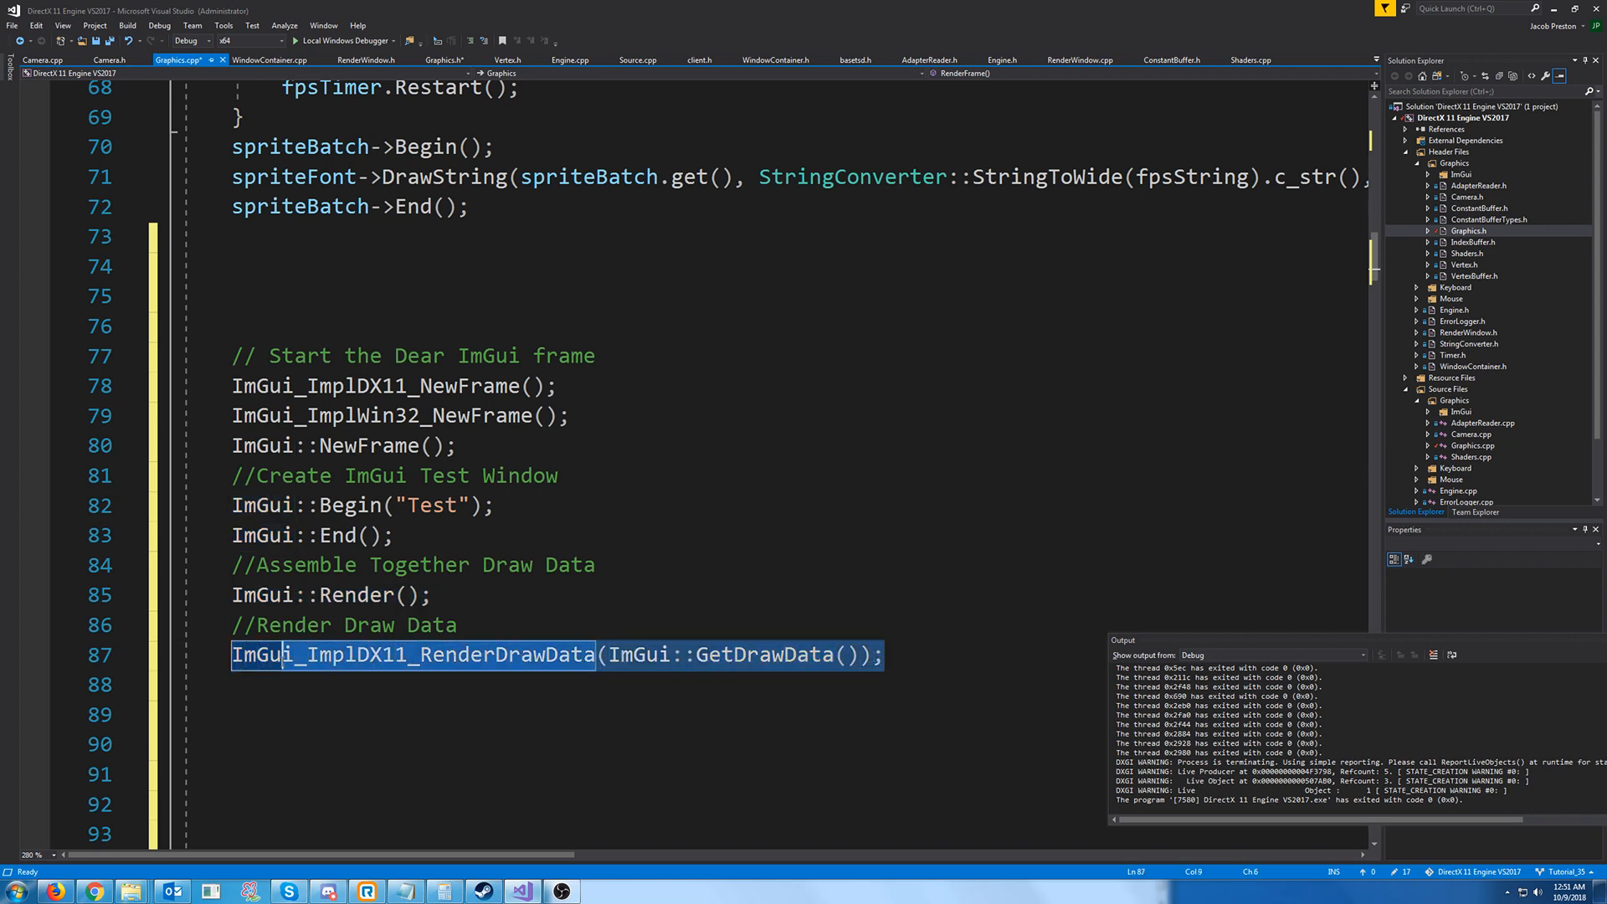
left_click(863, 654)
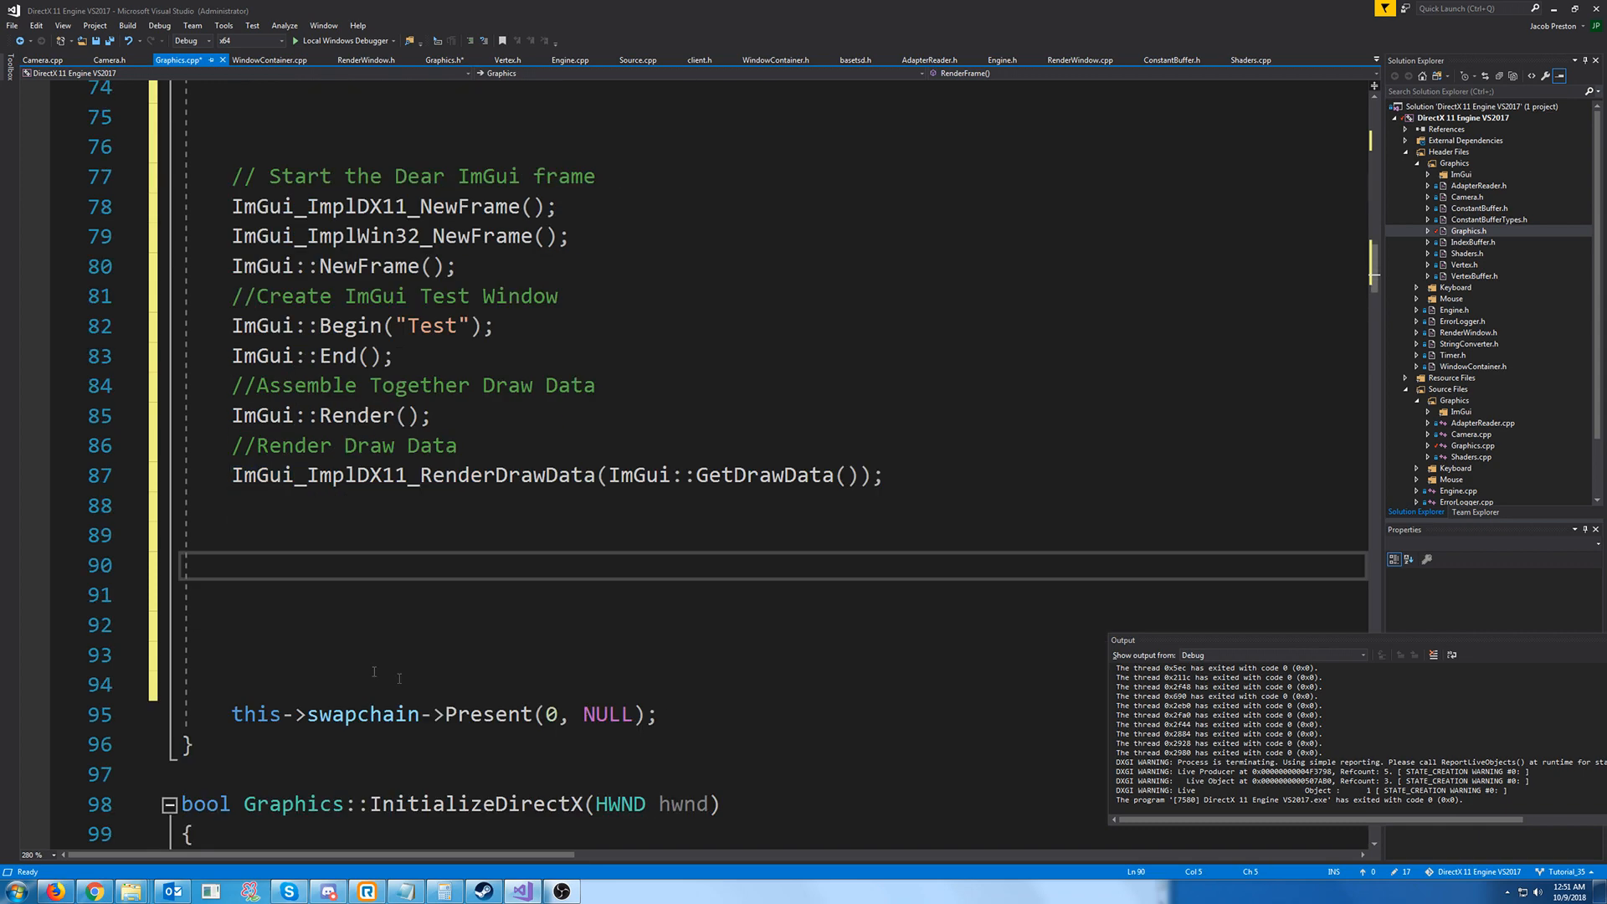
scroll("up", 3)
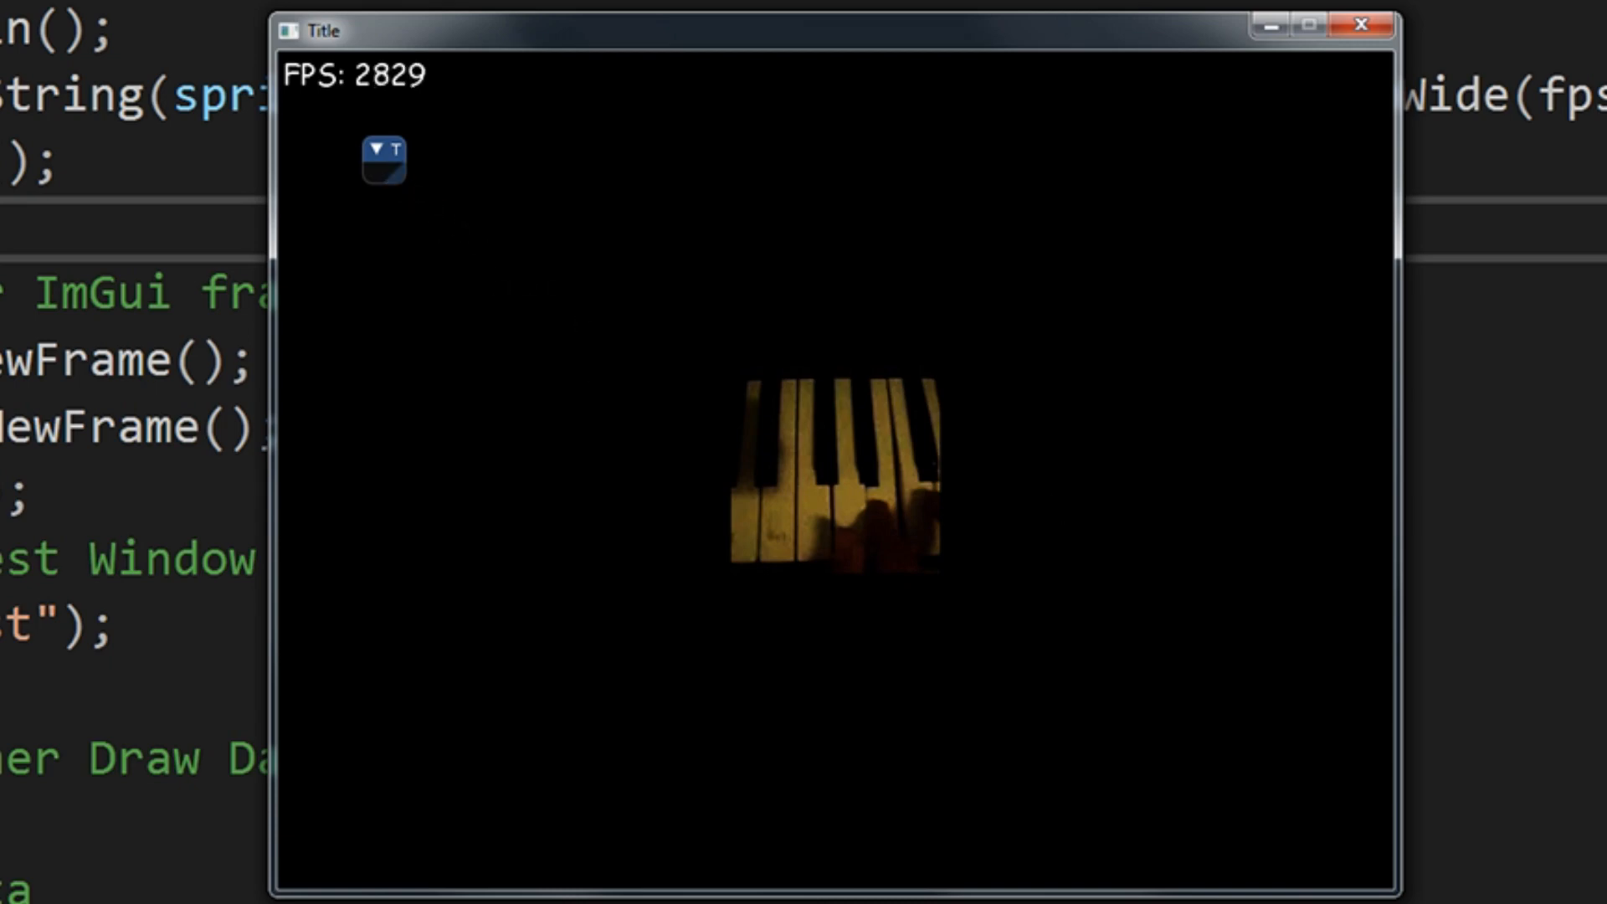
mouse_move(1350, 72)
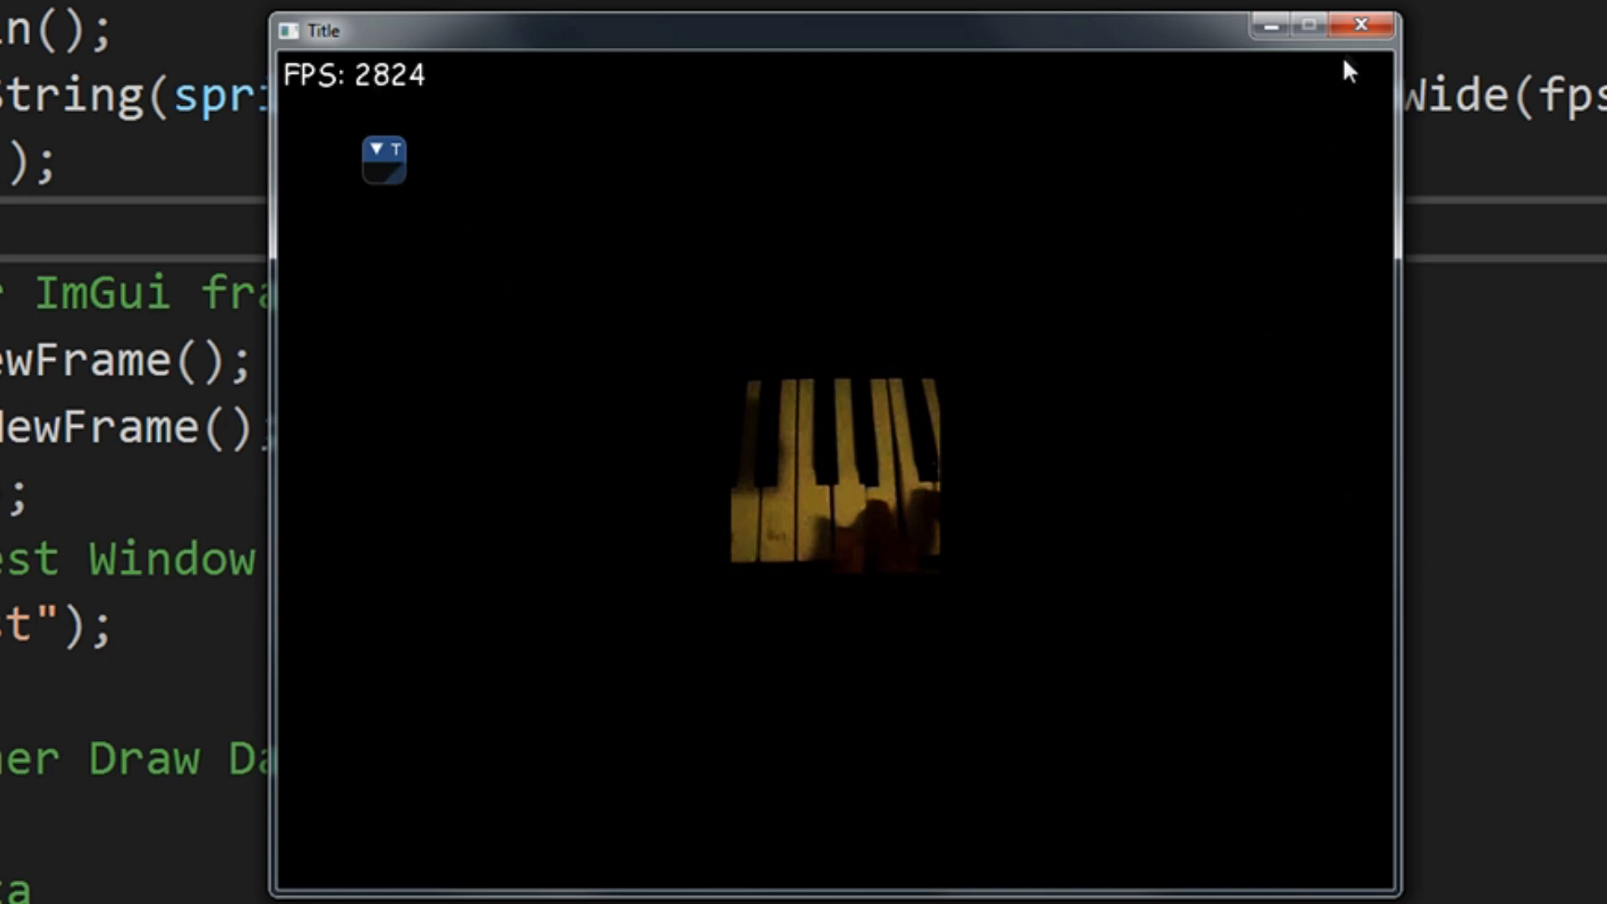
mouse_move(1362, 27)
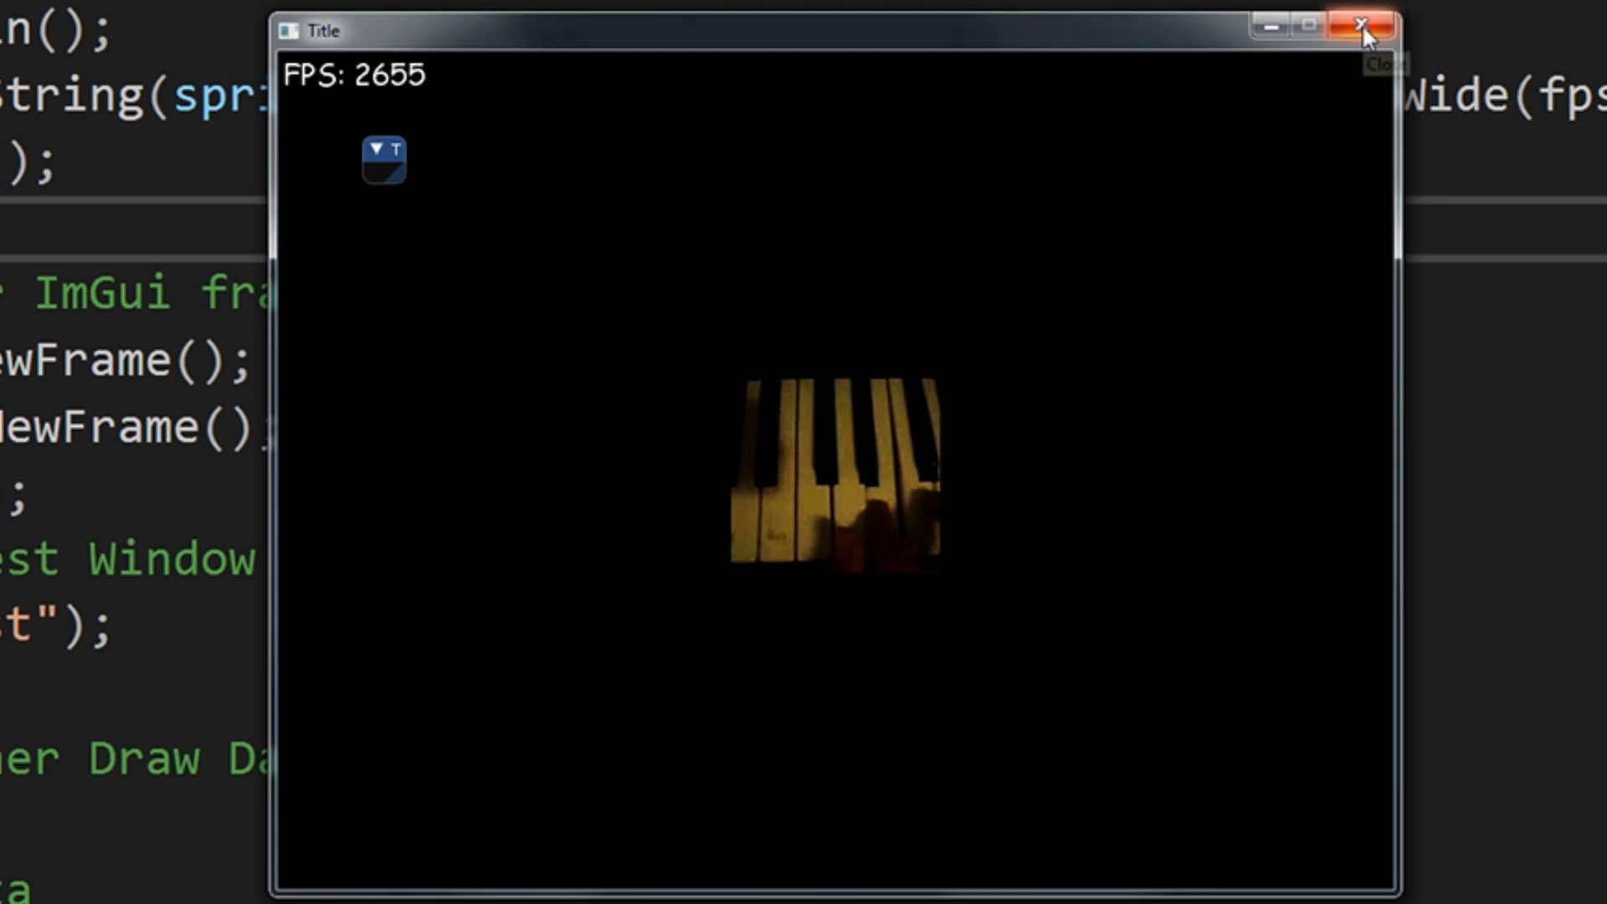
left_click(1360, 23)
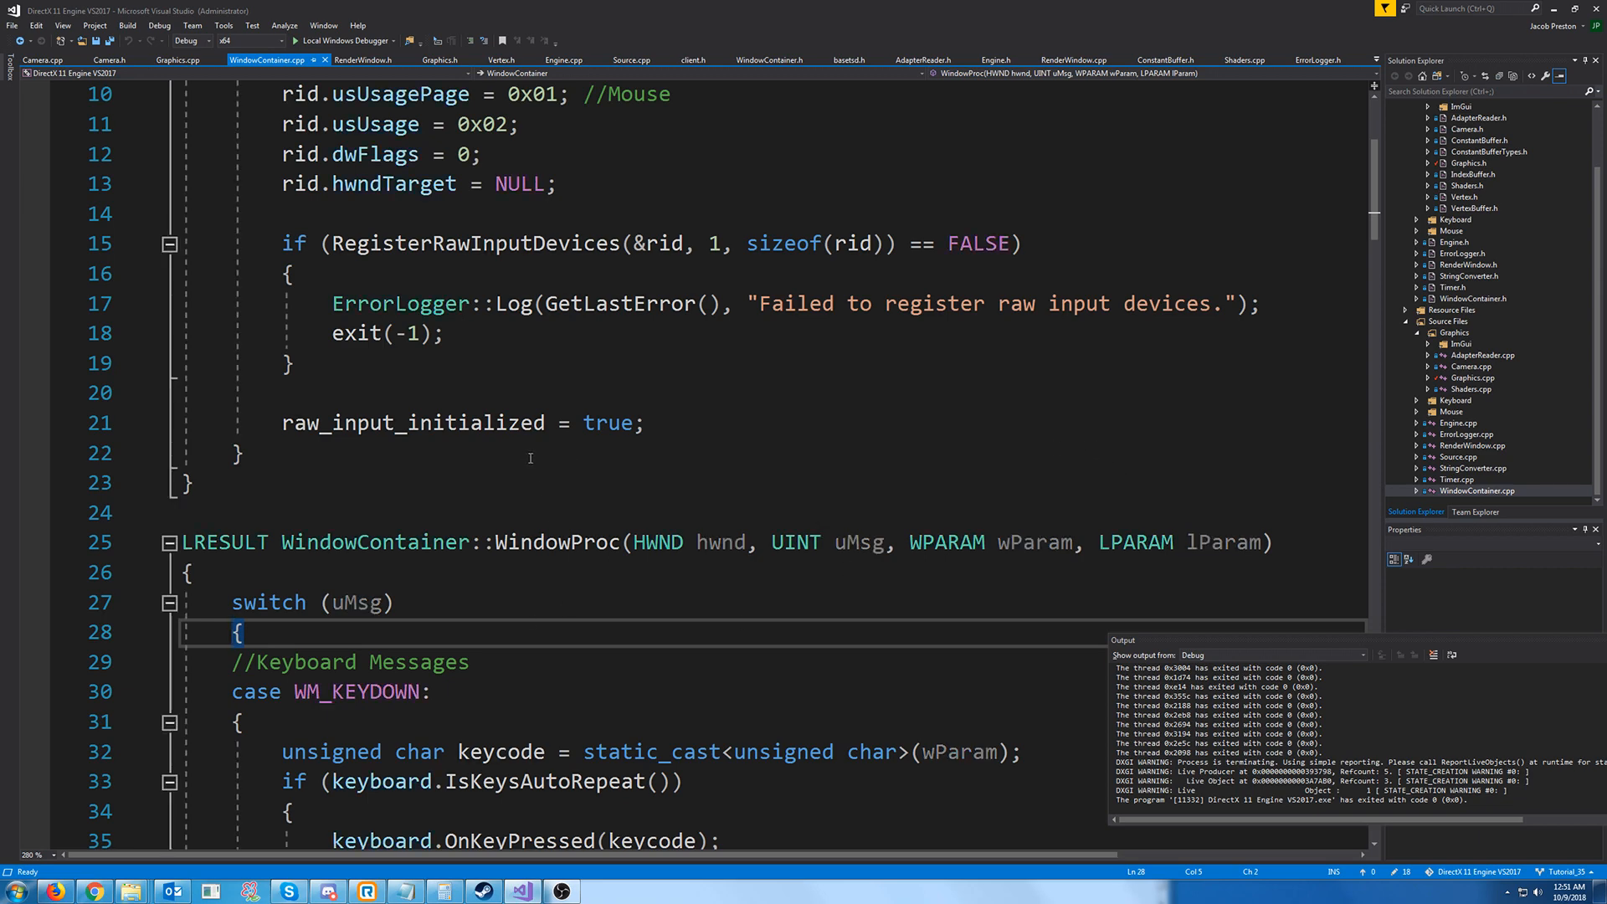
Declare extern ImGui_ImplWin32_WndProcHandler above WindowProc and add an if calling it with hwnd, uMsg, wParam, lParam
scroll("down", 3)
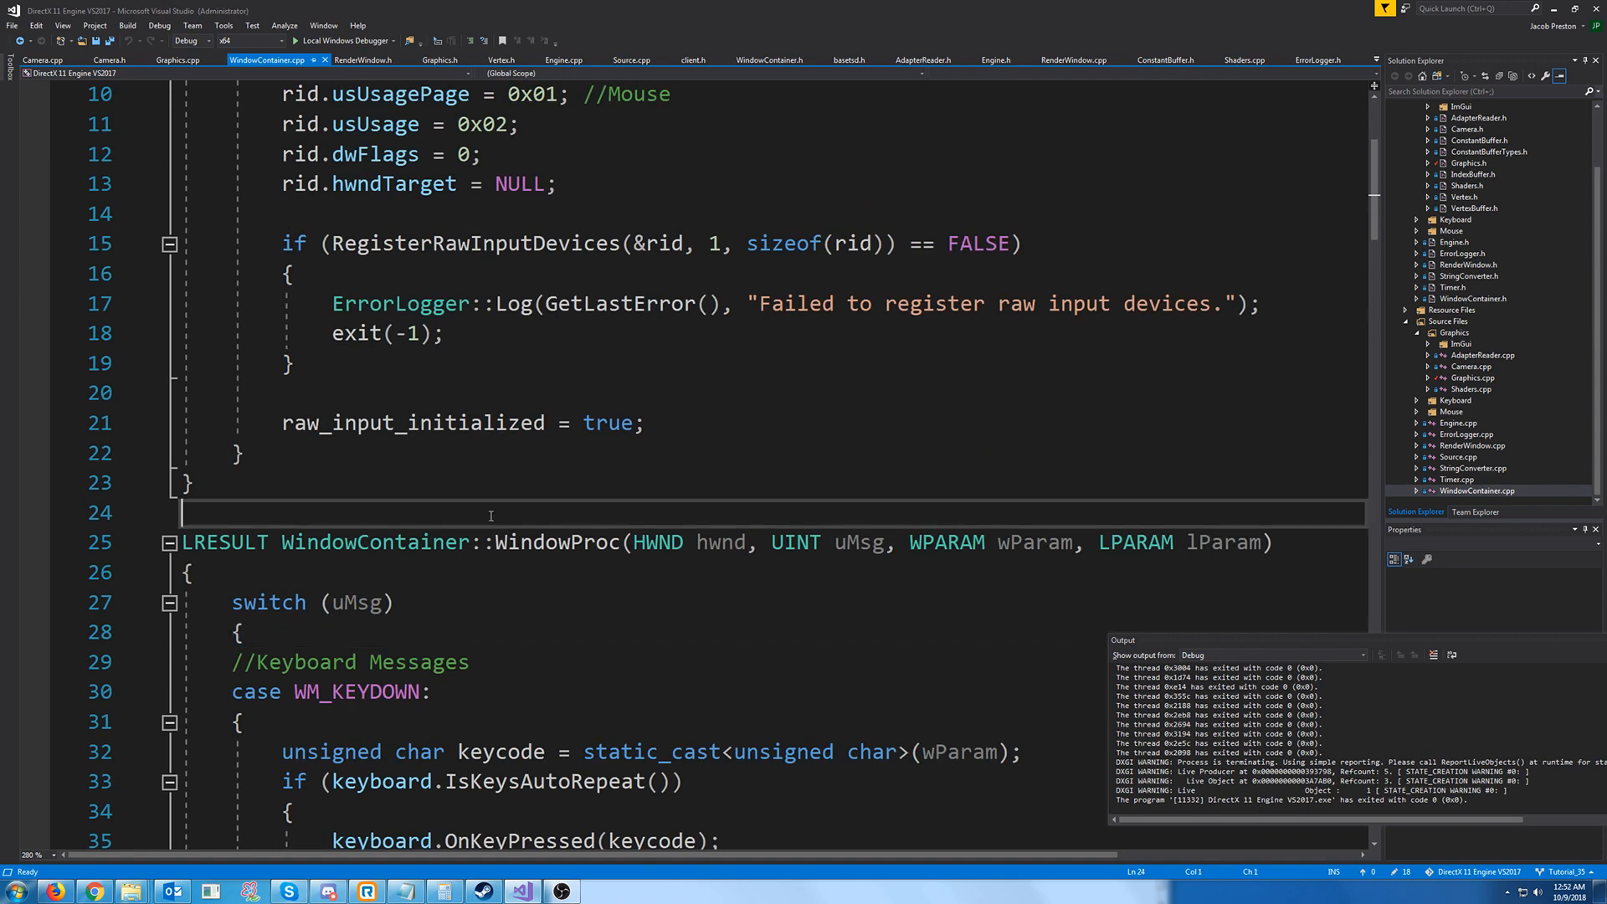
key("enter")
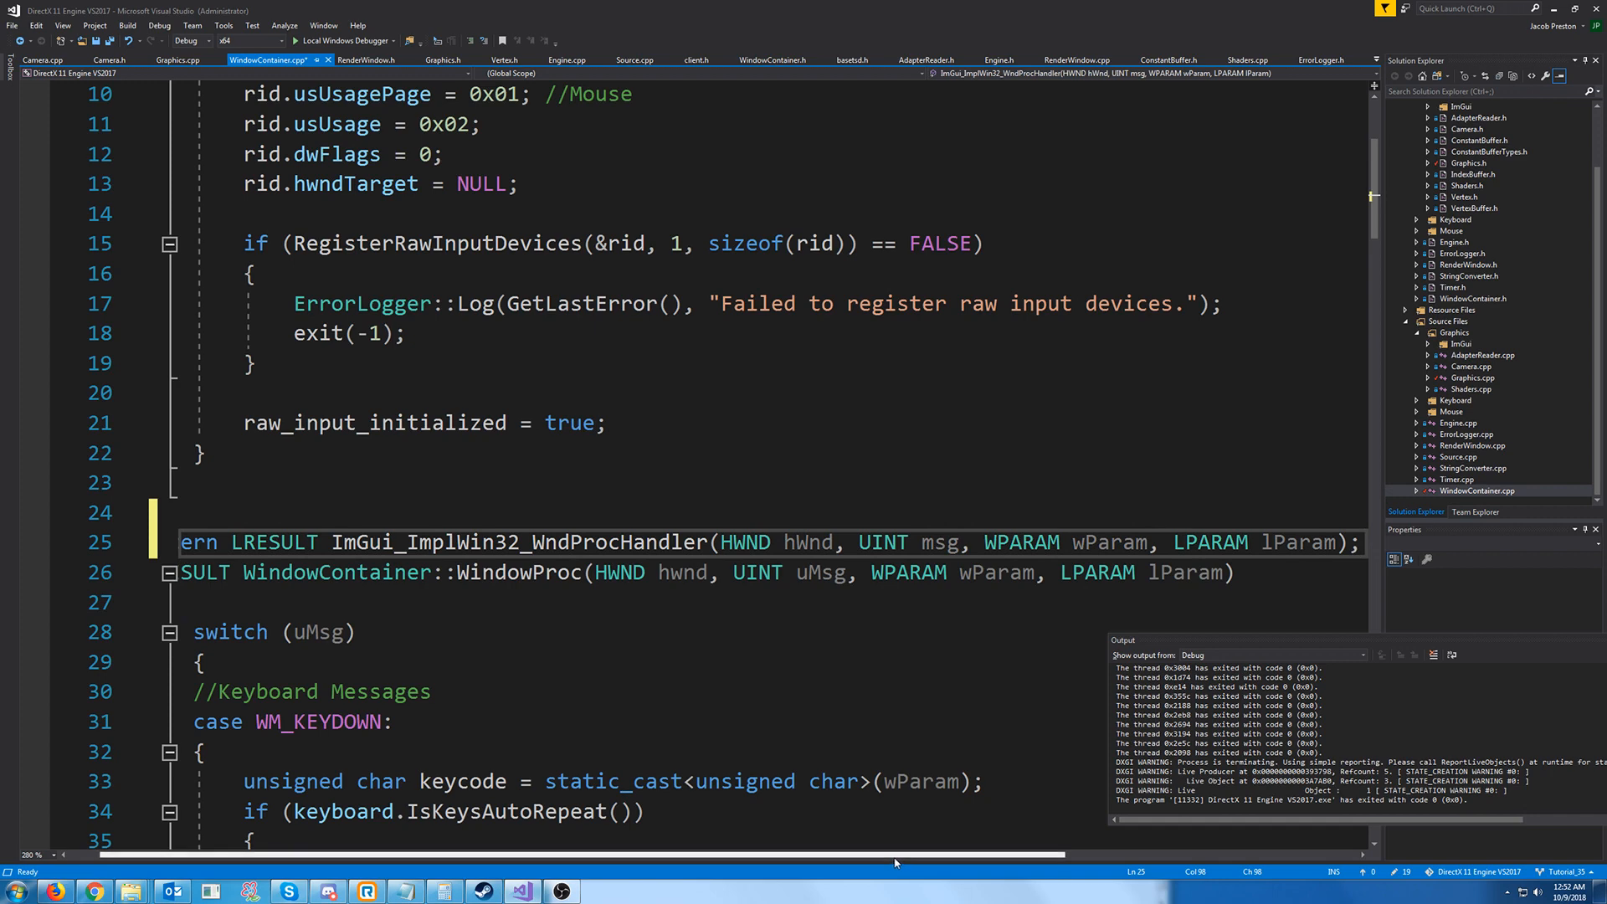
scroll("down", 3)
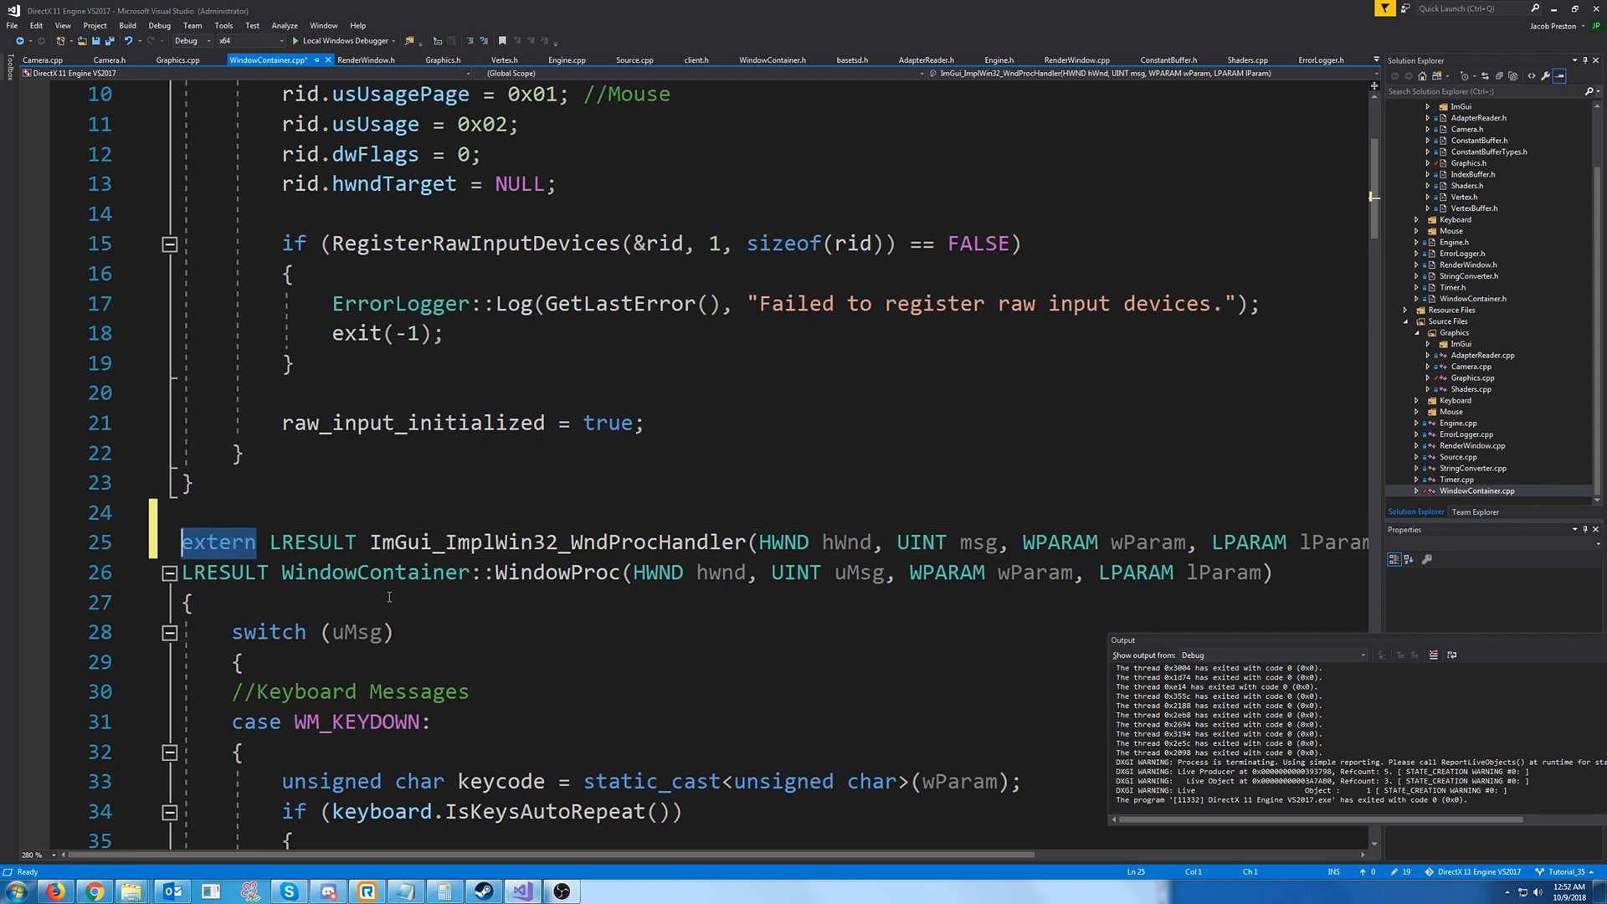
left_click(189, 601)
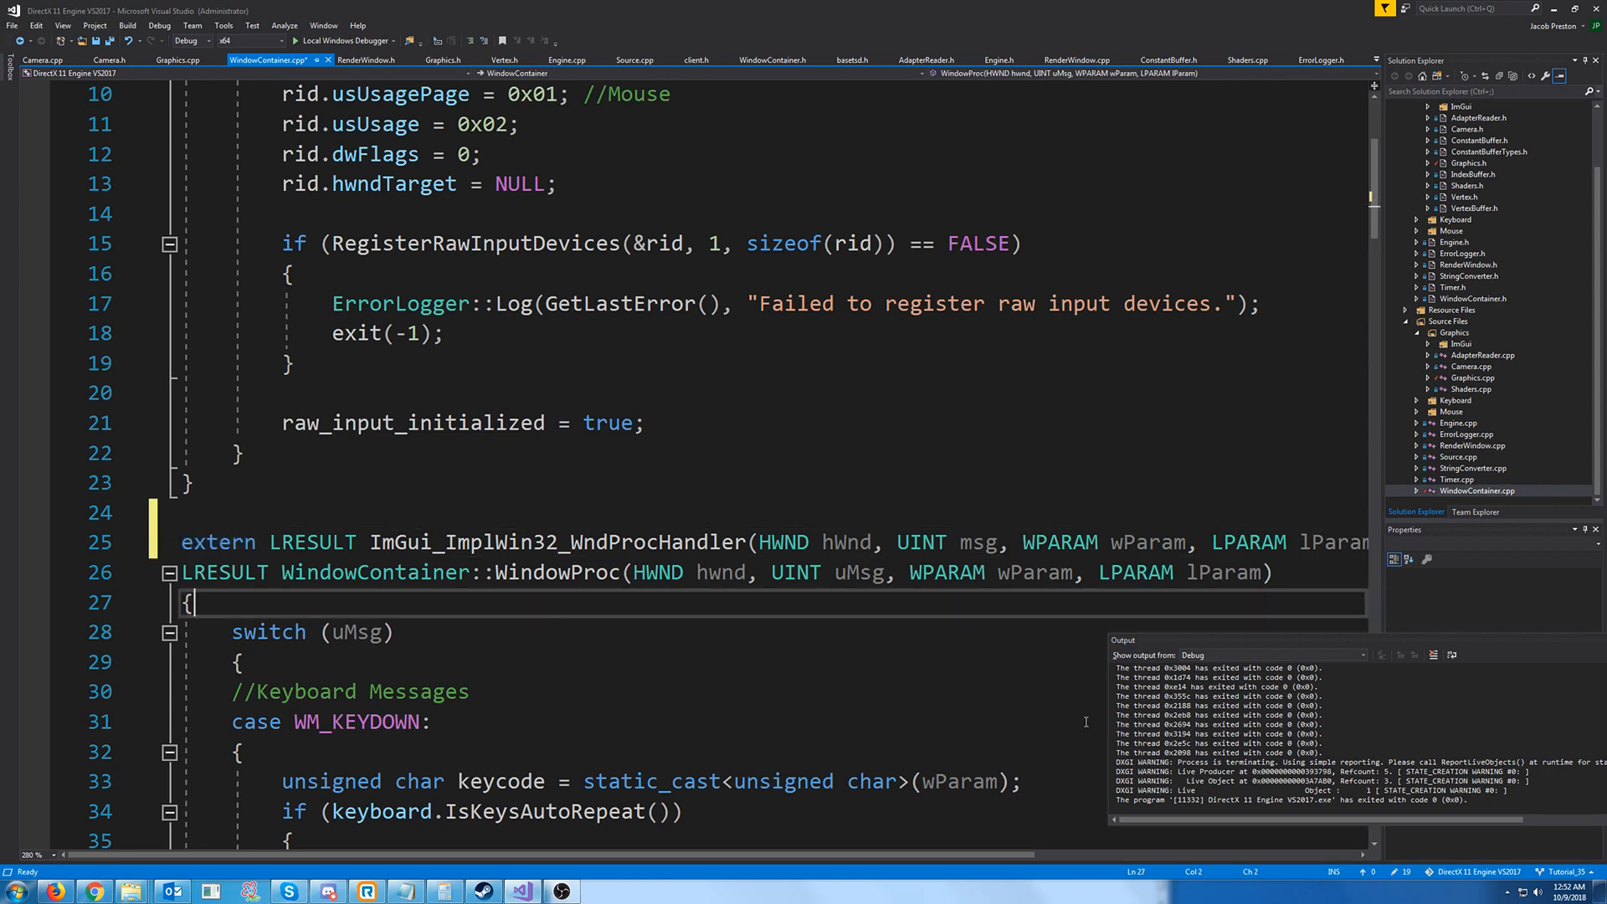
type("if (ImGui_ImplWin32_WndProcHandler(hwnd, uMsg, wParam, lParam))")
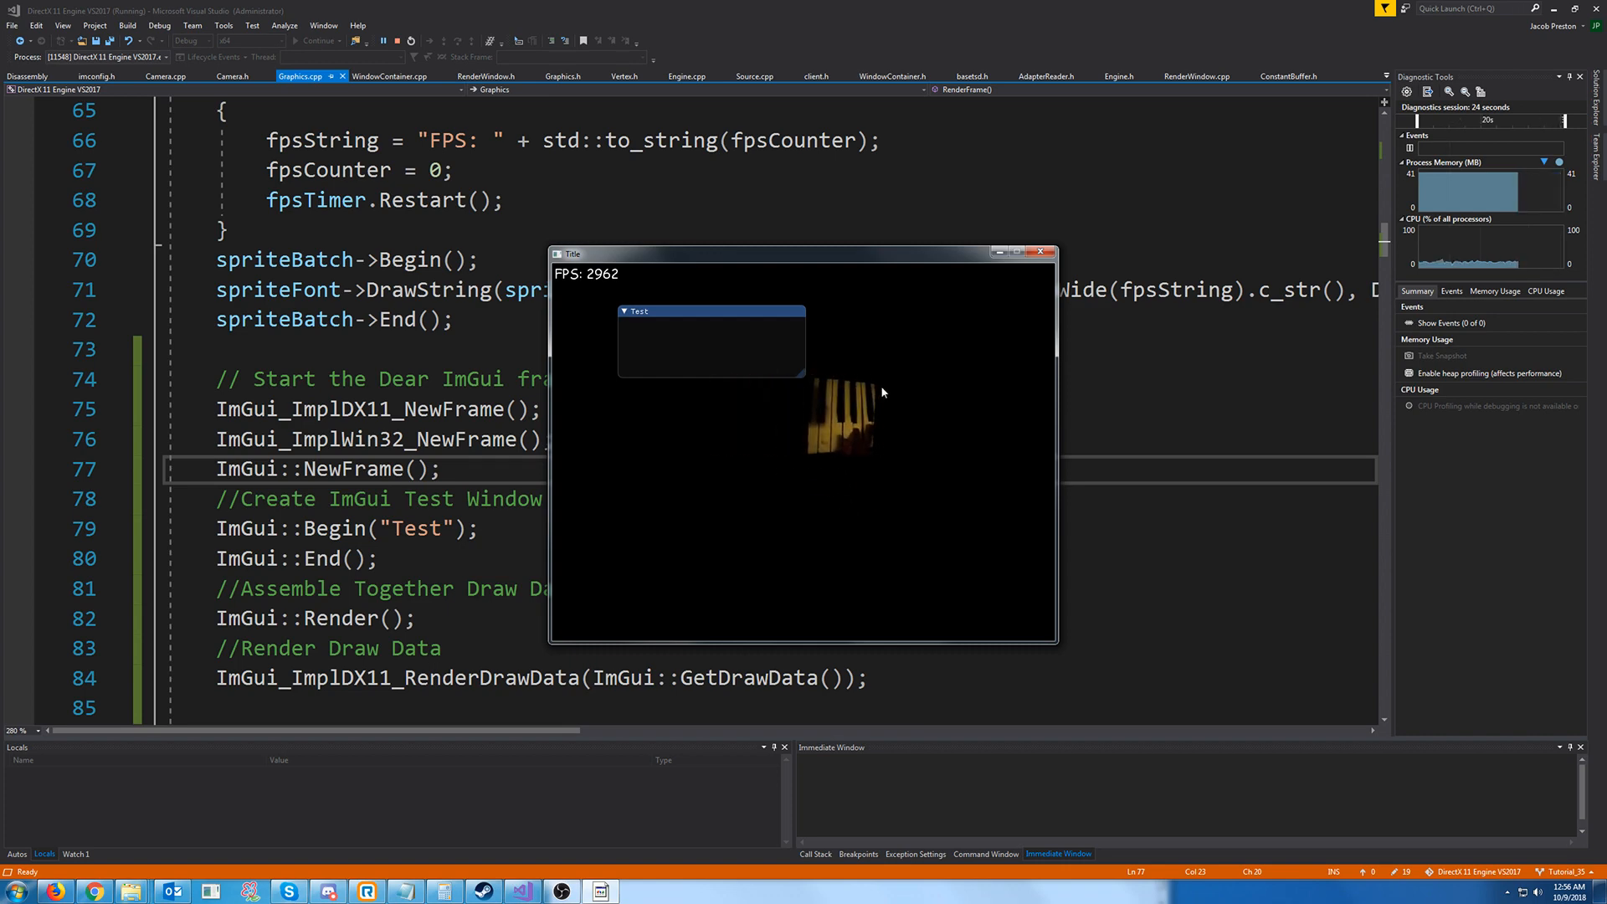
mouse_move(636, 366)
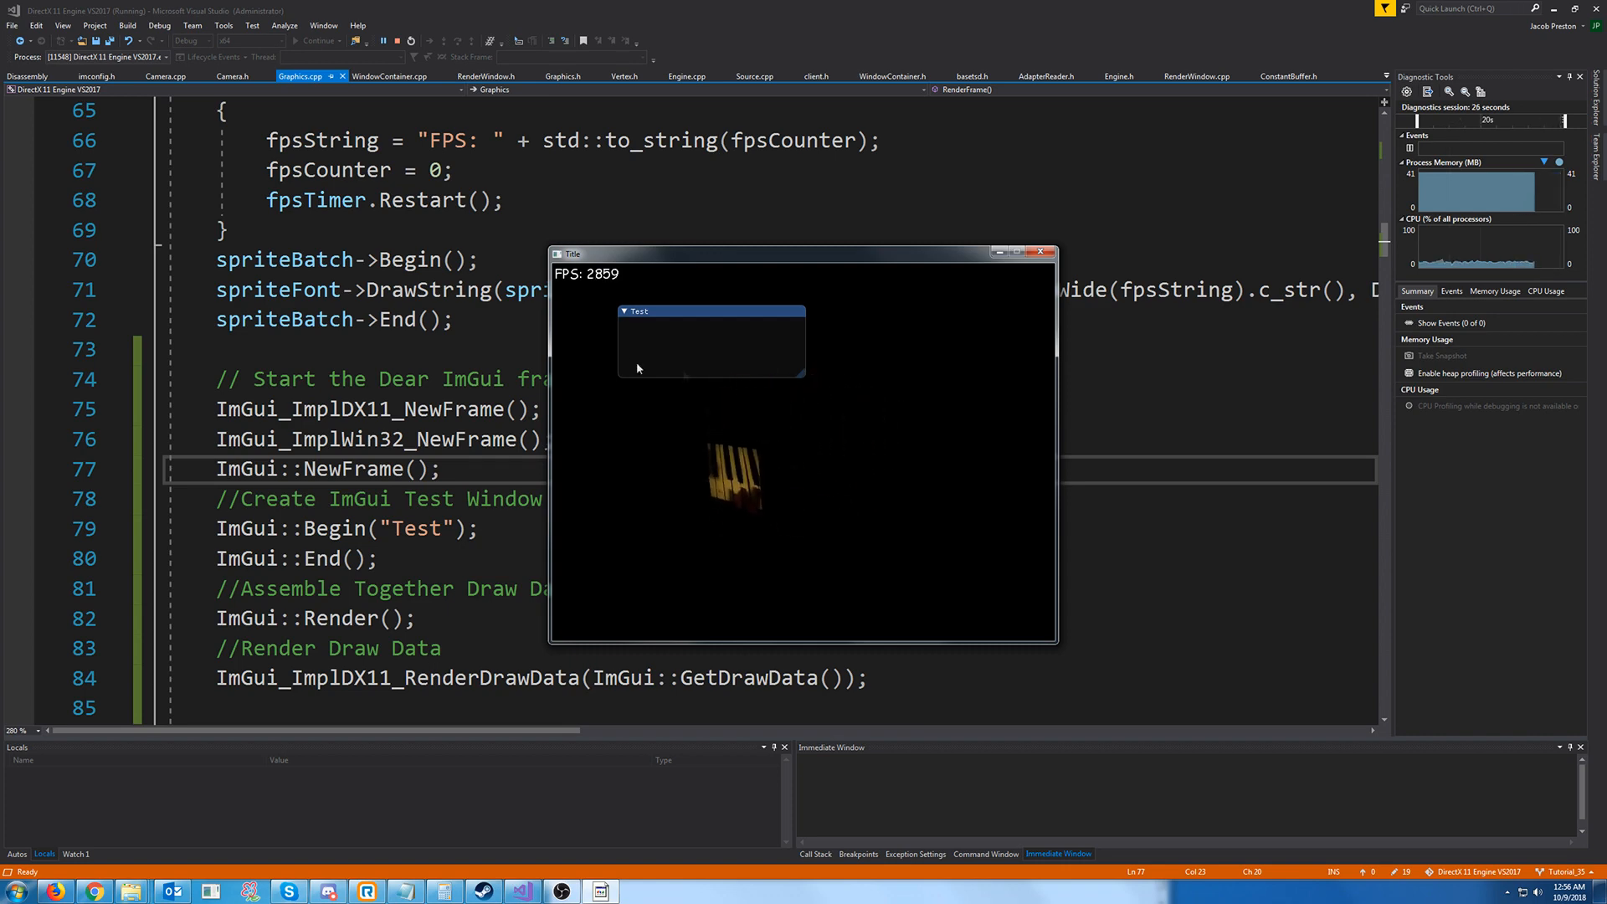